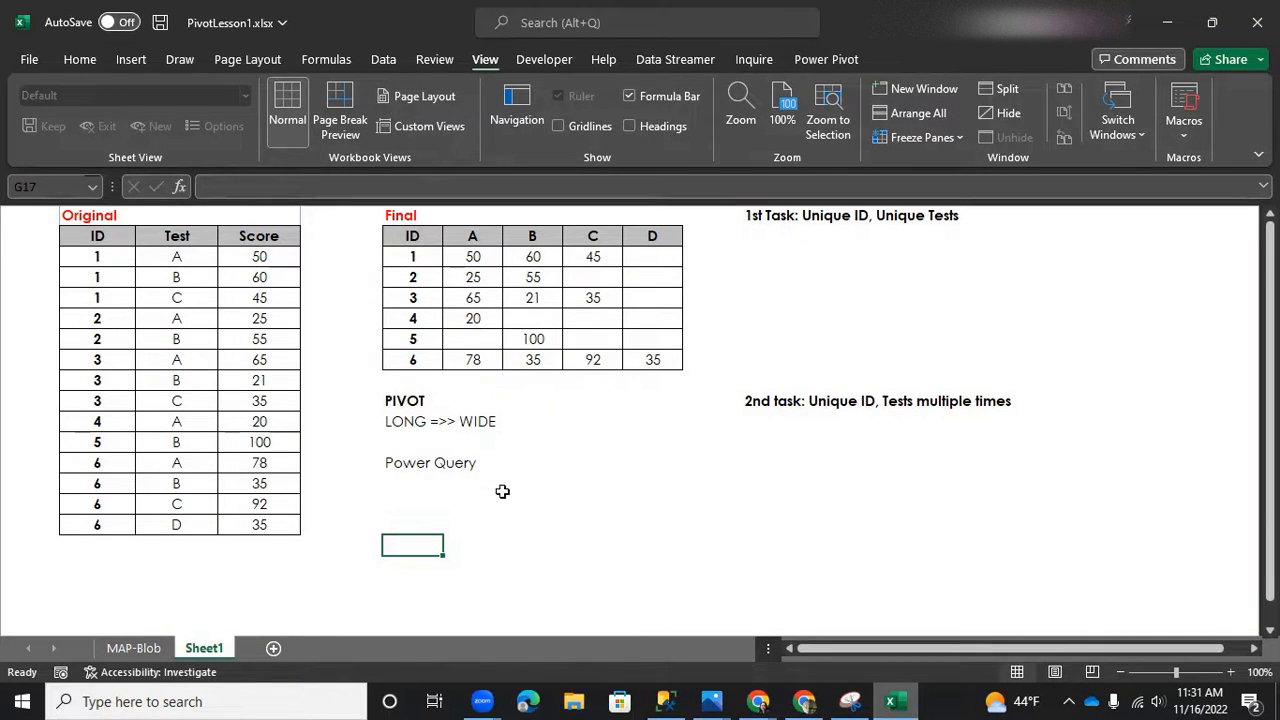
# Step: Review the Original ID, Test and Score data and the task notes on the sheet
pyautogui.click(404, 400)
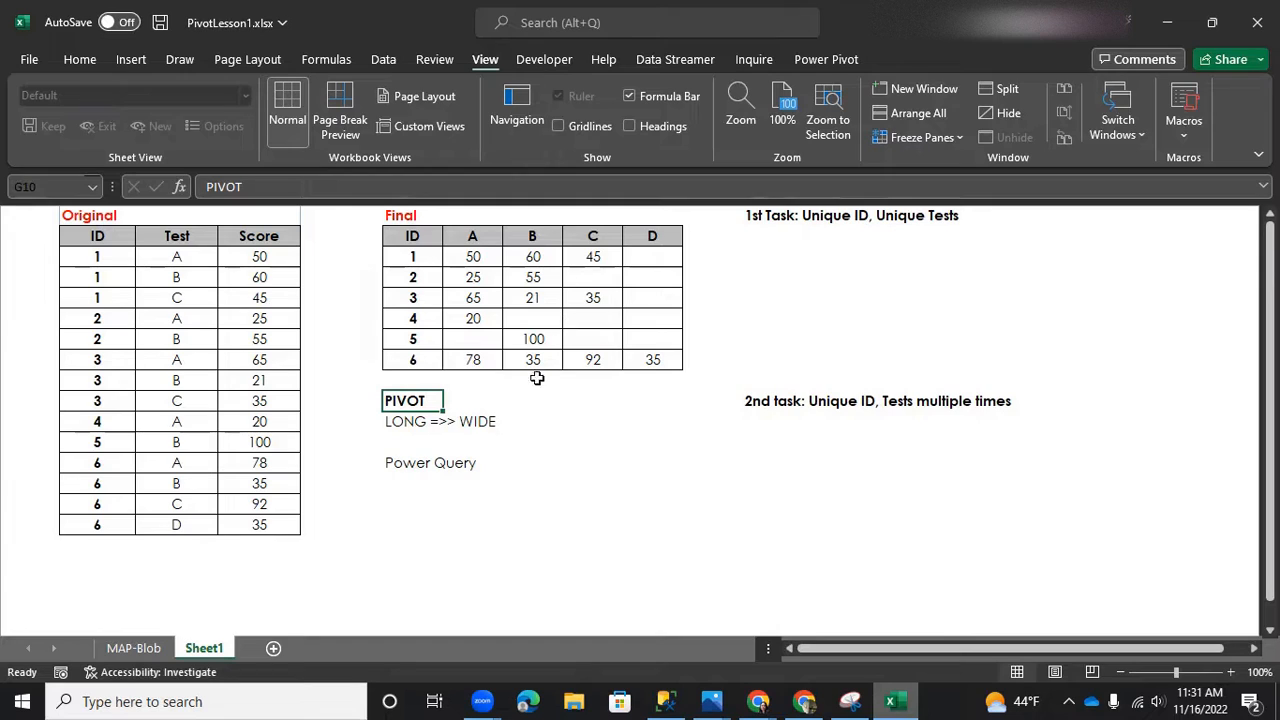
pyautogui.moveTo(530, 410)
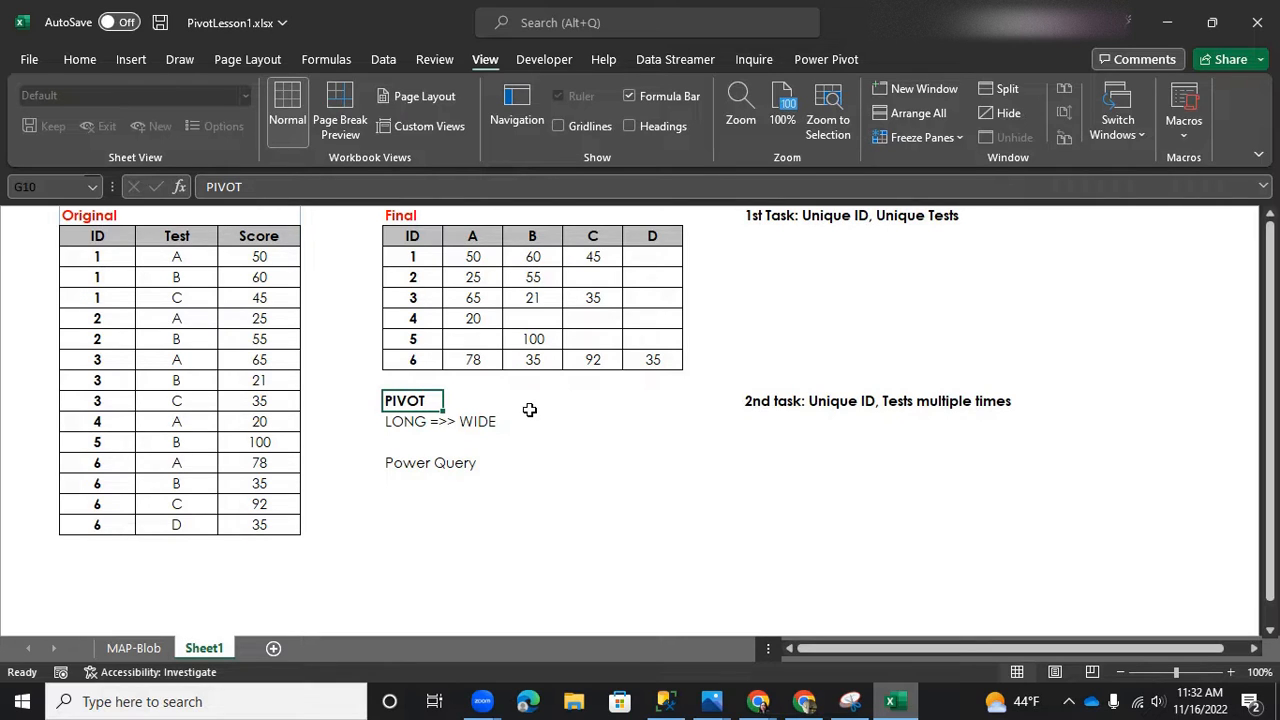
pyautogui.moveTo(392, 284)
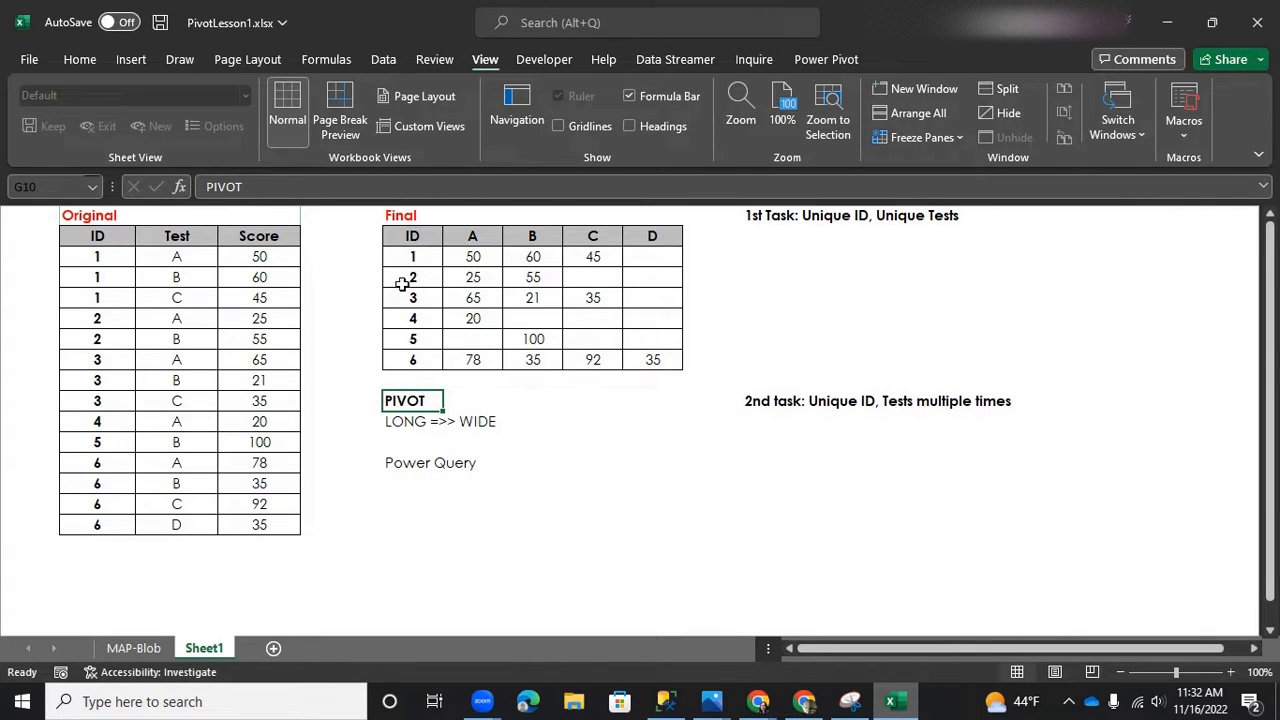
pyautogui.moveTo(448, 236)
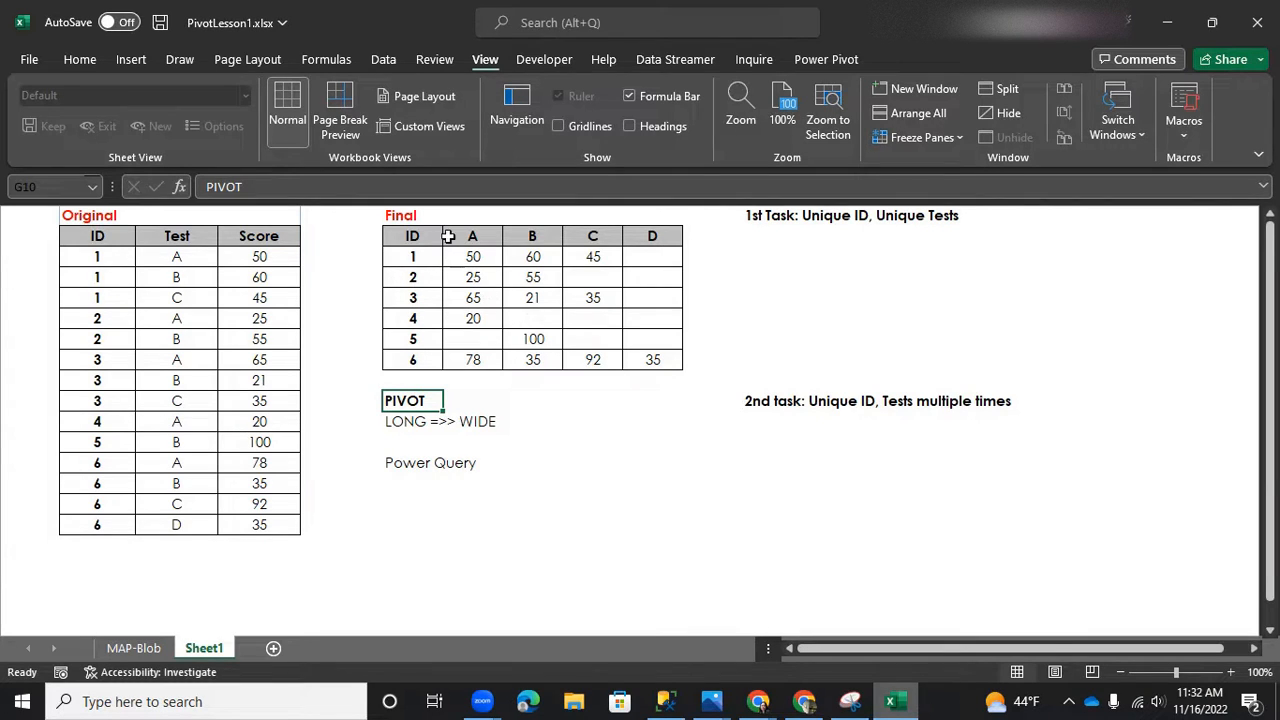
pyautogui.moveTo(212, 408)
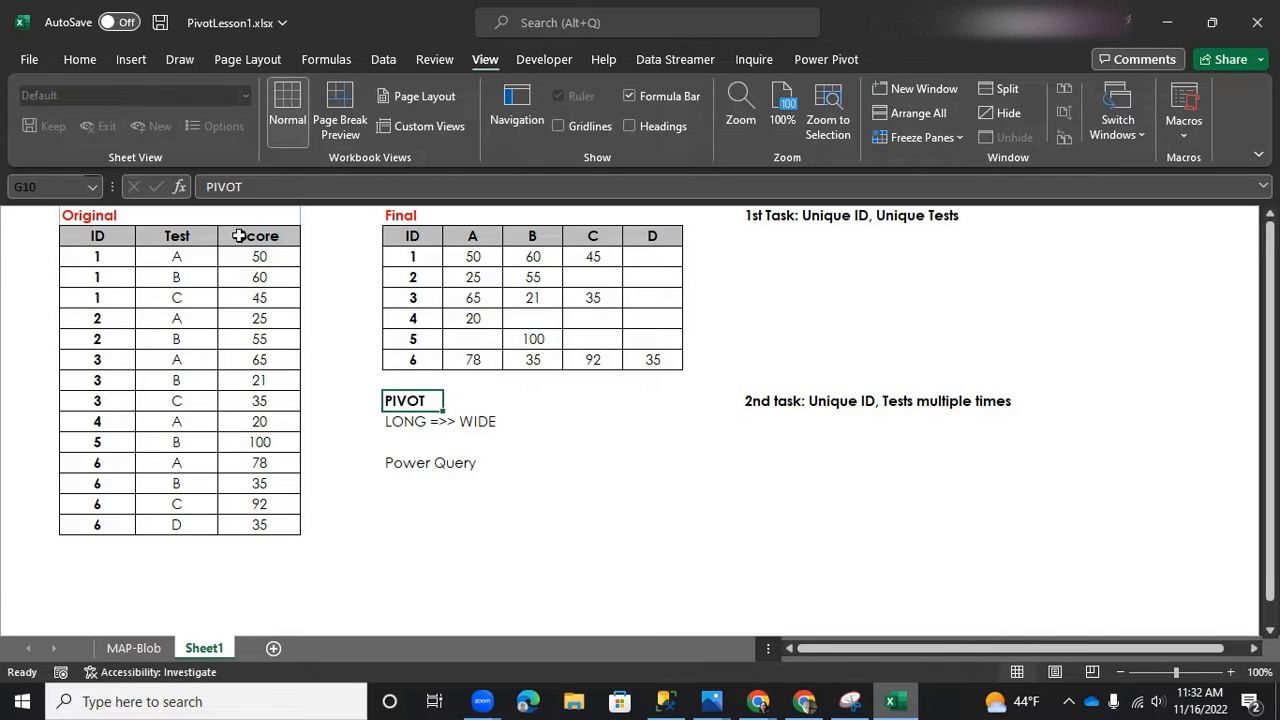
pyautogui.moveTo(432, 326)
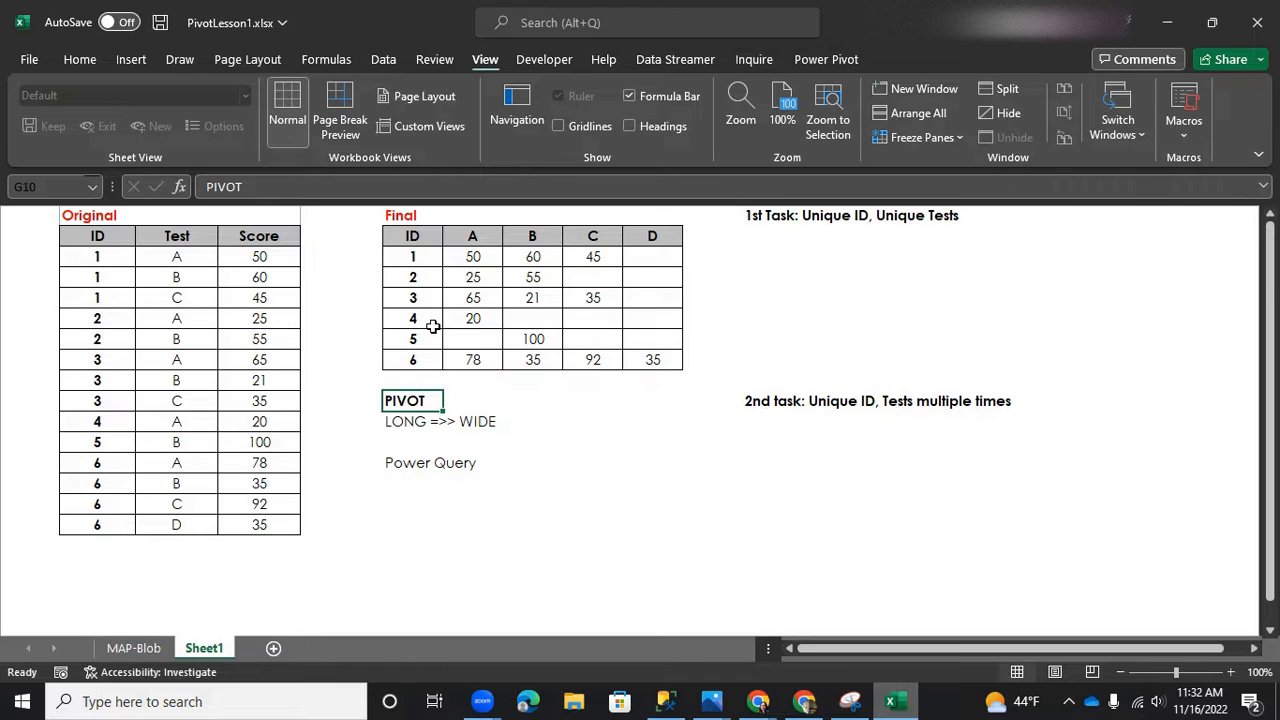
pyautogui.moveTo(816, 260)
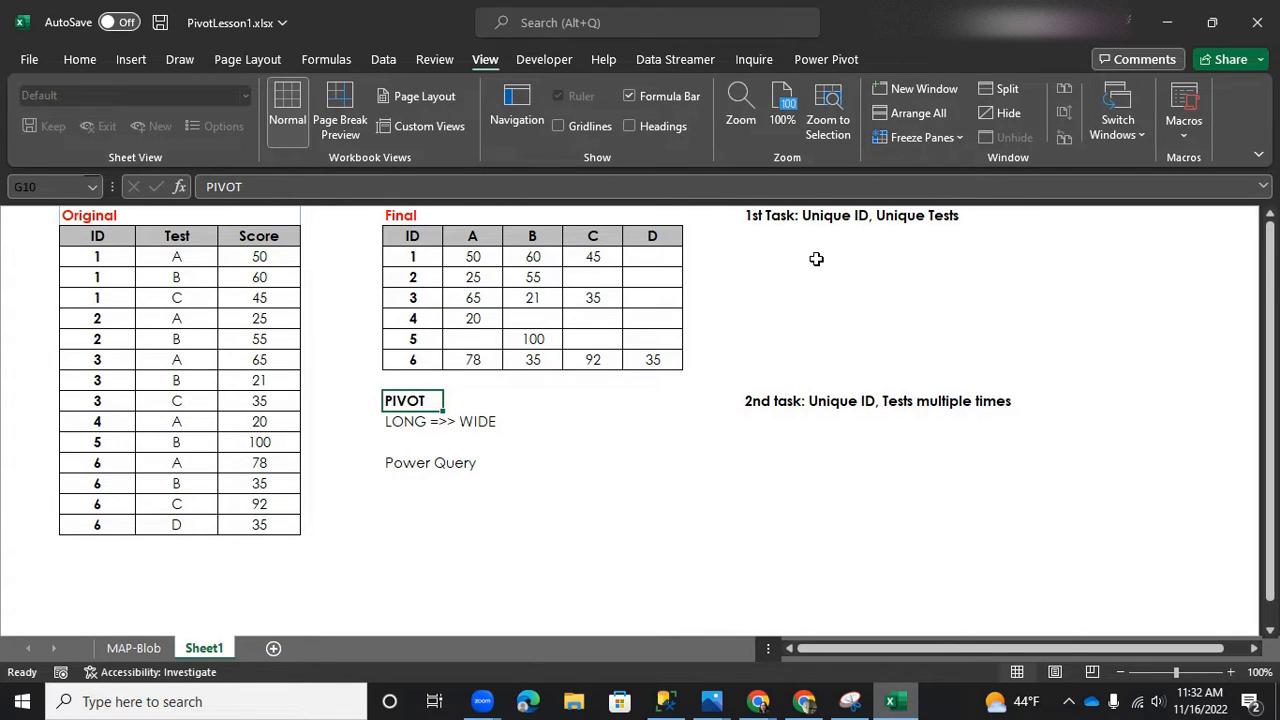
pyautogui.click(760, 236)
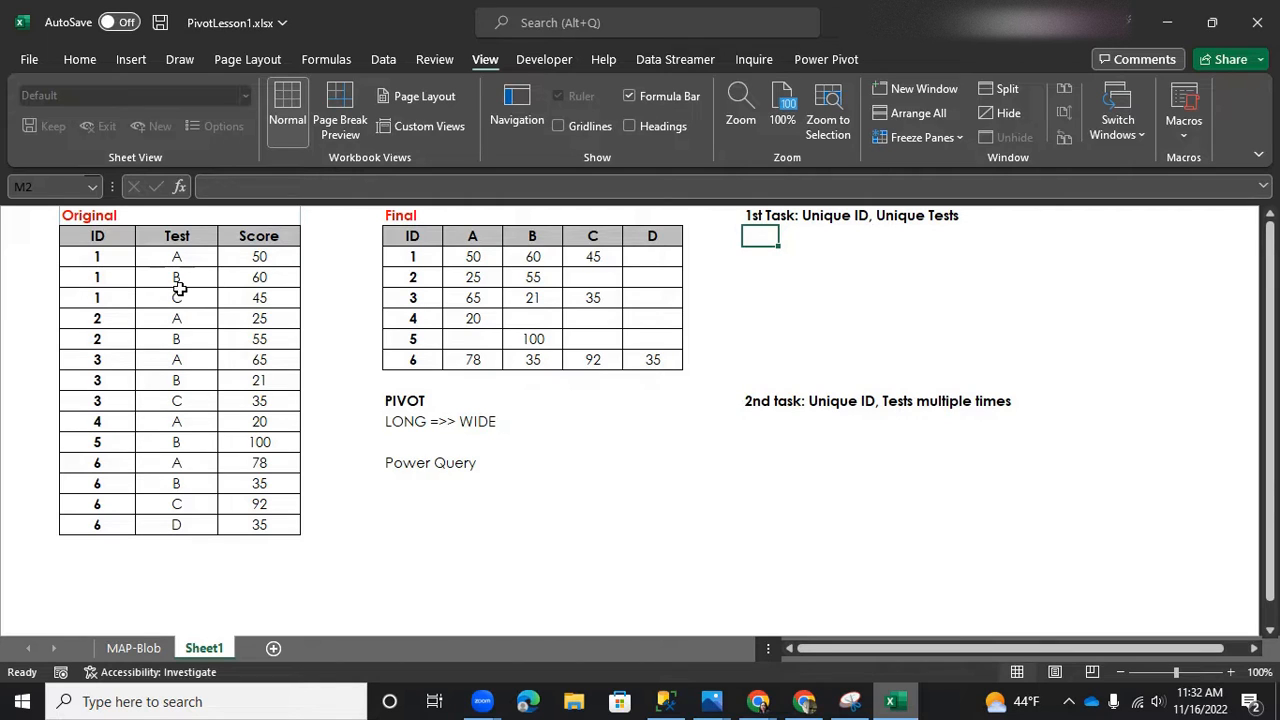
pyautogui.moveTo(176, 256)
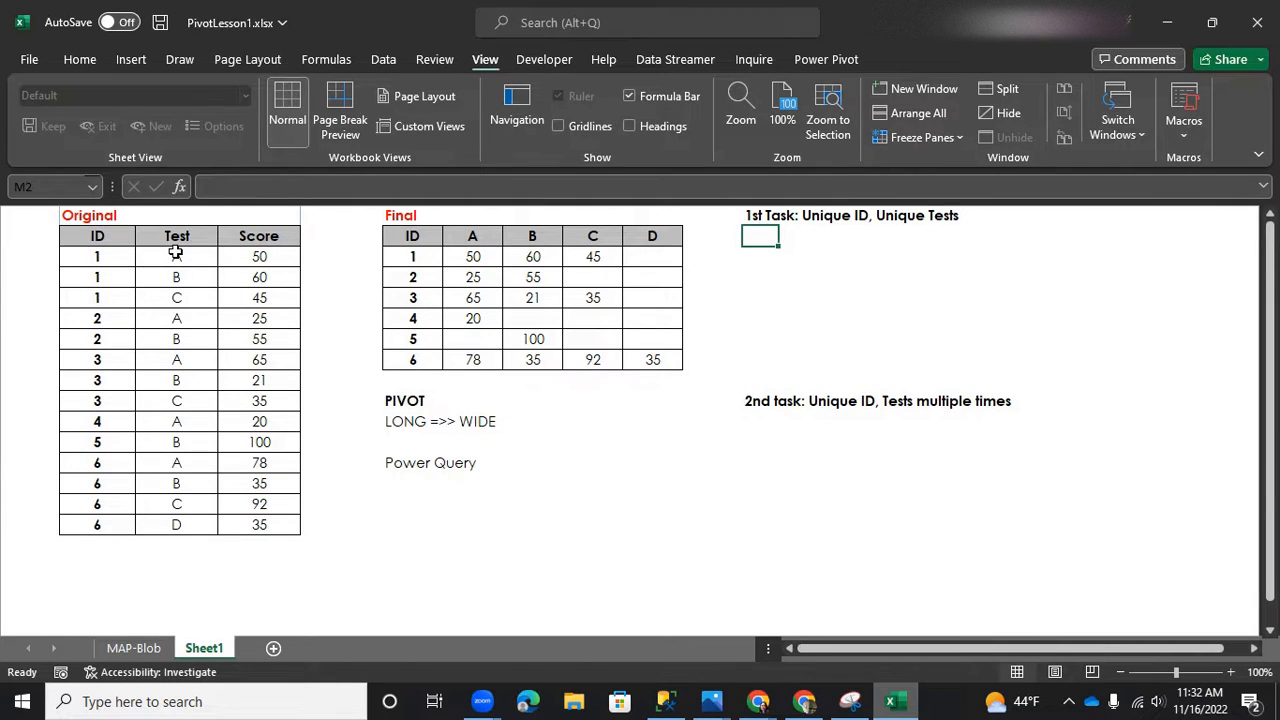
pyautogui.click(176, 256)
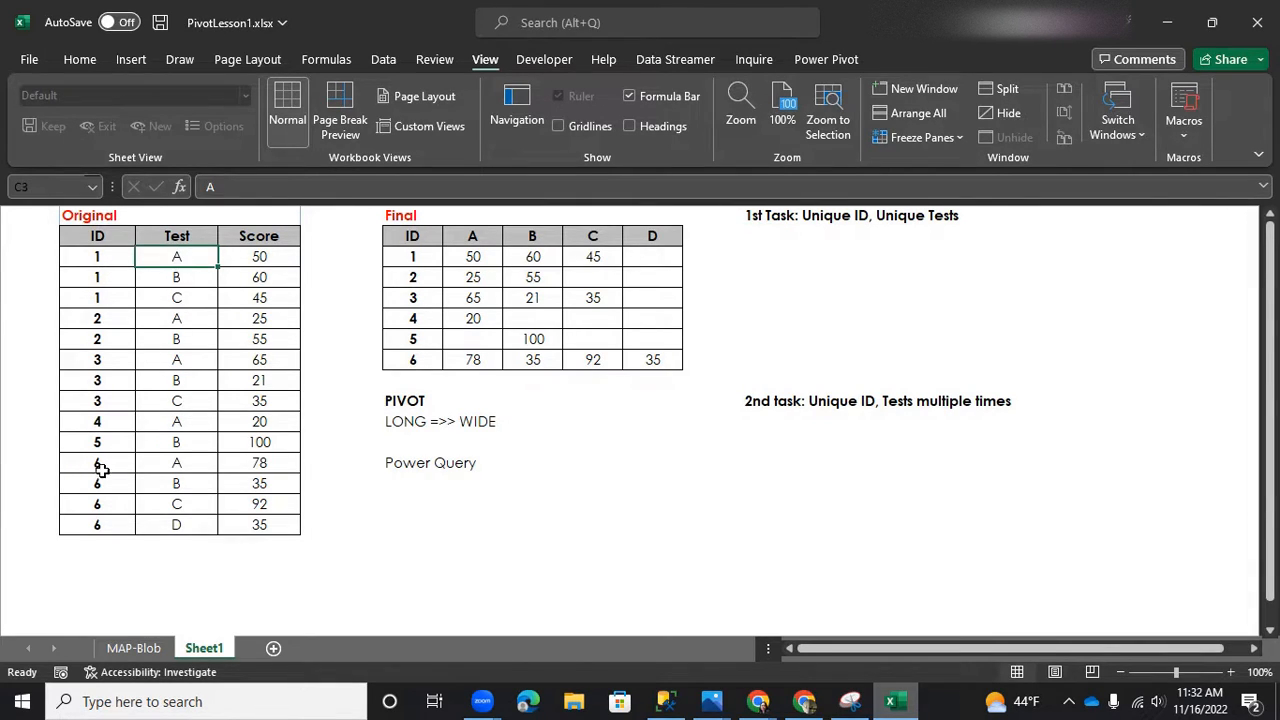
pyautogui.click(96, 460)
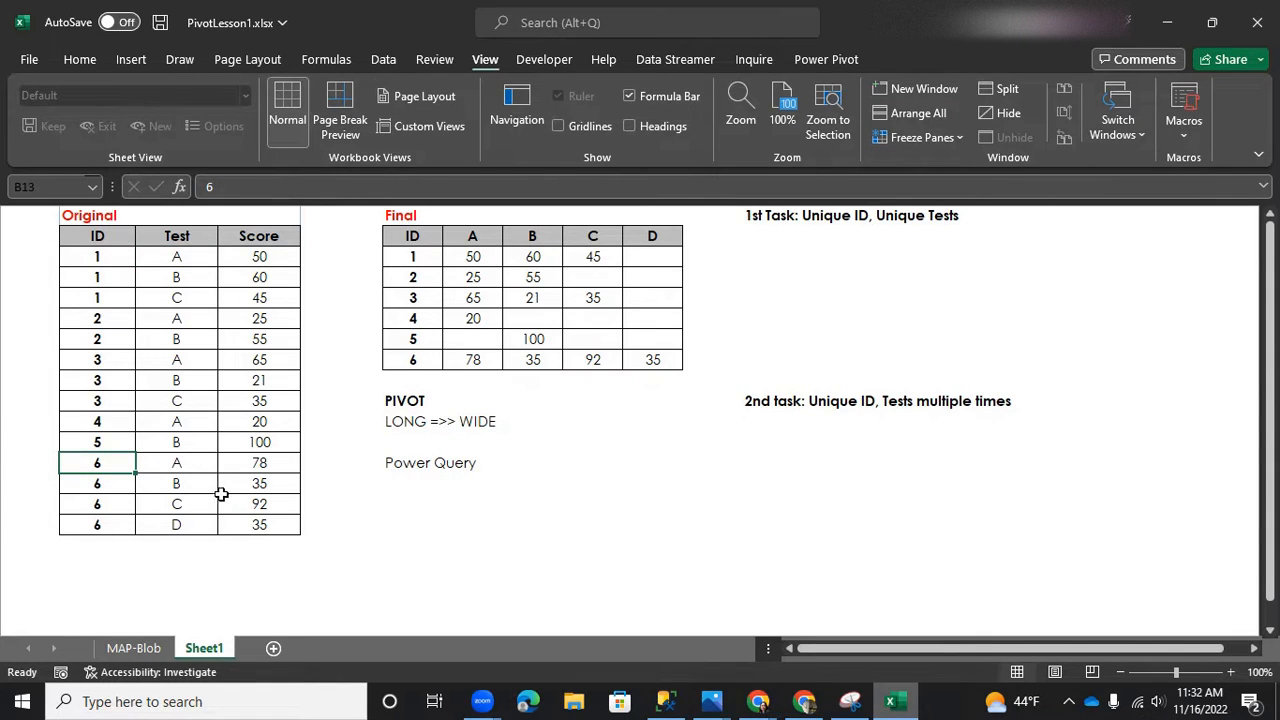
pyautogui.moveTo(194, 536)
pyautogui.write('C')
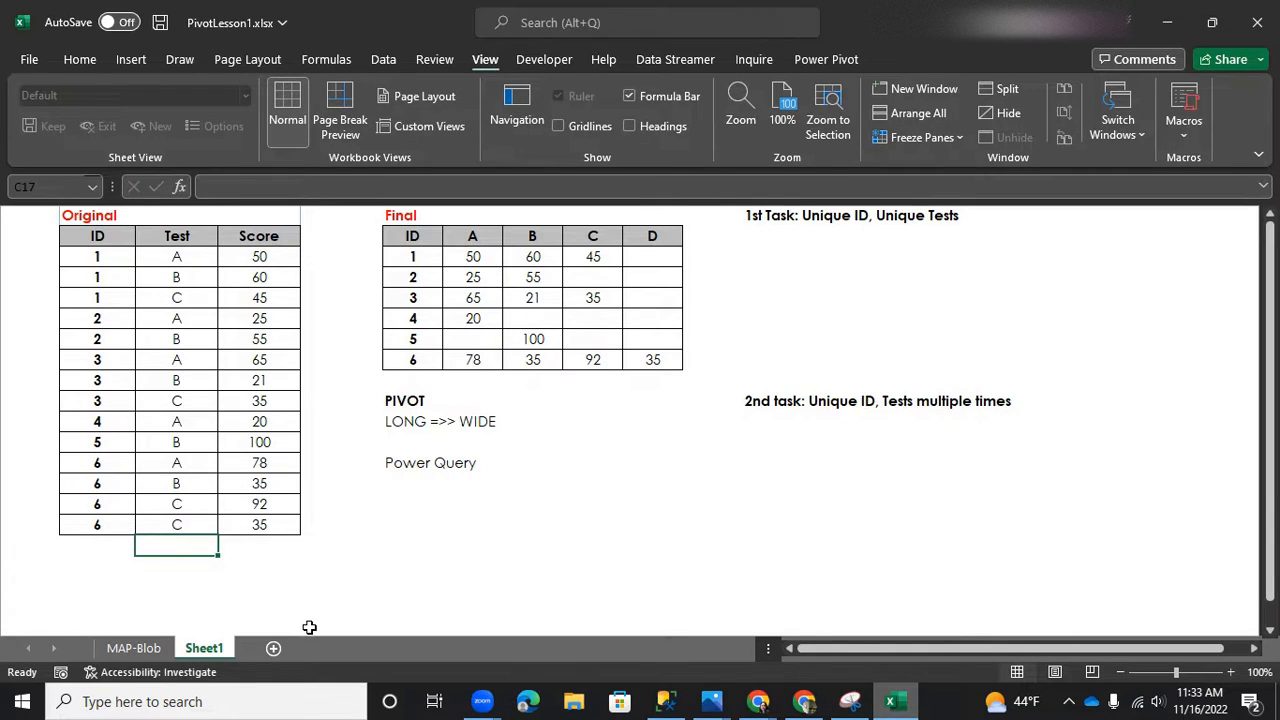
pyautogui.moveTo(266, 536)
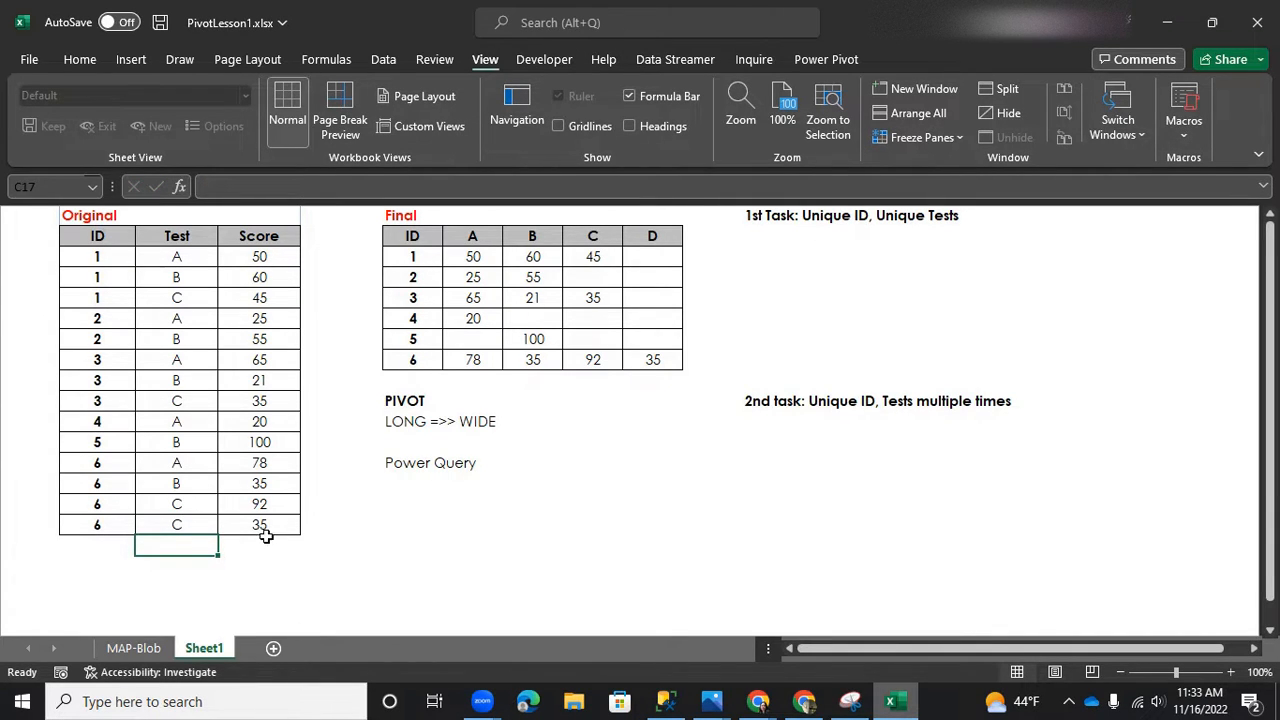
pyautogui.moveTo(822, 442)
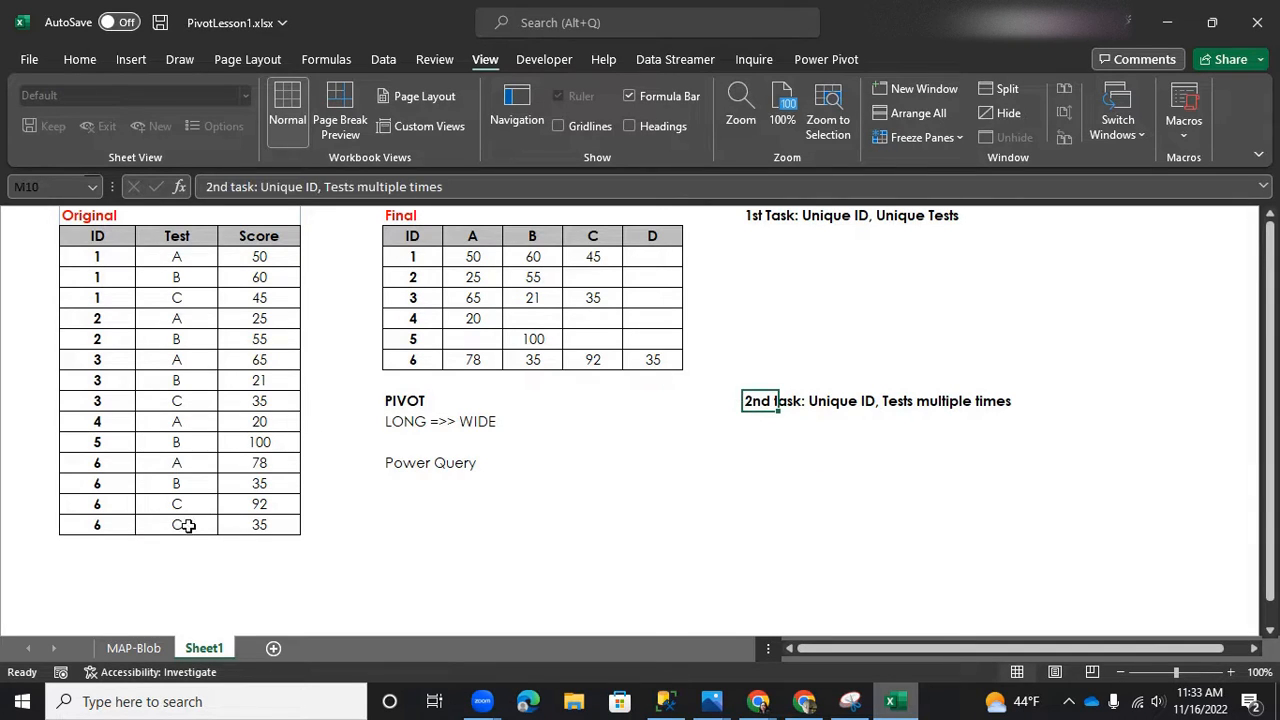
pyautogui.write('D')
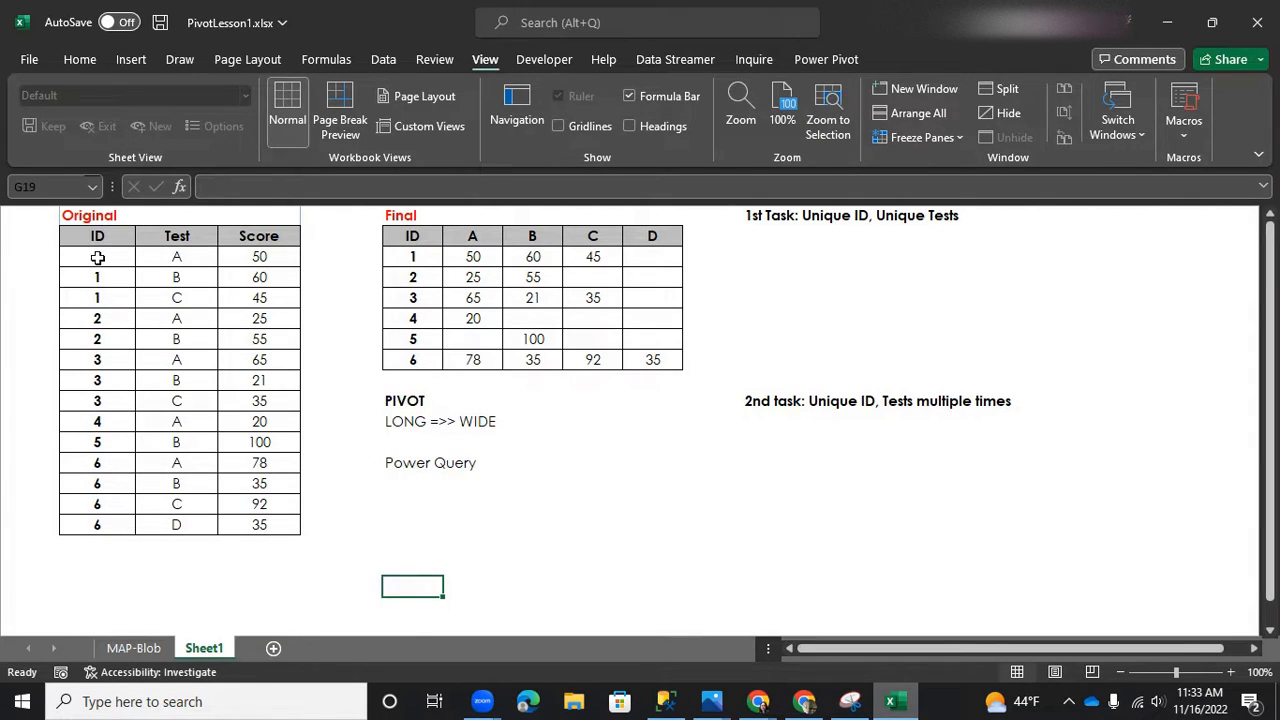
# Step: Send the Original data into Power Query via From Table/Range with 'My table has headers' kept
pyautogui.click(96, 256)
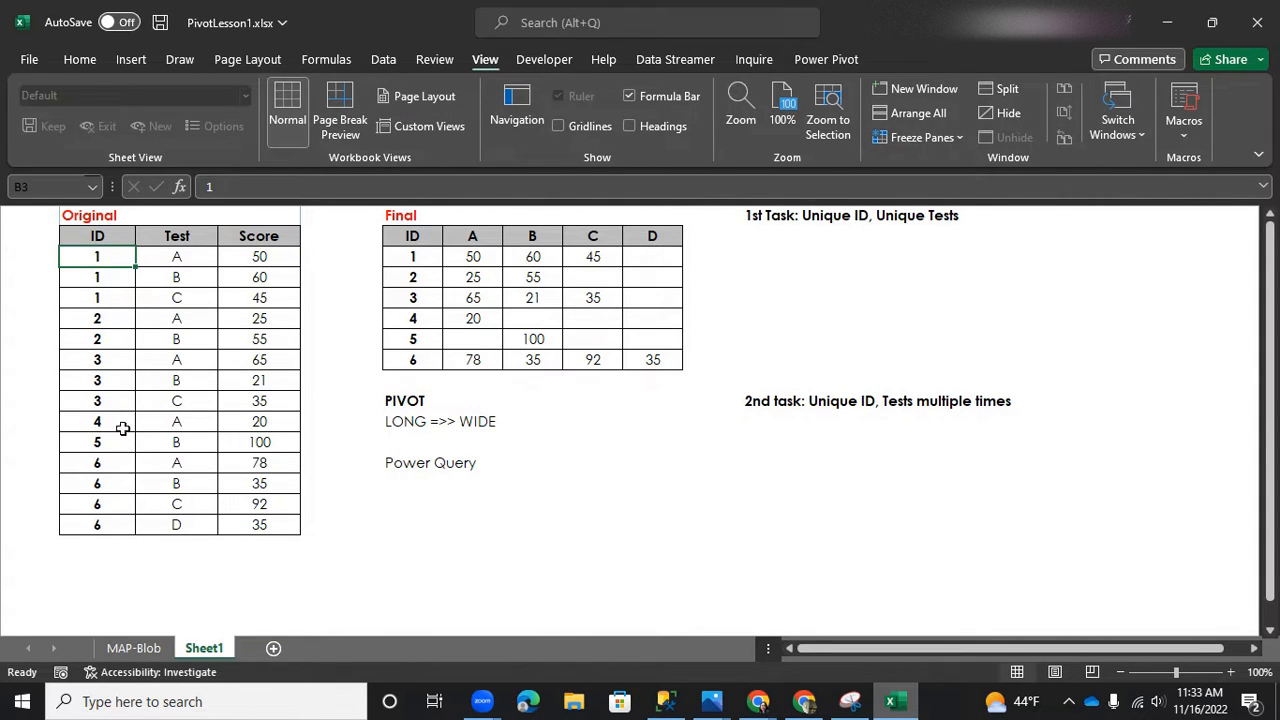
pyautogui.moveTo(184, 356)
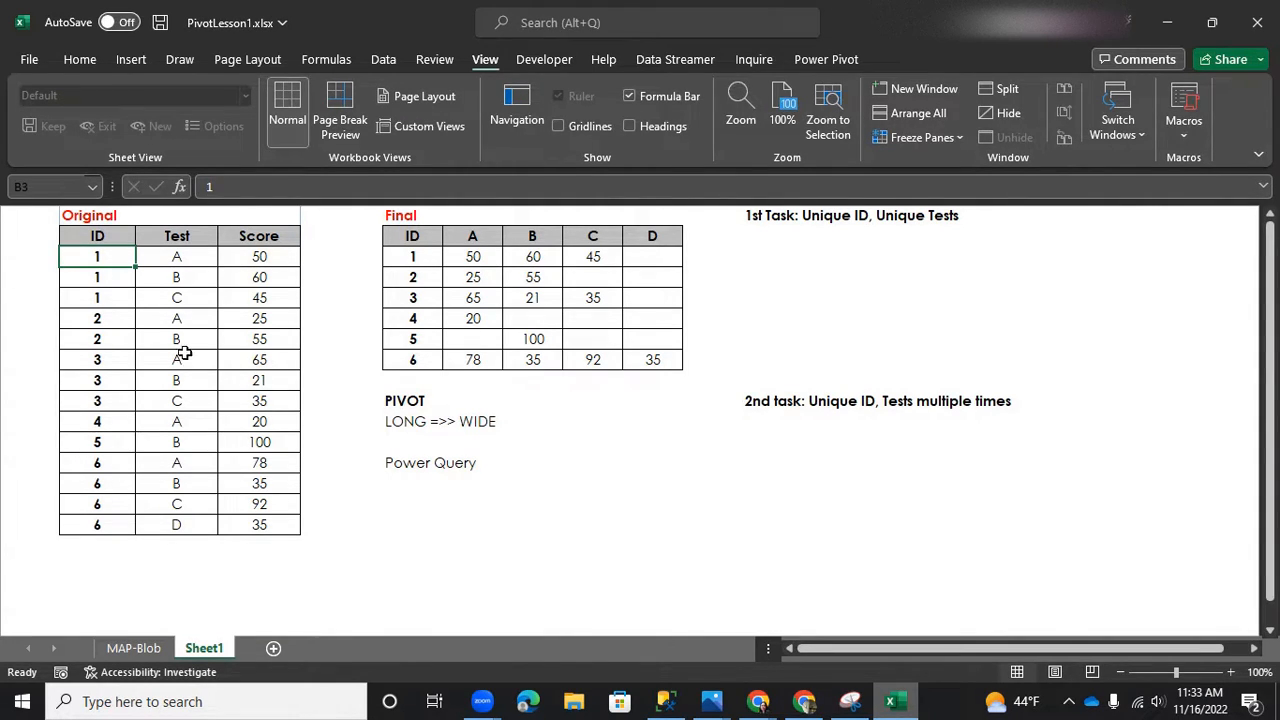
pyautogui.click(258, 276)
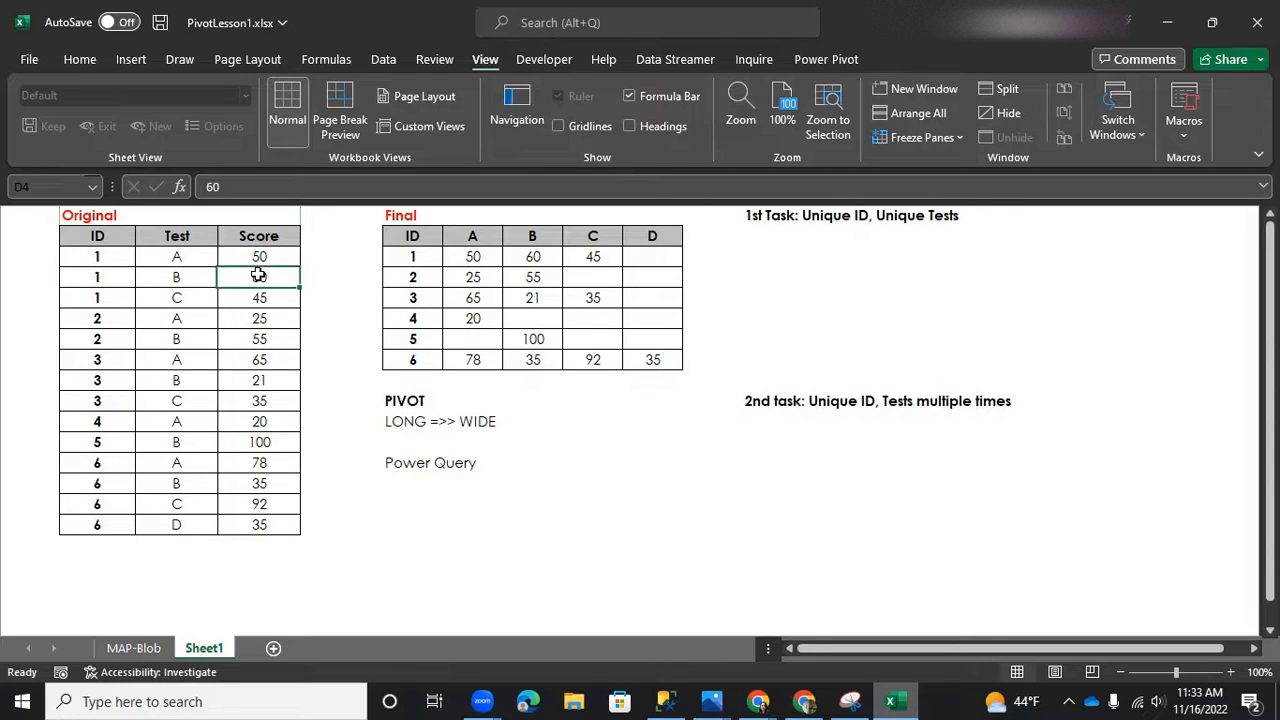
pyautogui.click(176, 400)
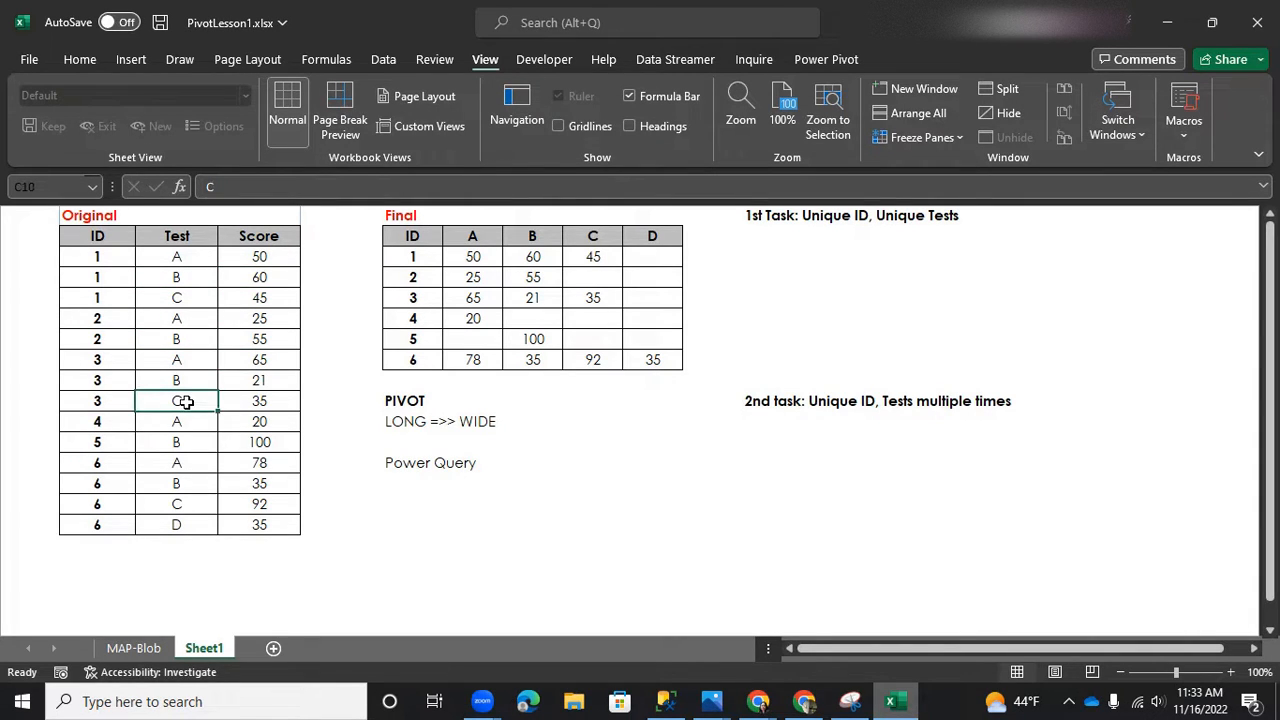
pyautogui.click(384, 60)
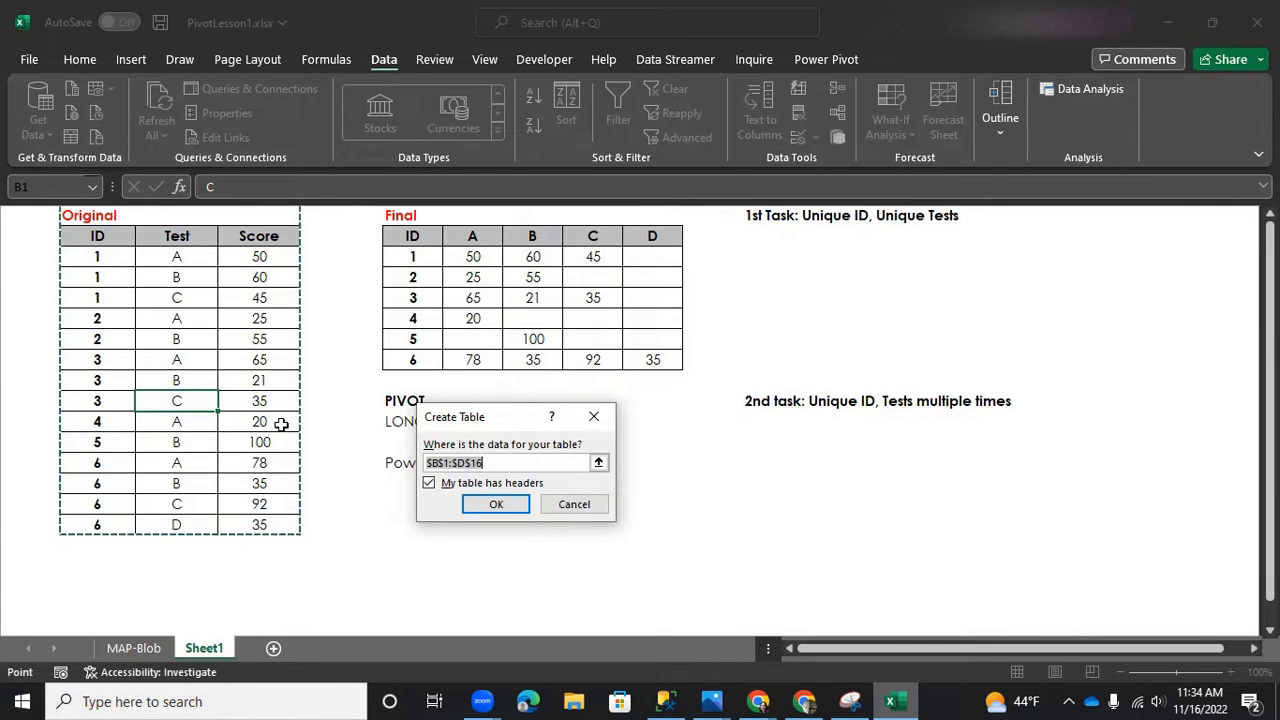
pyautogui.moveTo(464, 452)
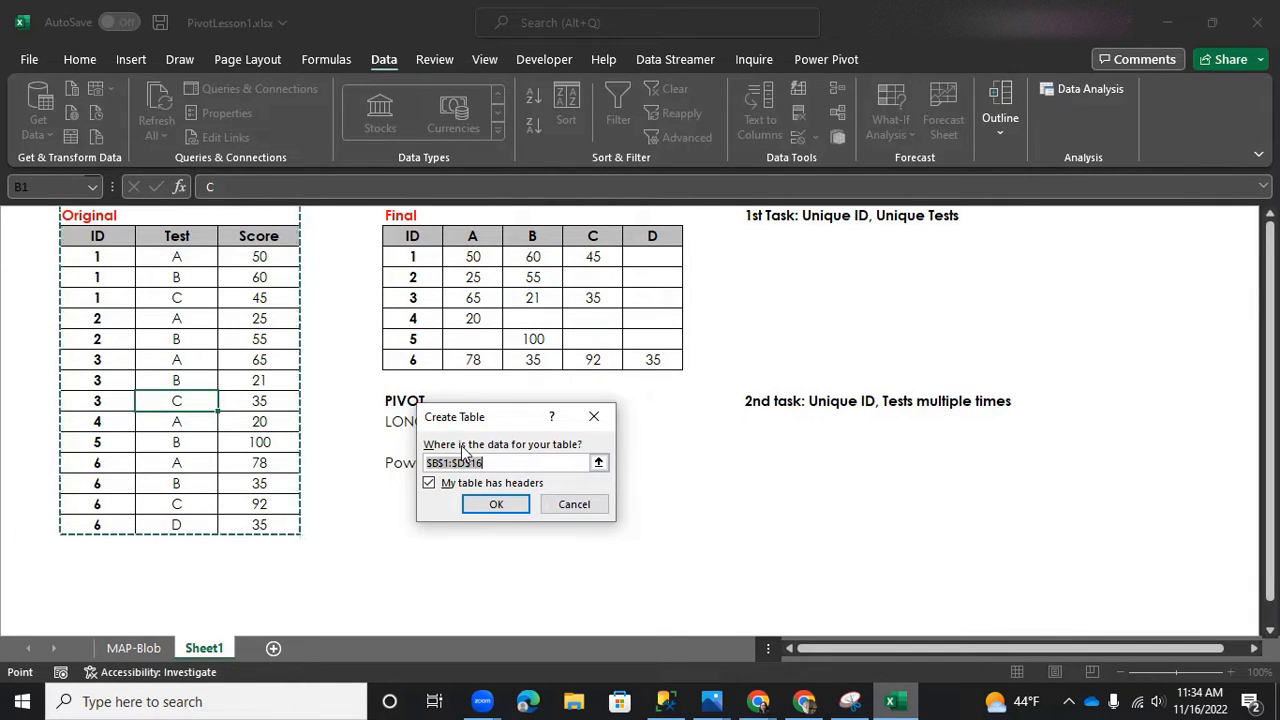
pyautogui.click(496, 504)
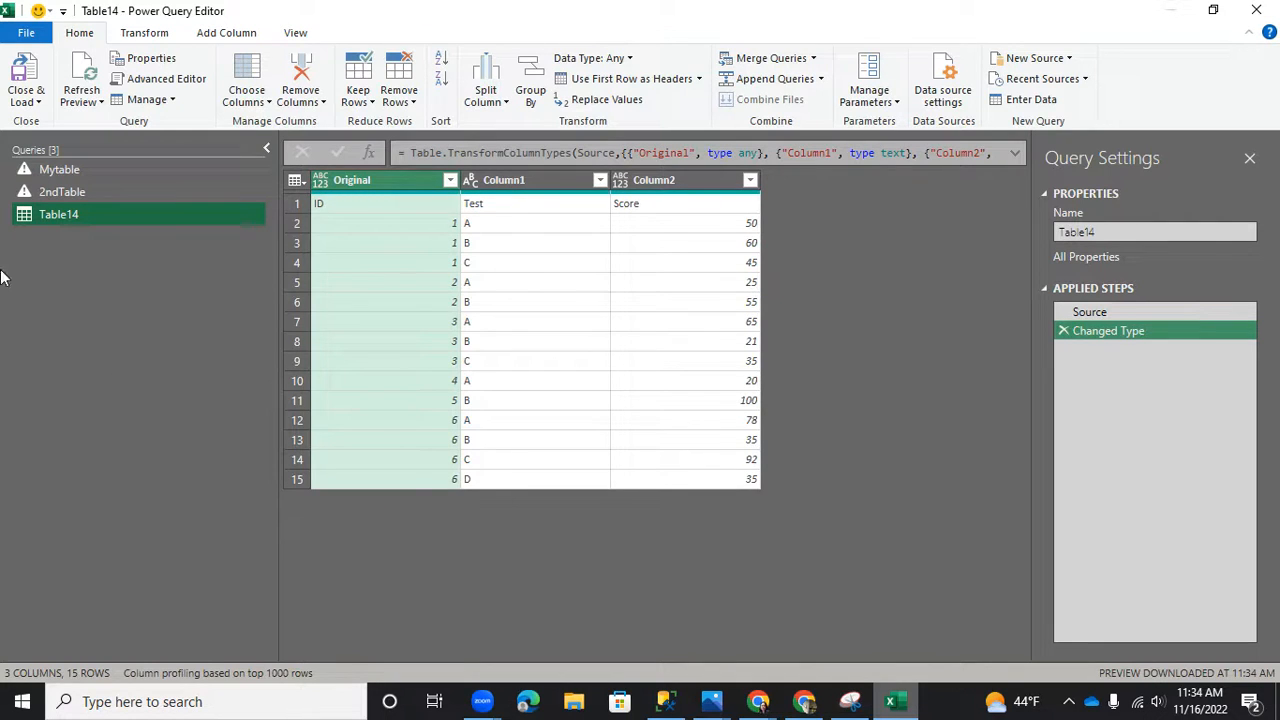
# Step: Delete the old Mytable and 2ndTable queries, leaving only Table14 selected
pyautogui.rightClick(60, 168)
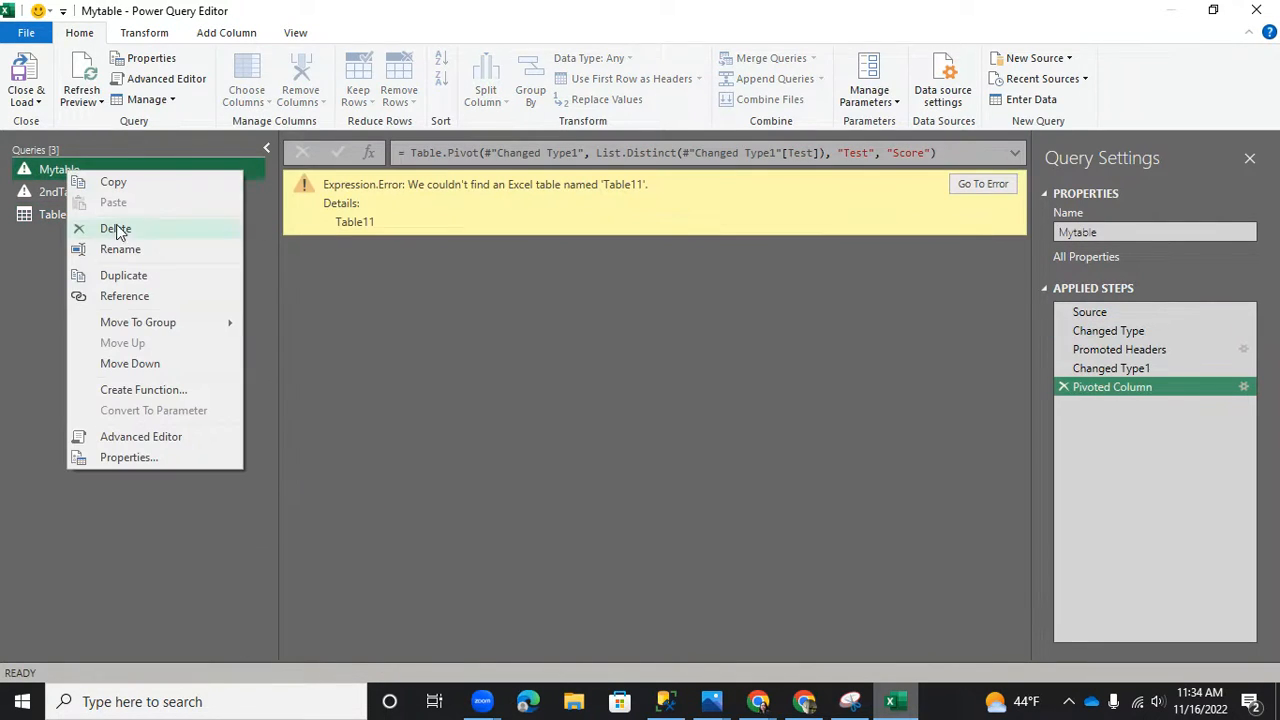
pyautogui.click(728, 384)
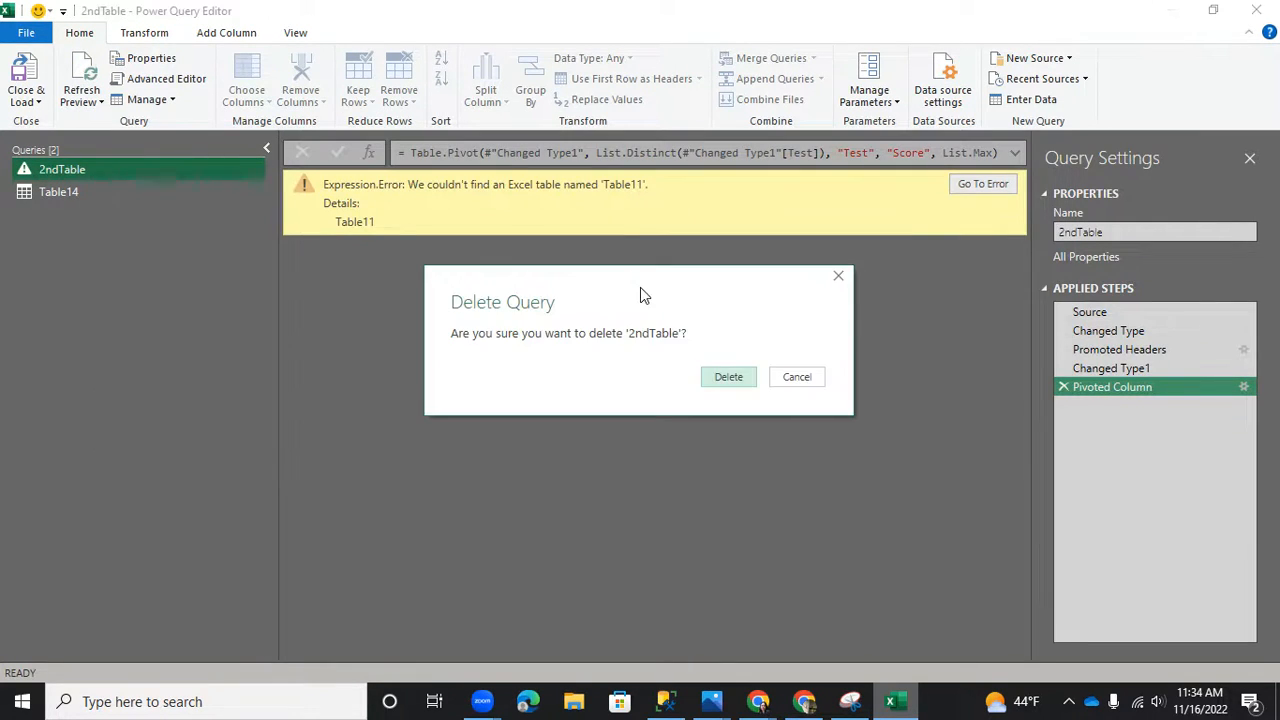
pyautogui.click(796, 376)
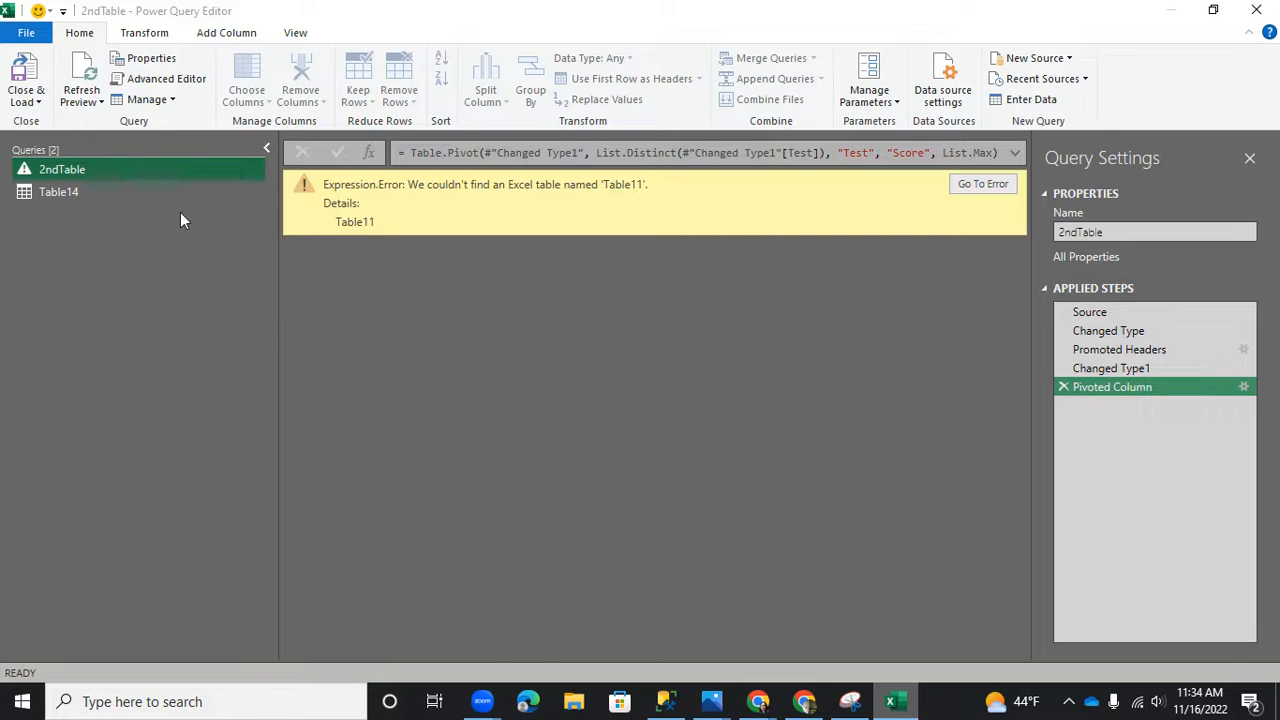
pyautogui.click(58, 192)
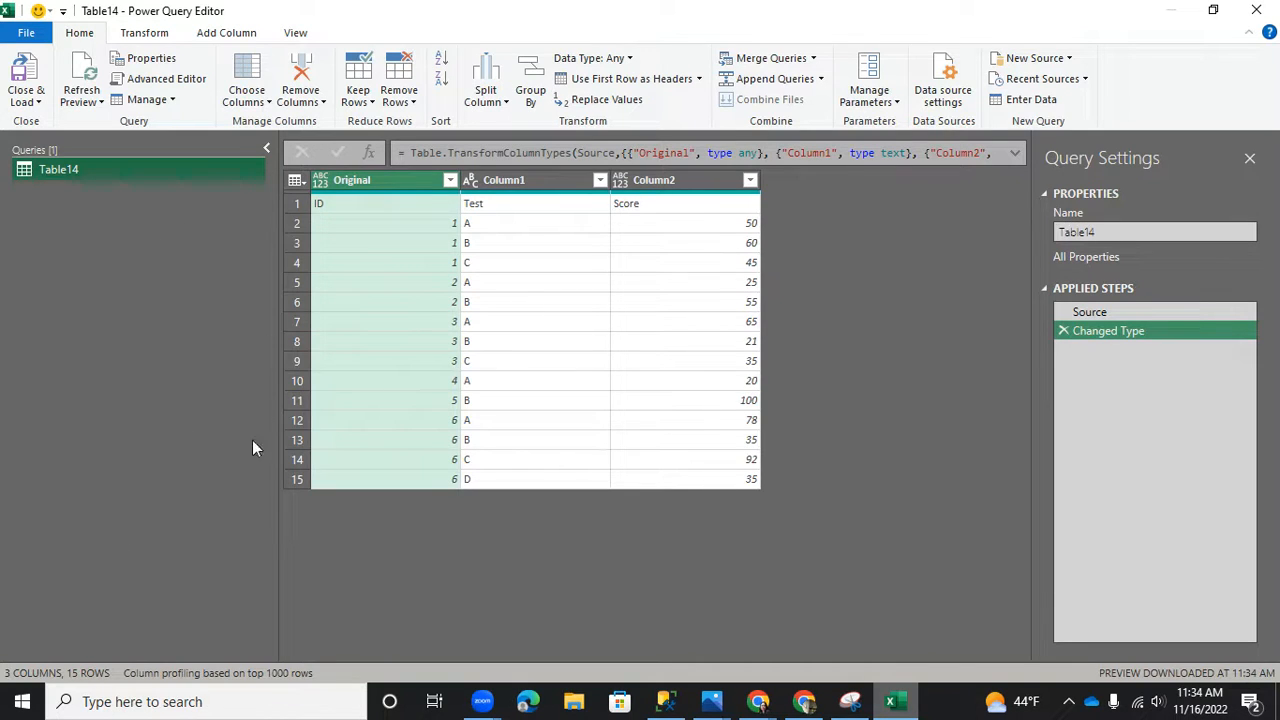
pyautogui.moveTo(212, 304)
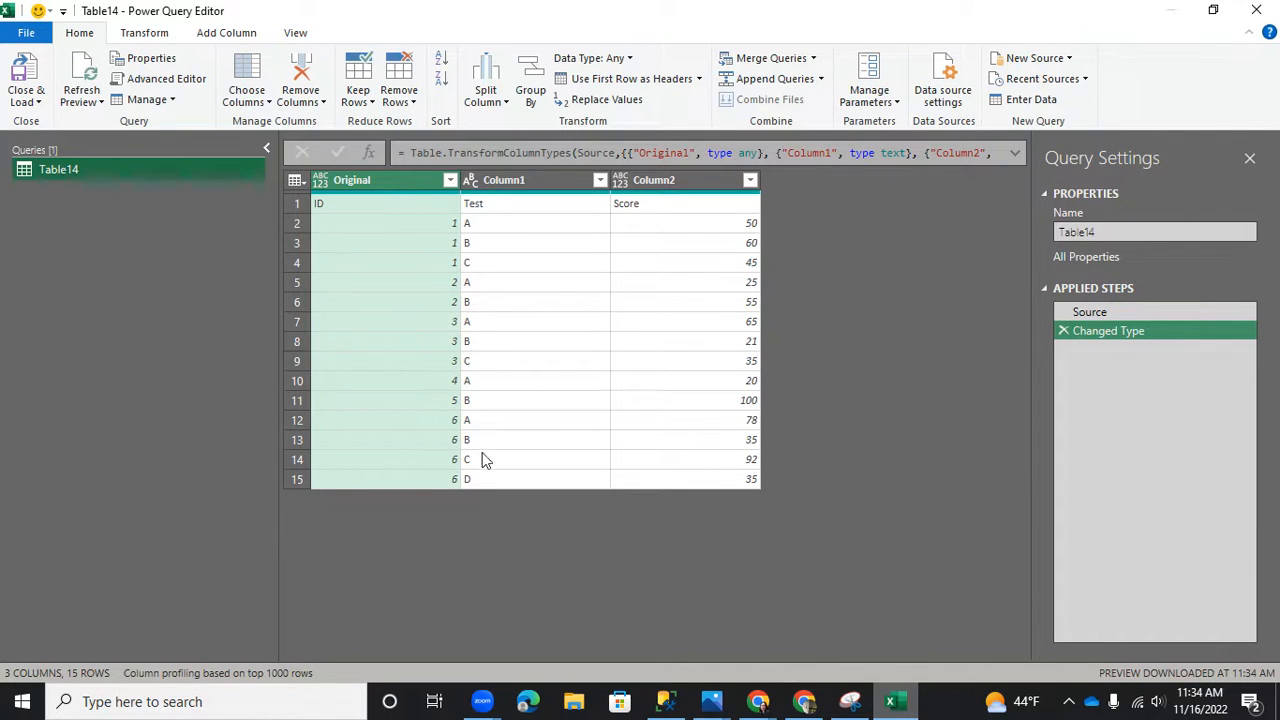
pyautogui.moveTo(992, 300)
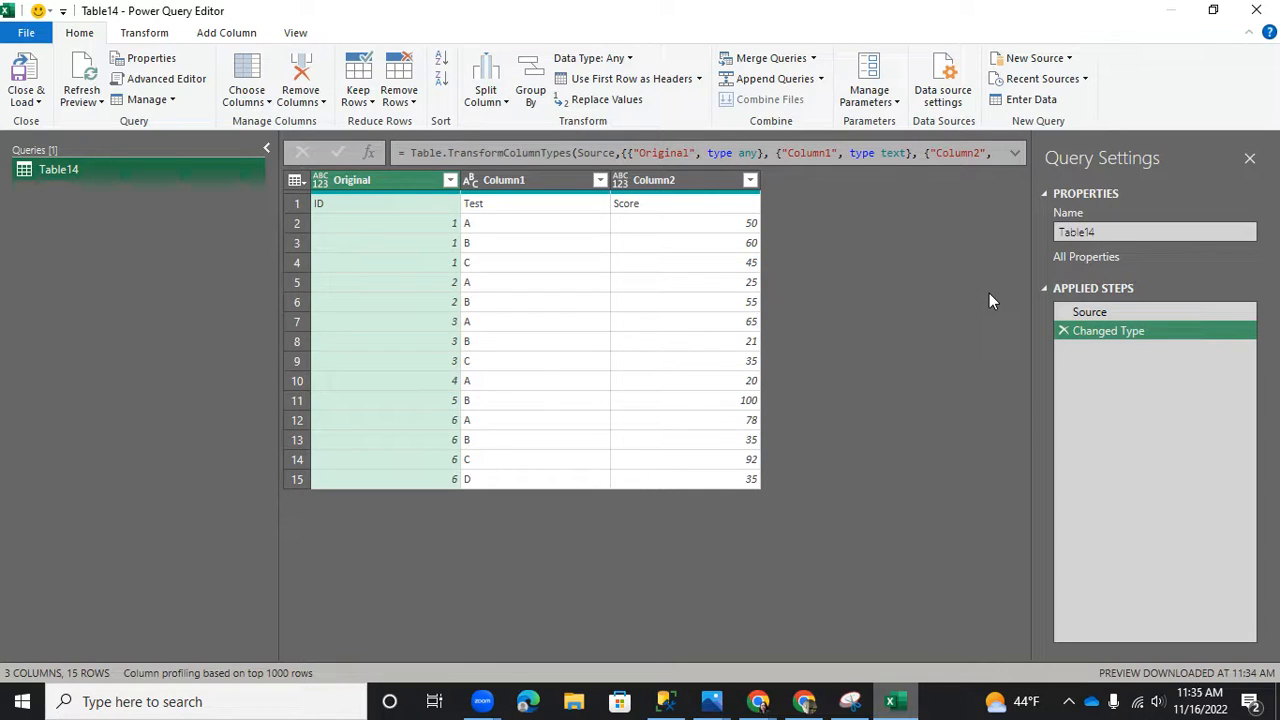
pyautogui.moveTo(948, 302)
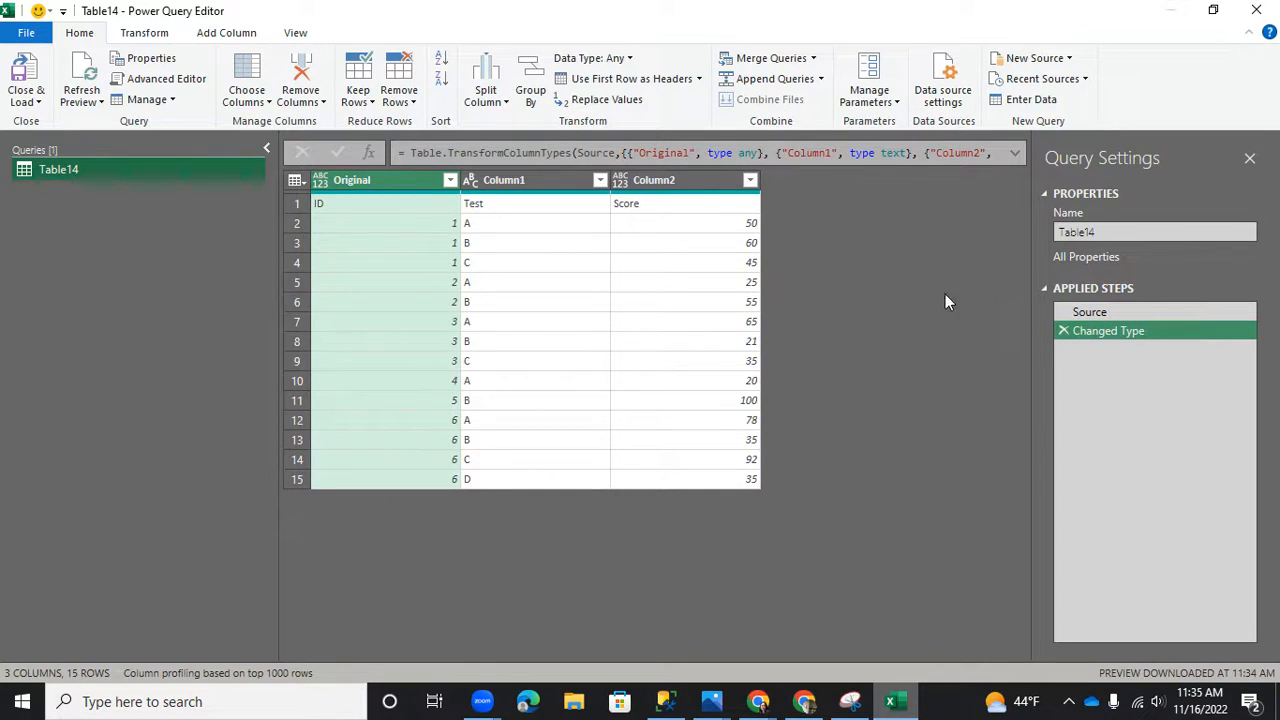
pyautogui.moveTo(1136, 200)
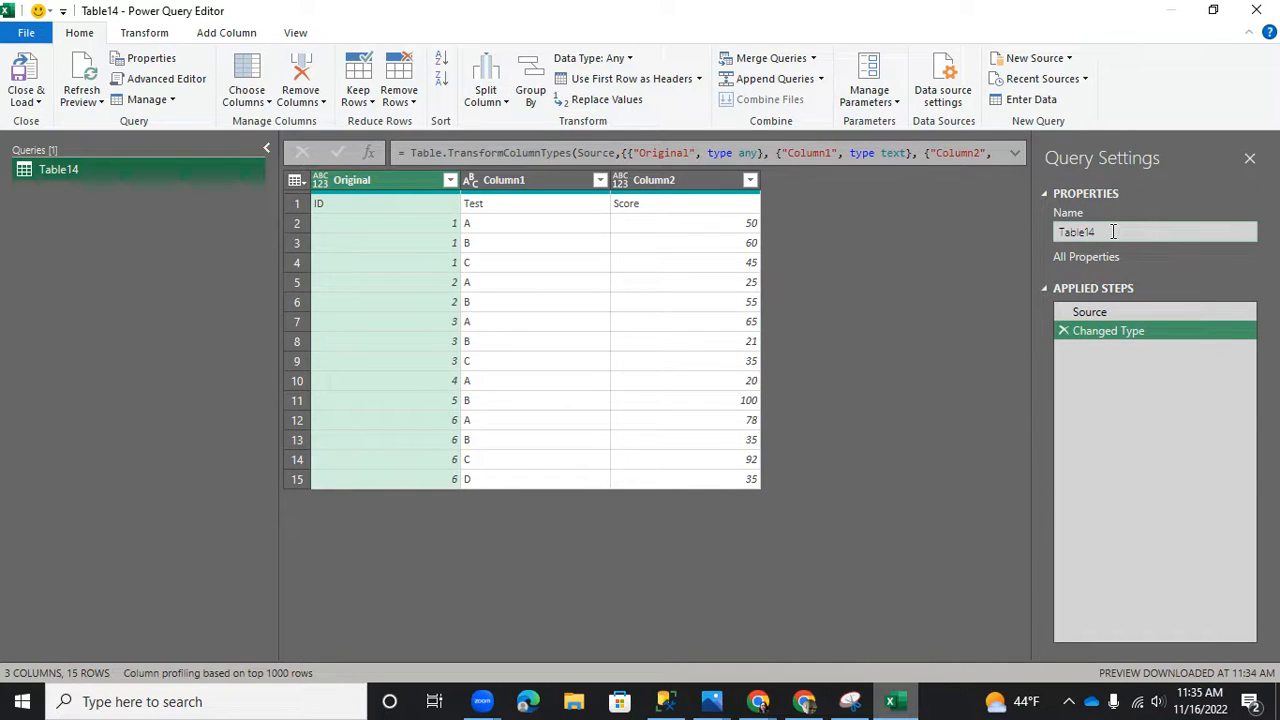
# Step: Rename the query Table14 to MyTable in Query Settings
pyautogui.doubleClick(1076, 232)
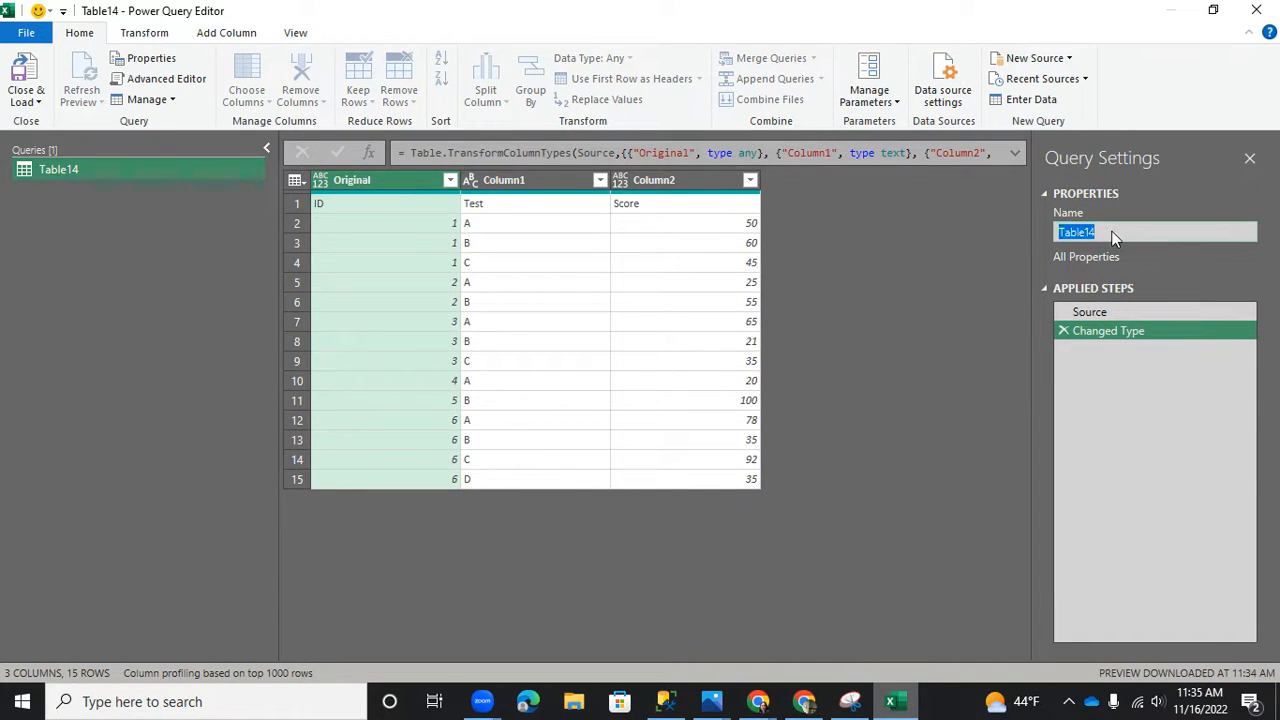
pyautogui.write('MyTable')
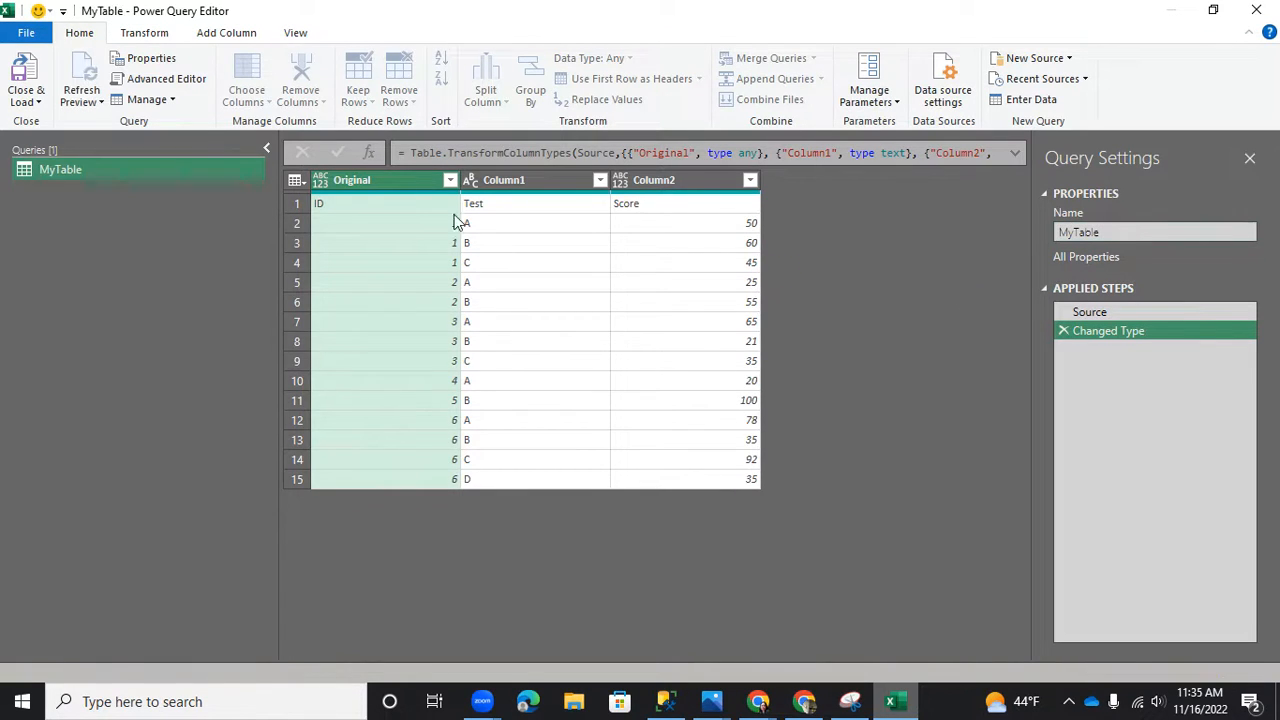
pyautogui.click(62, 168)
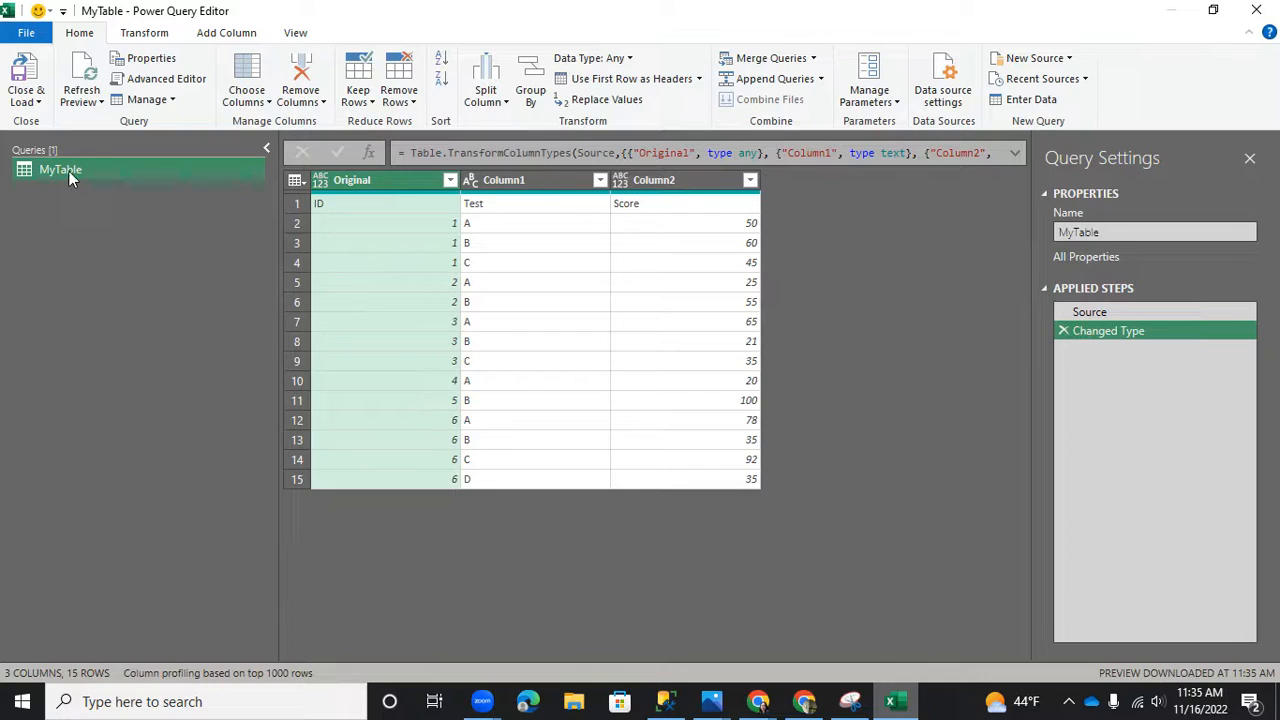
pyautogui.moveTo(72, 176)
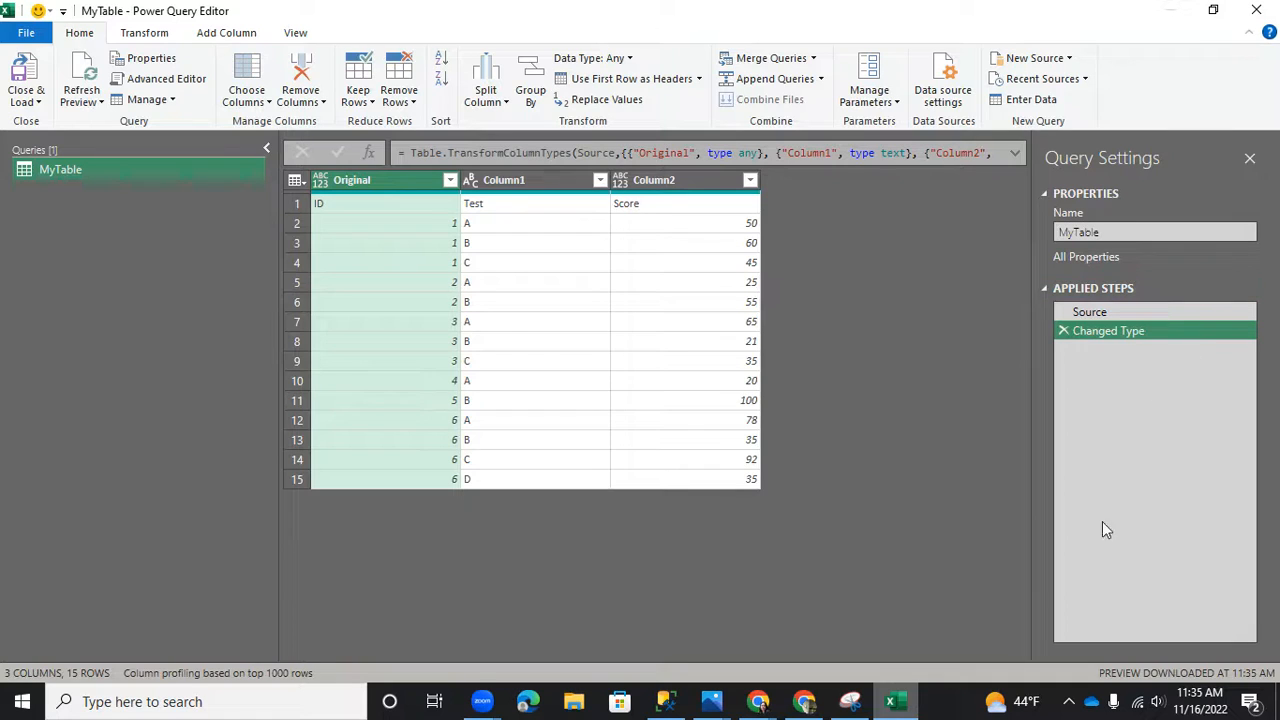
pyautogui.moveTo(1168, 408)
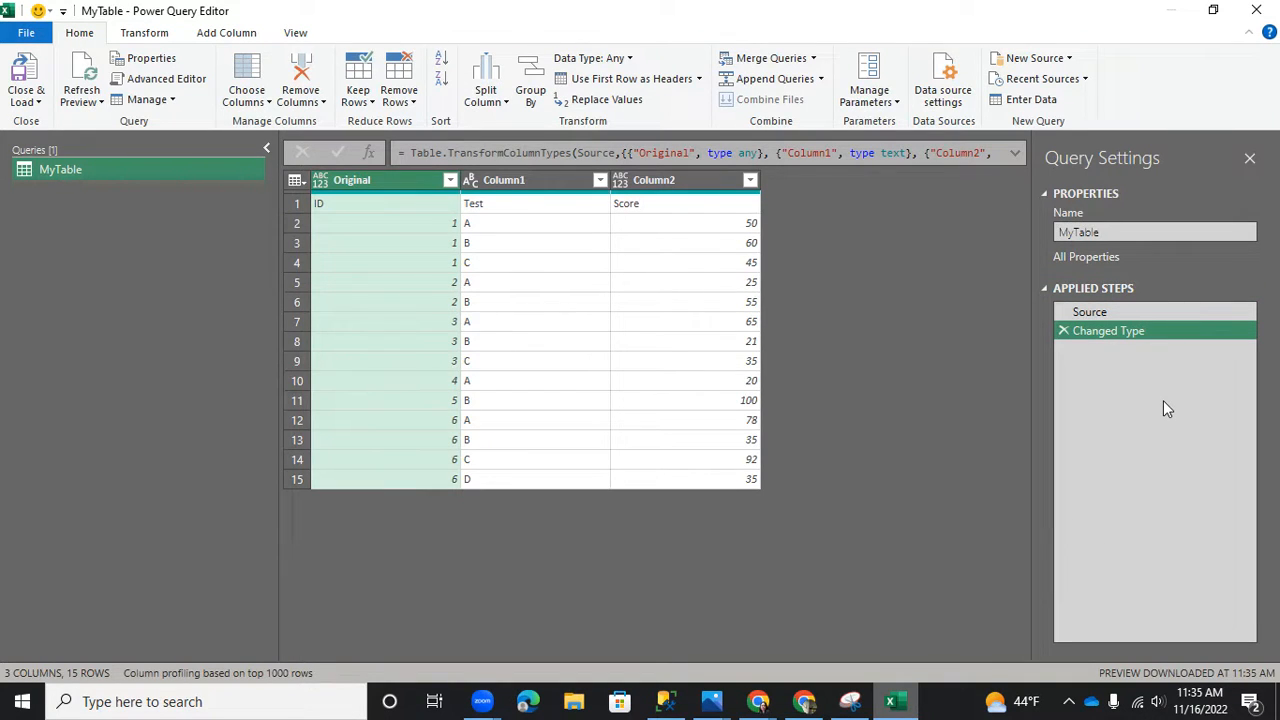
pyautogui.moveTo(736, 354)
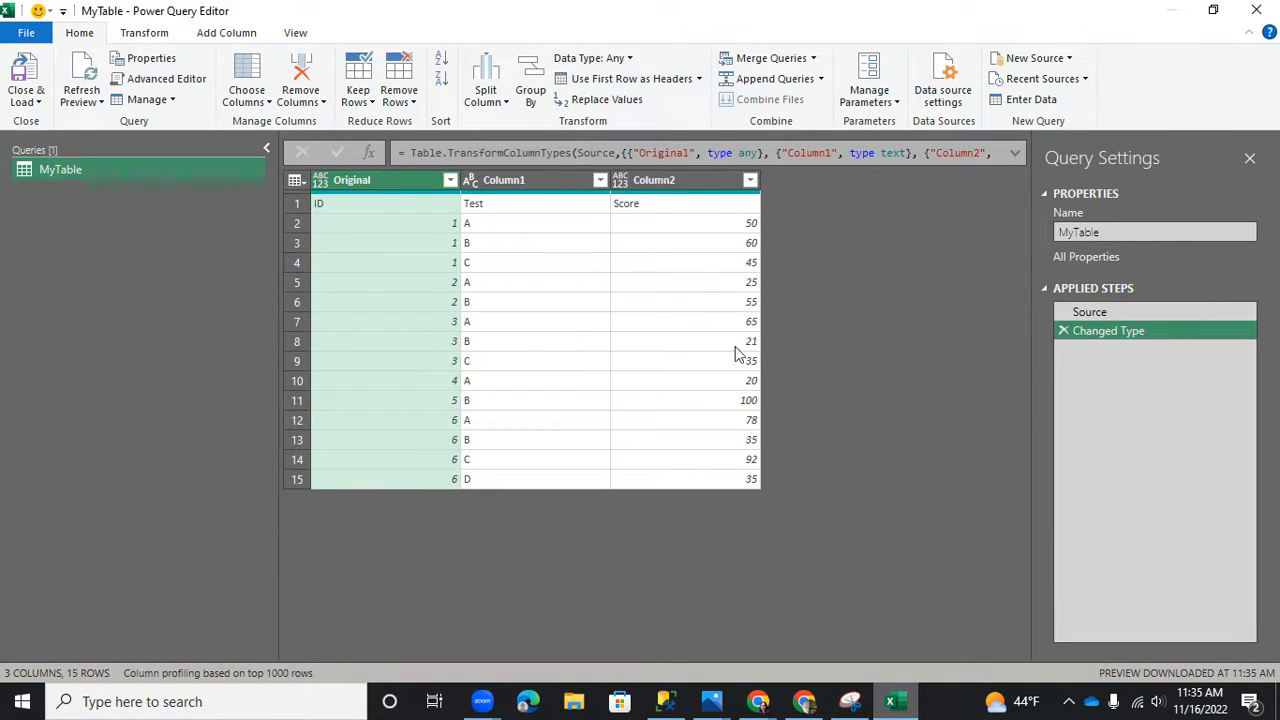
pyautogui.moveTo(1136, 634)
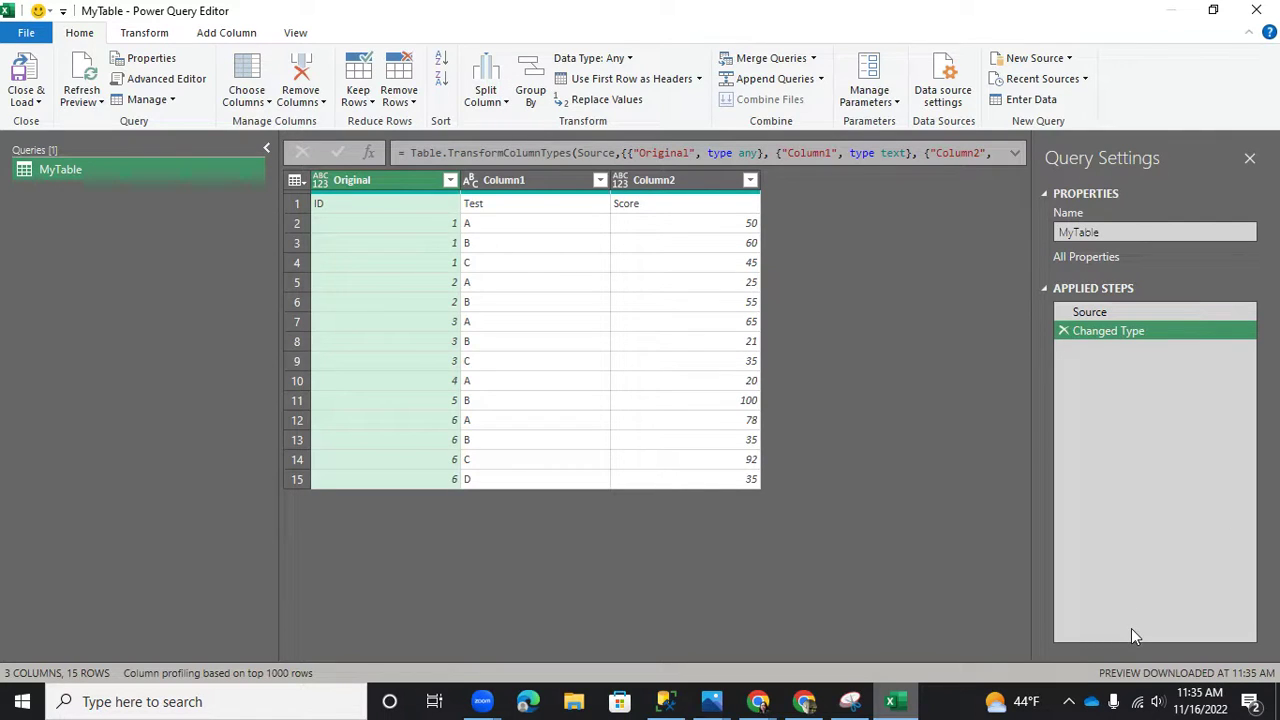
pyautogui.moveTo(848, 356)
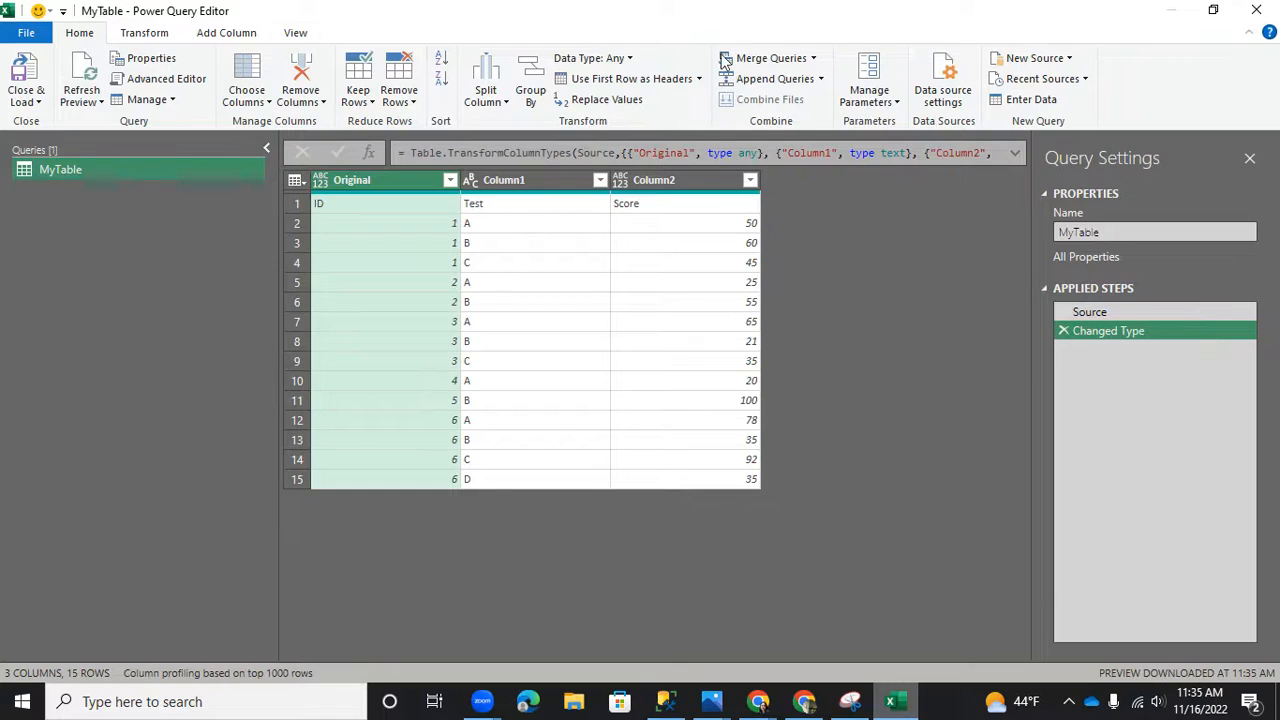
pyautogui.moveTo(780, 108)
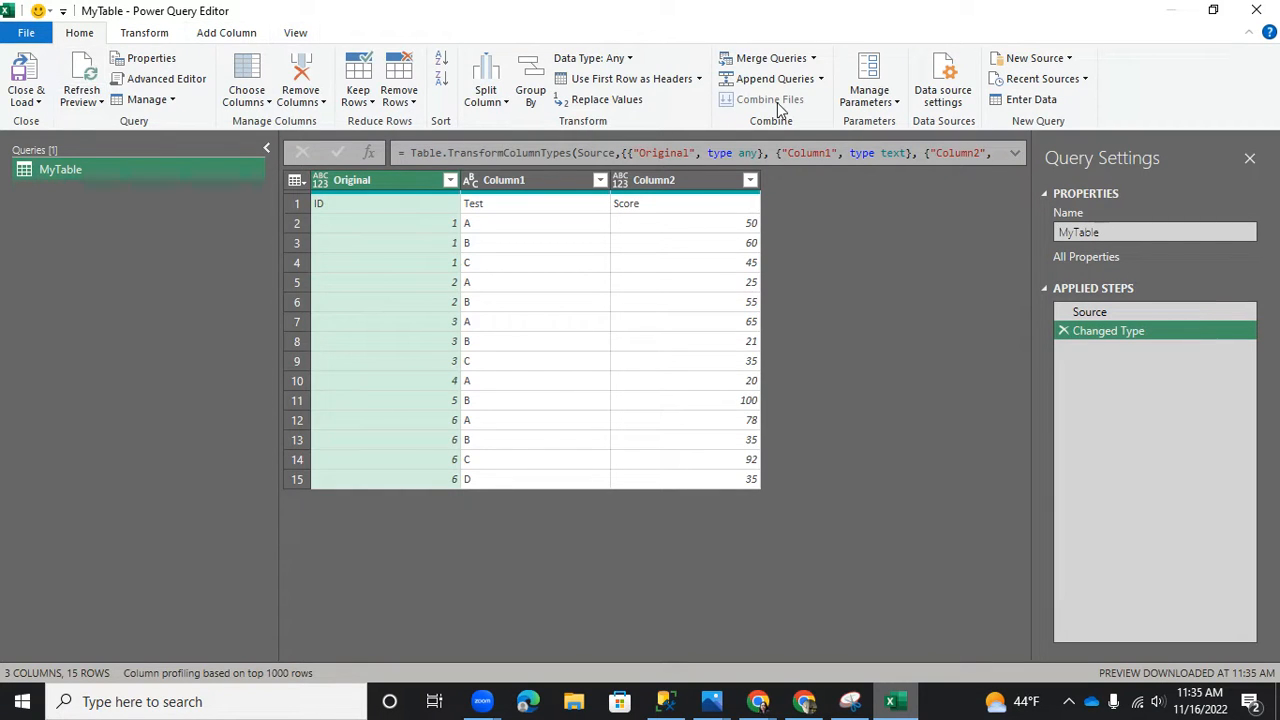
pyautogui.moveTo(782, 104)
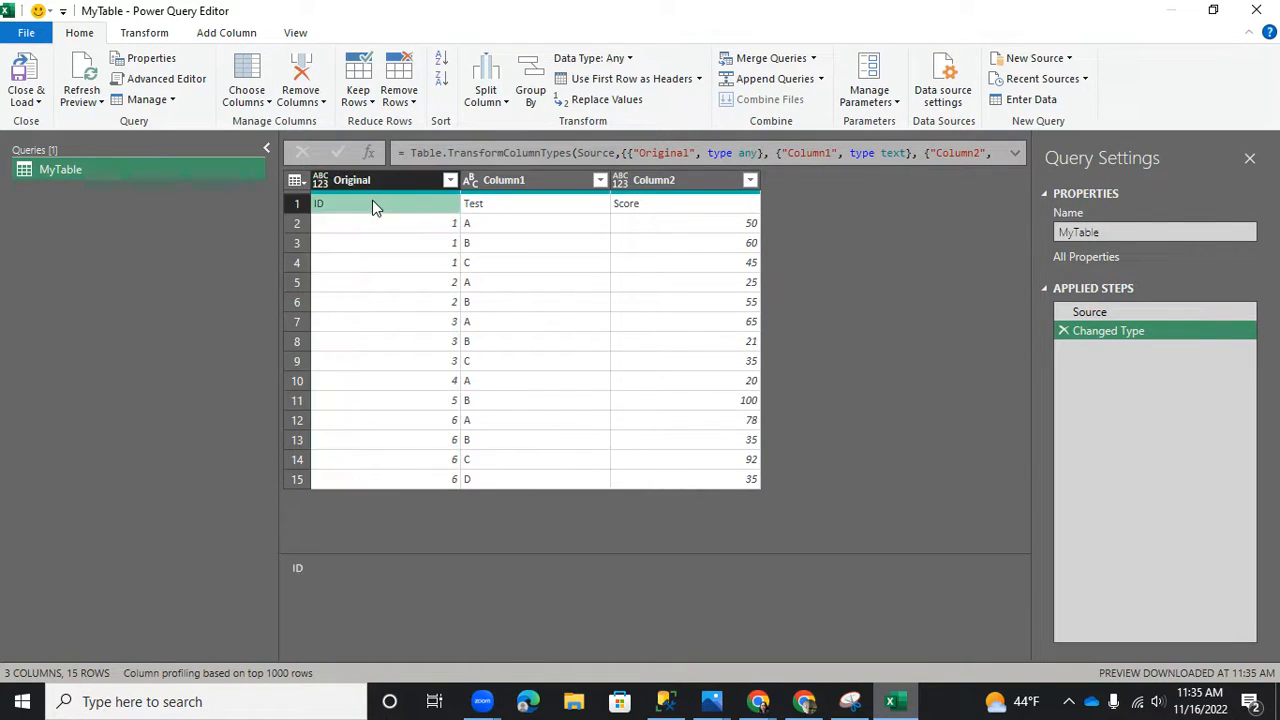
# Step: Promote the first row to headers so the columns become ID, Test and Score
pyautogui.click(684, 204)
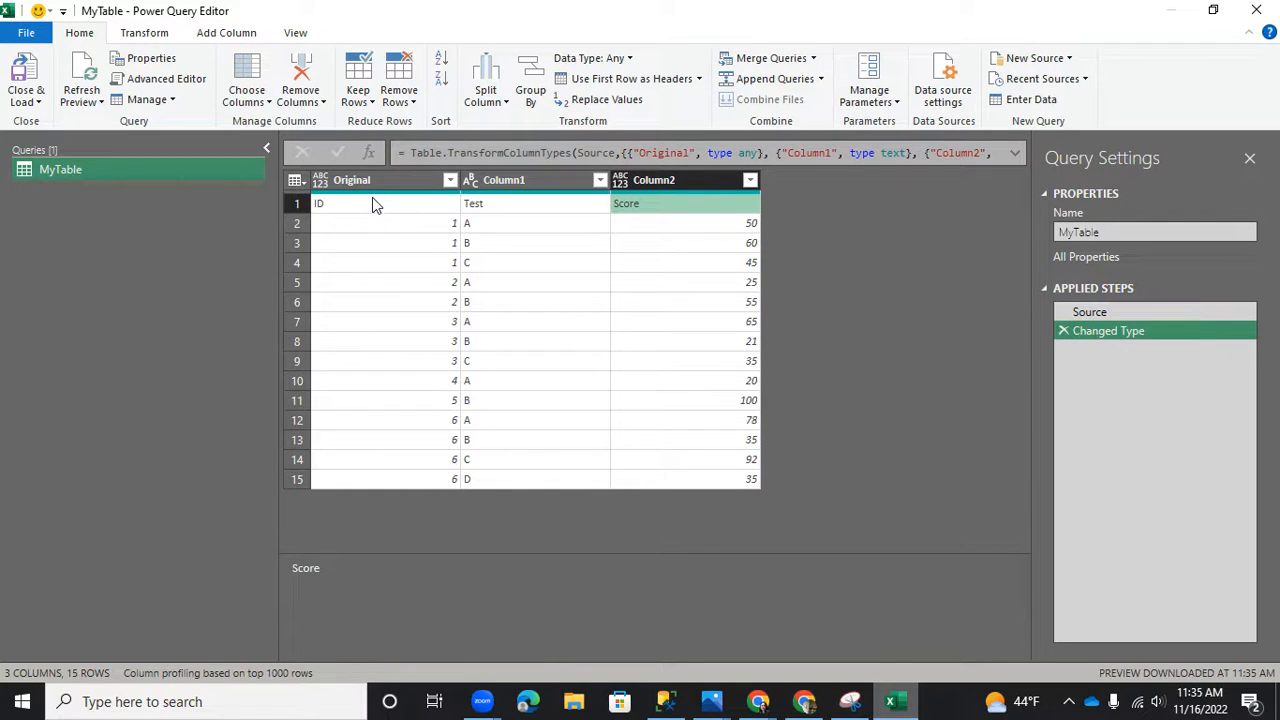
pyautogui.click(352, 180)
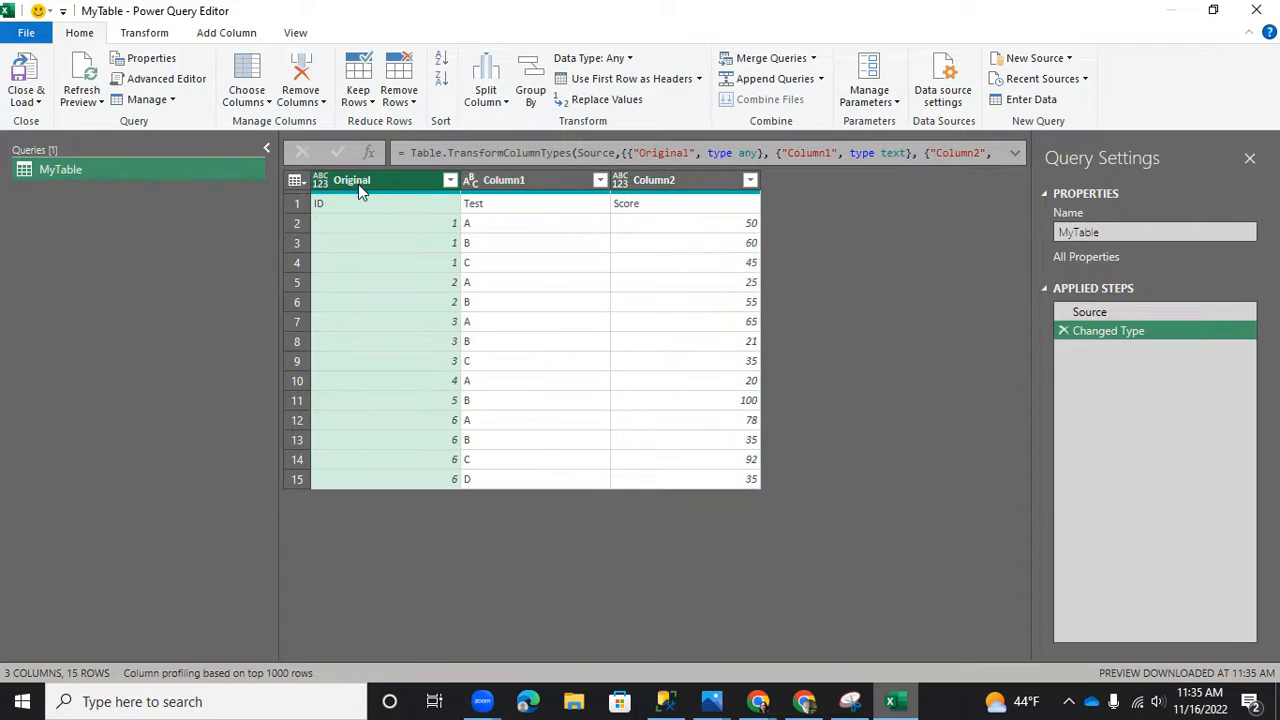
pyautogui.click(360, 204)
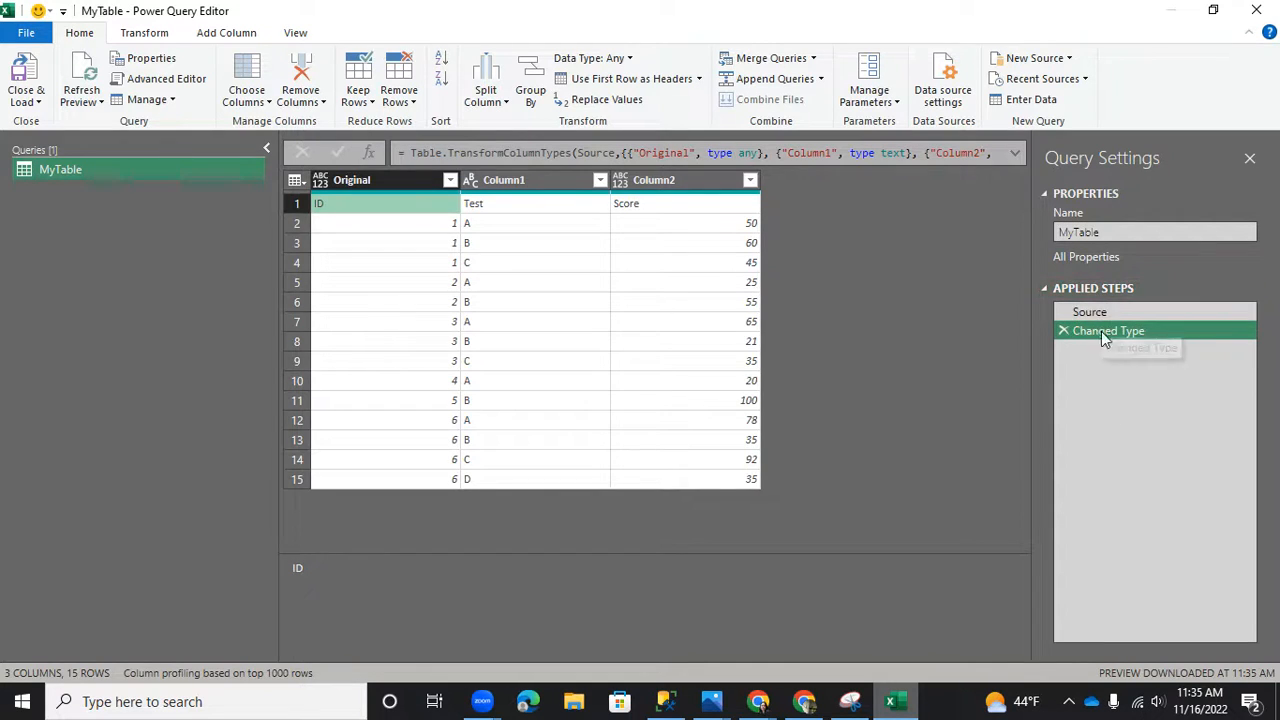
pyautogui.moveTo(1132, 448)
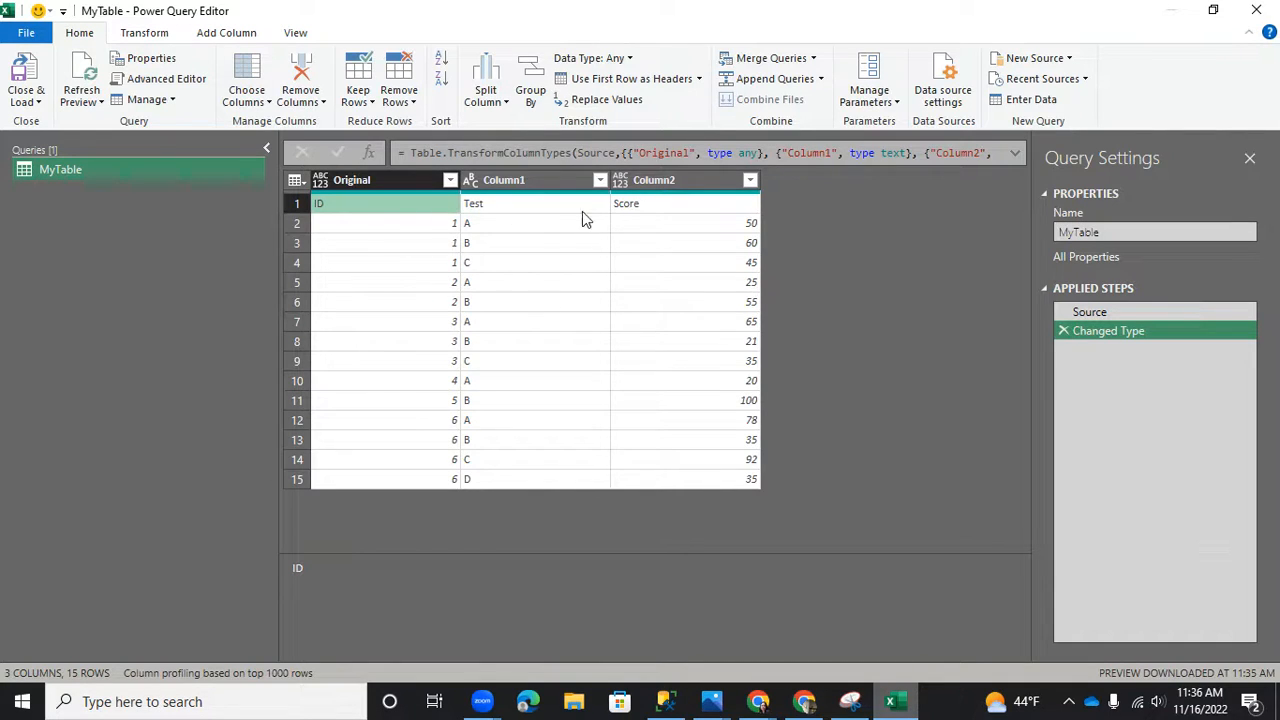
pyautogui.moveTo(68, 48)
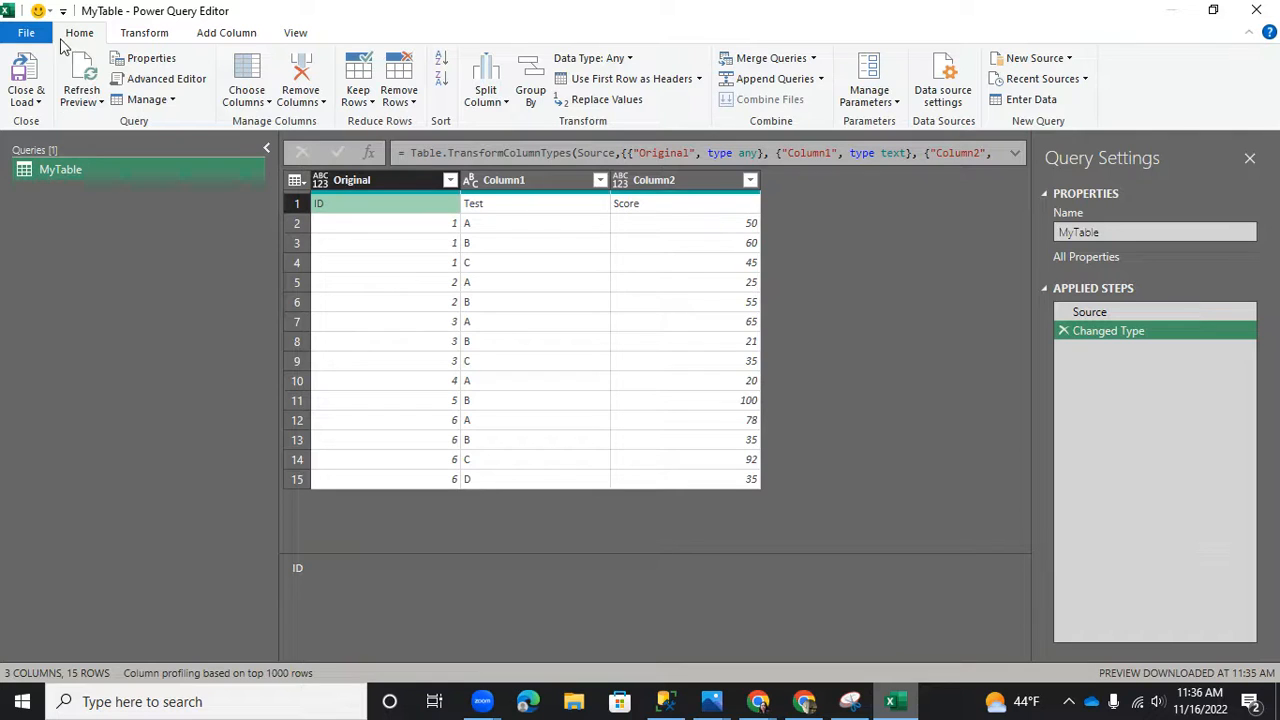
pyautogui.moveTo(624, 78)
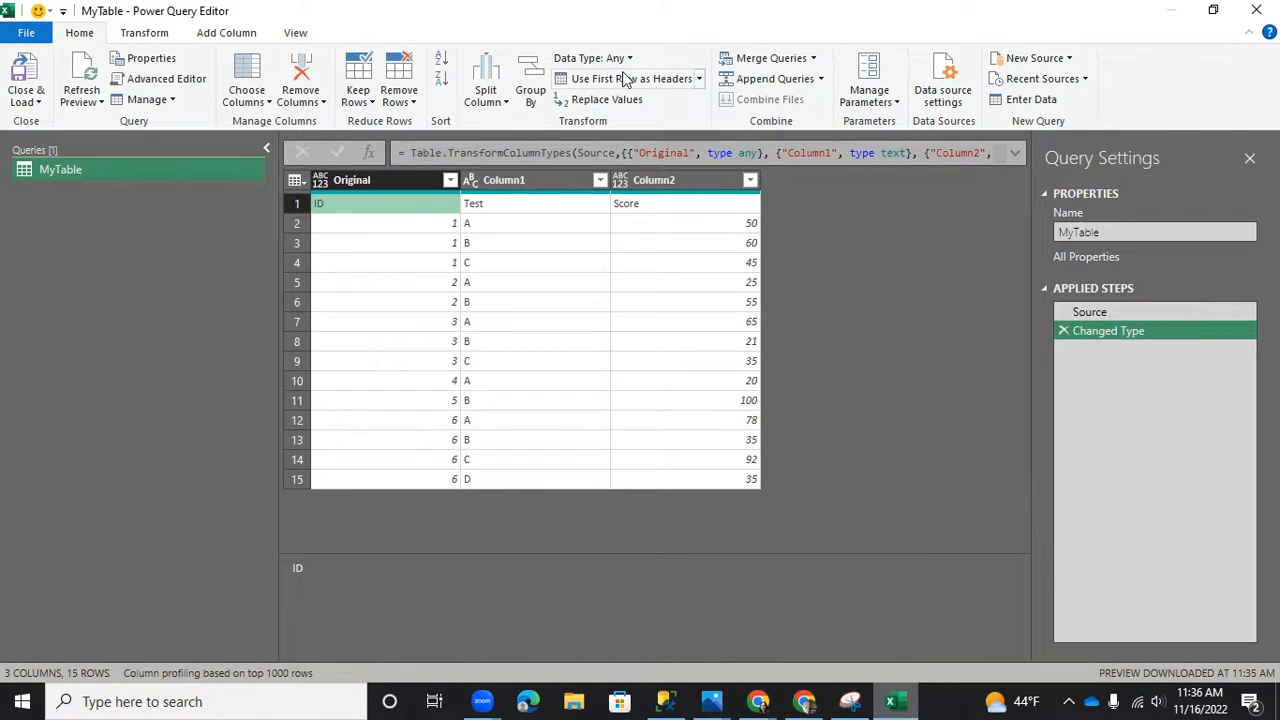
pyautogui.click(624, 78)
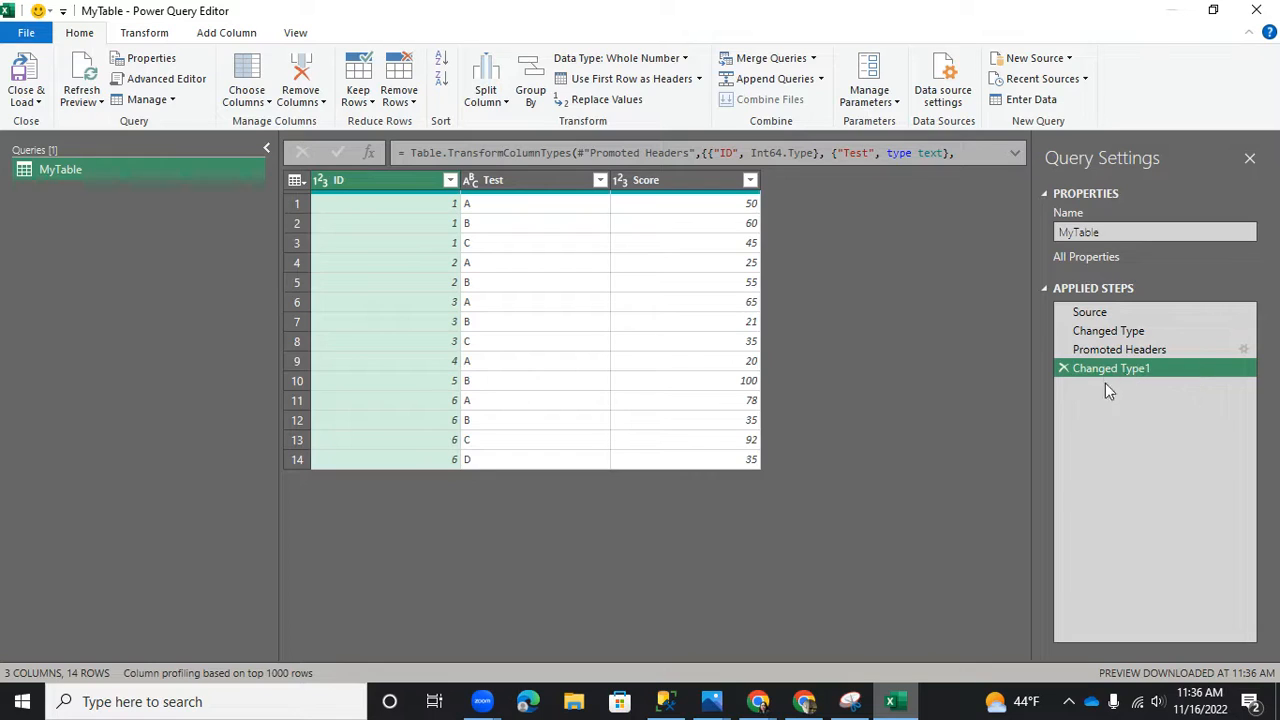
pyautogui.moveTo(1120, 348)
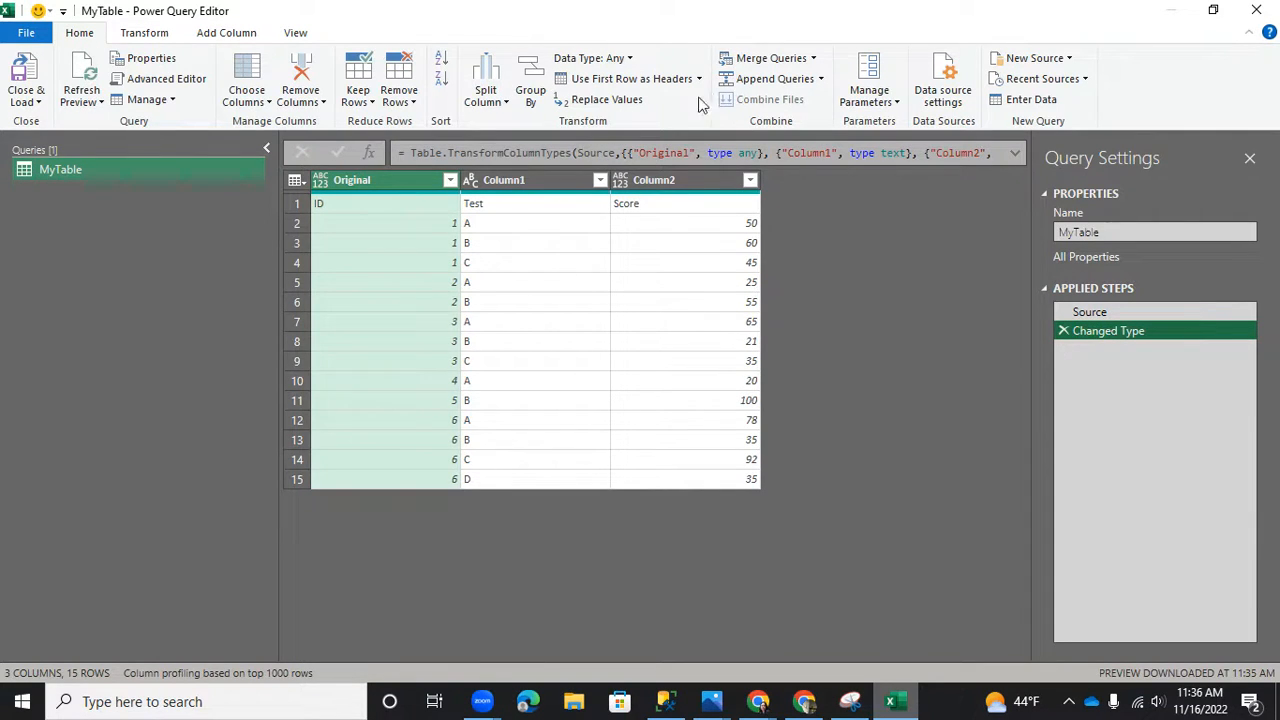
pyautogui.click(620, 78)
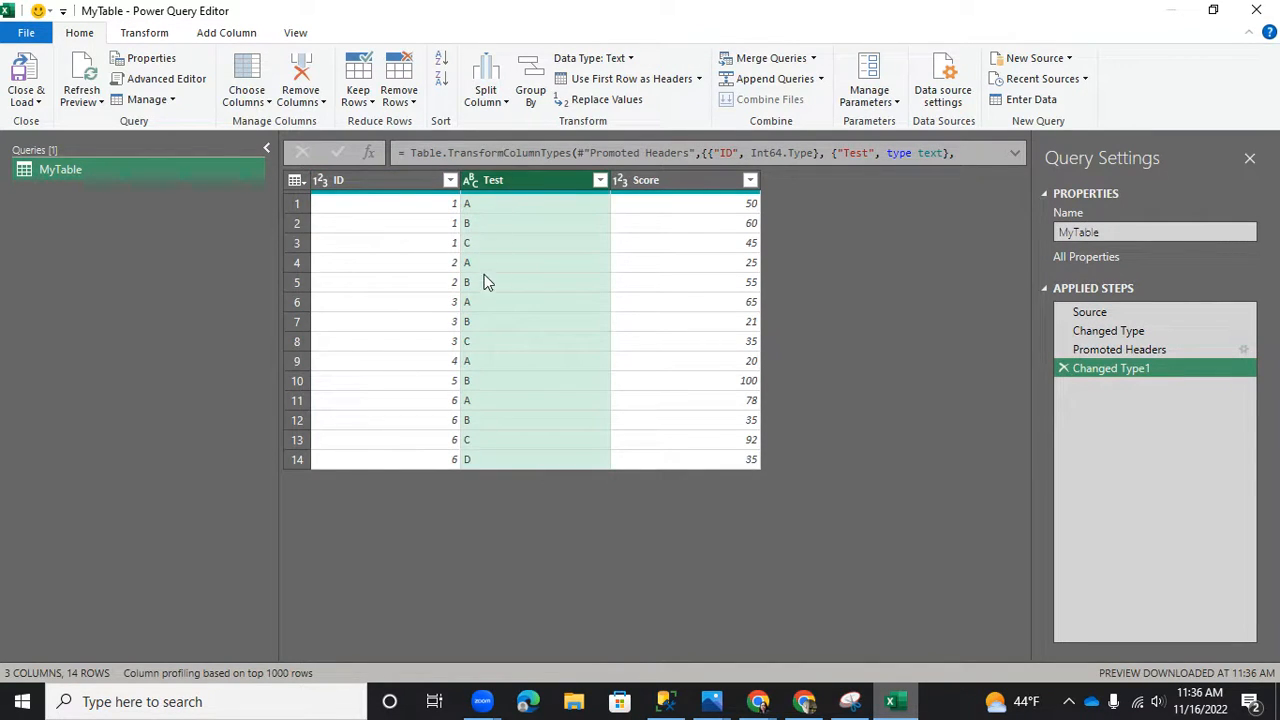
pyautogui.moveTo(794, 212)
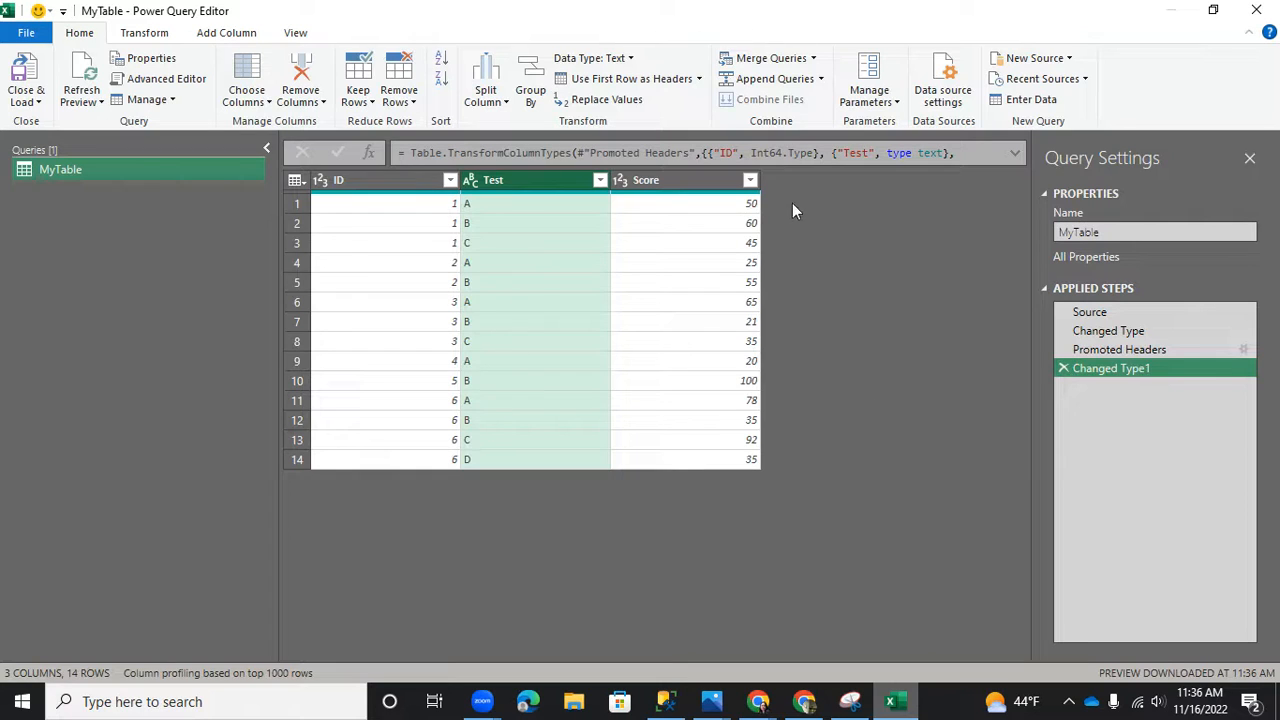
pyautogui.moveTo(412, 238)
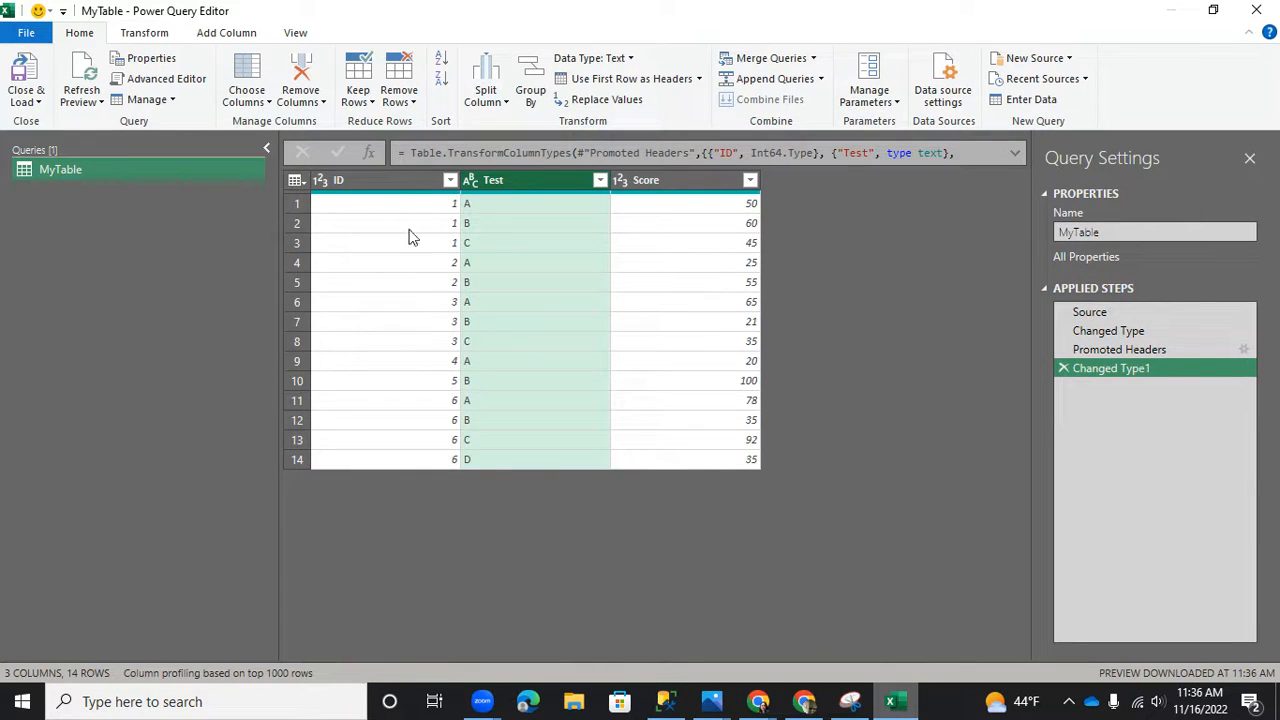
pyautogui.moveTo(544, 210)
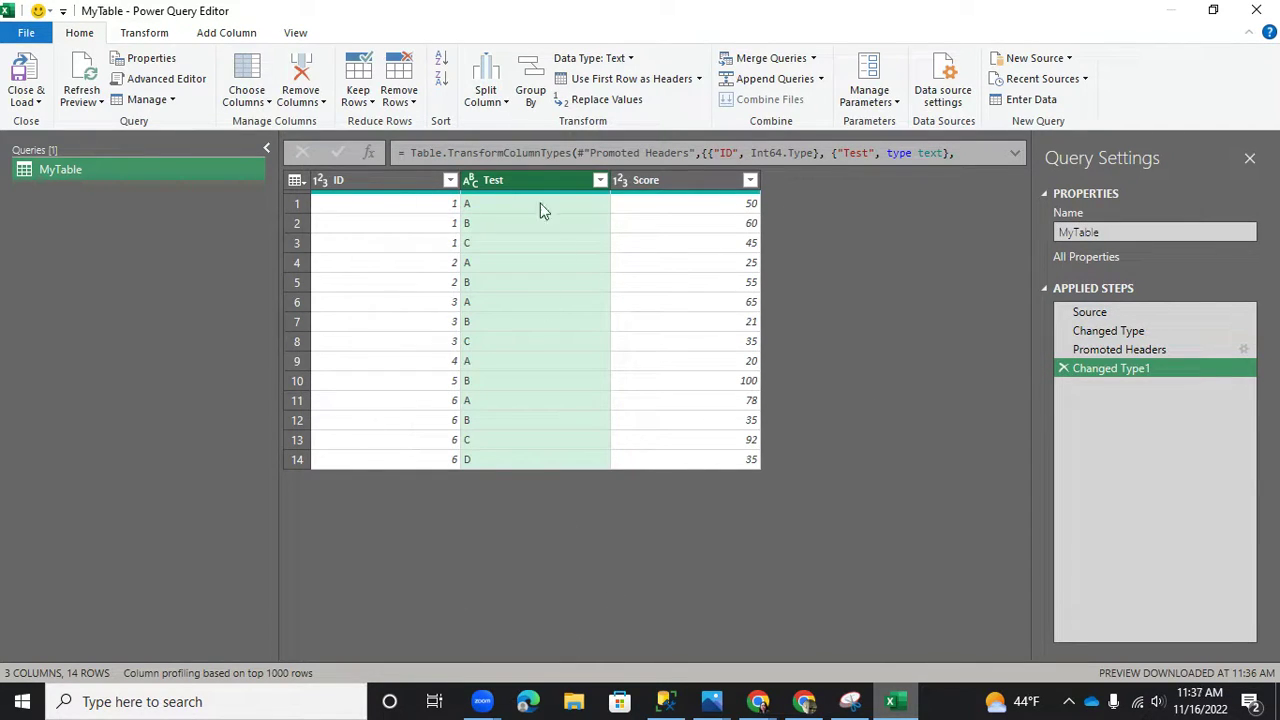
pyautogui.moveTo(536, 188)
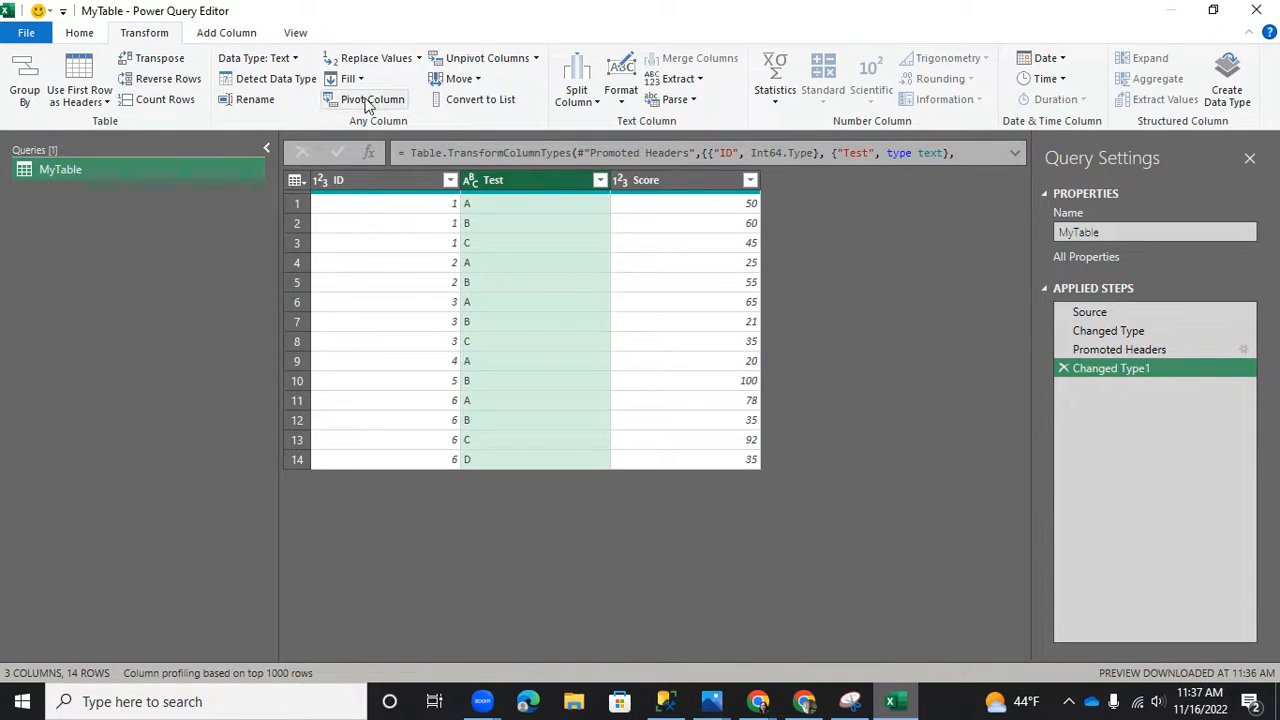
# Step: Pivot the Test column with Score as values using Don't Aggregate
pyautogui.click(372, 100)
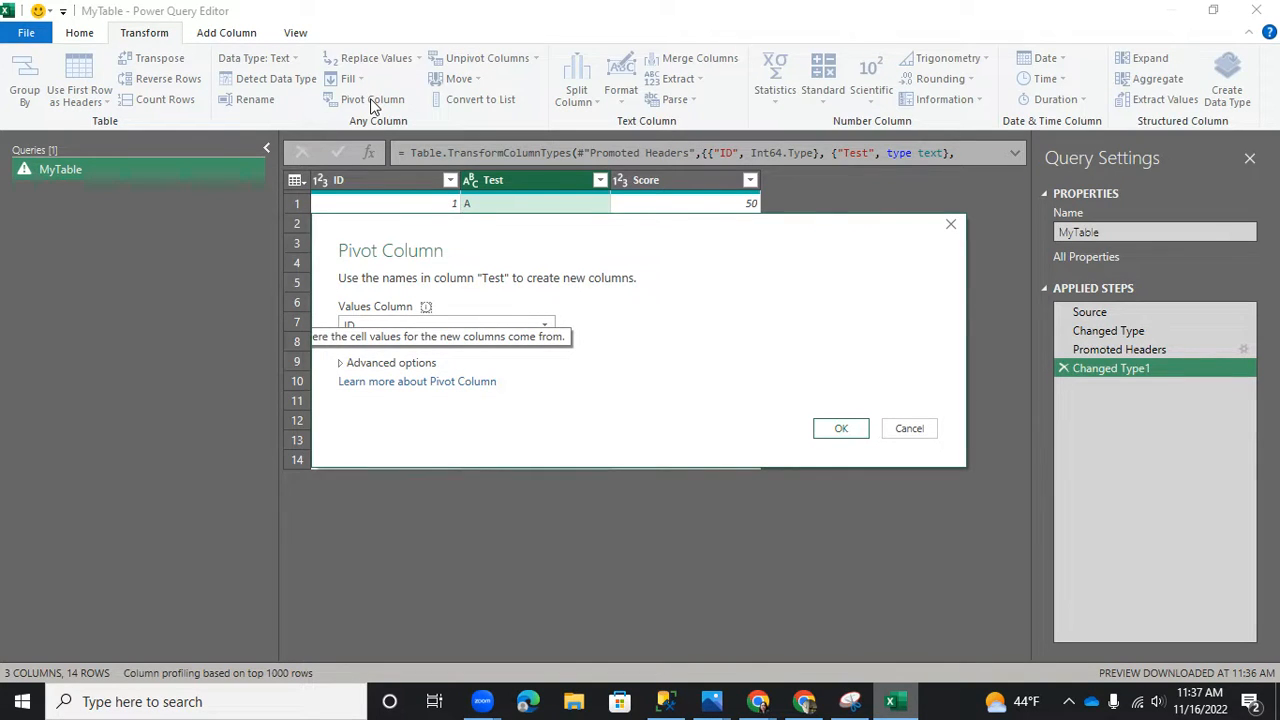
pyautogui.moveTo(720, 318)
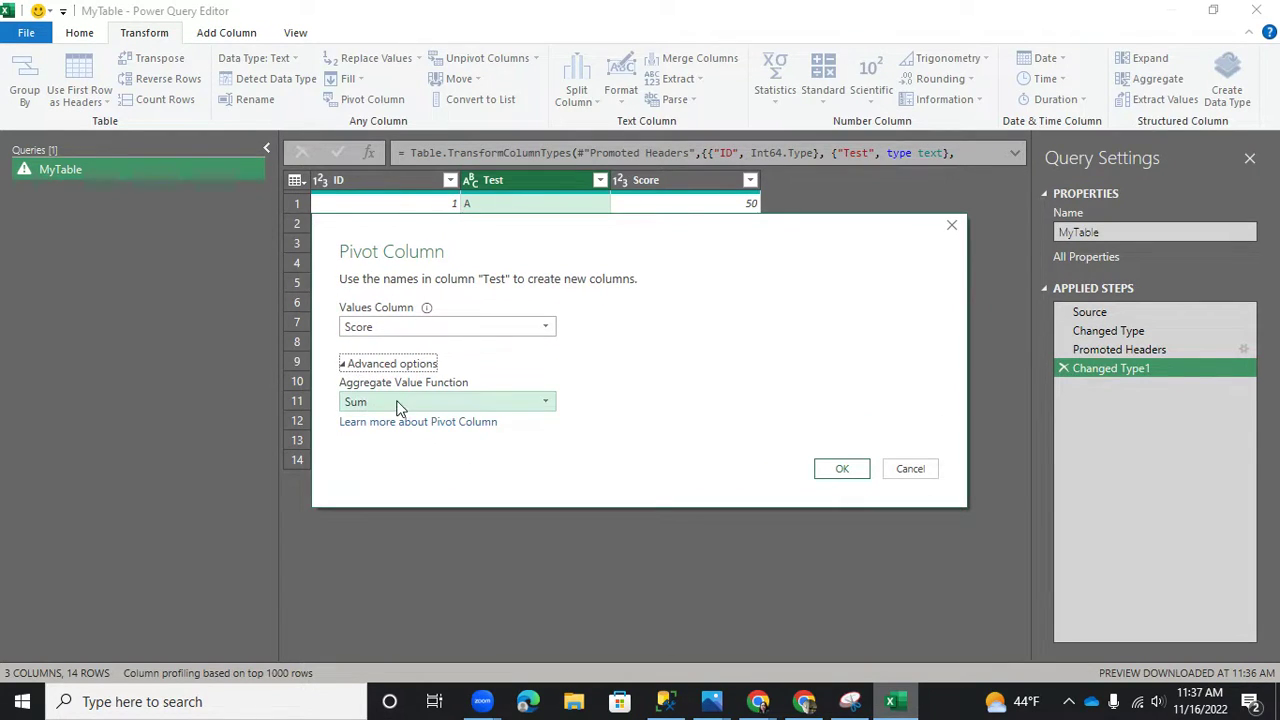
pyautogui.click(446, 400)
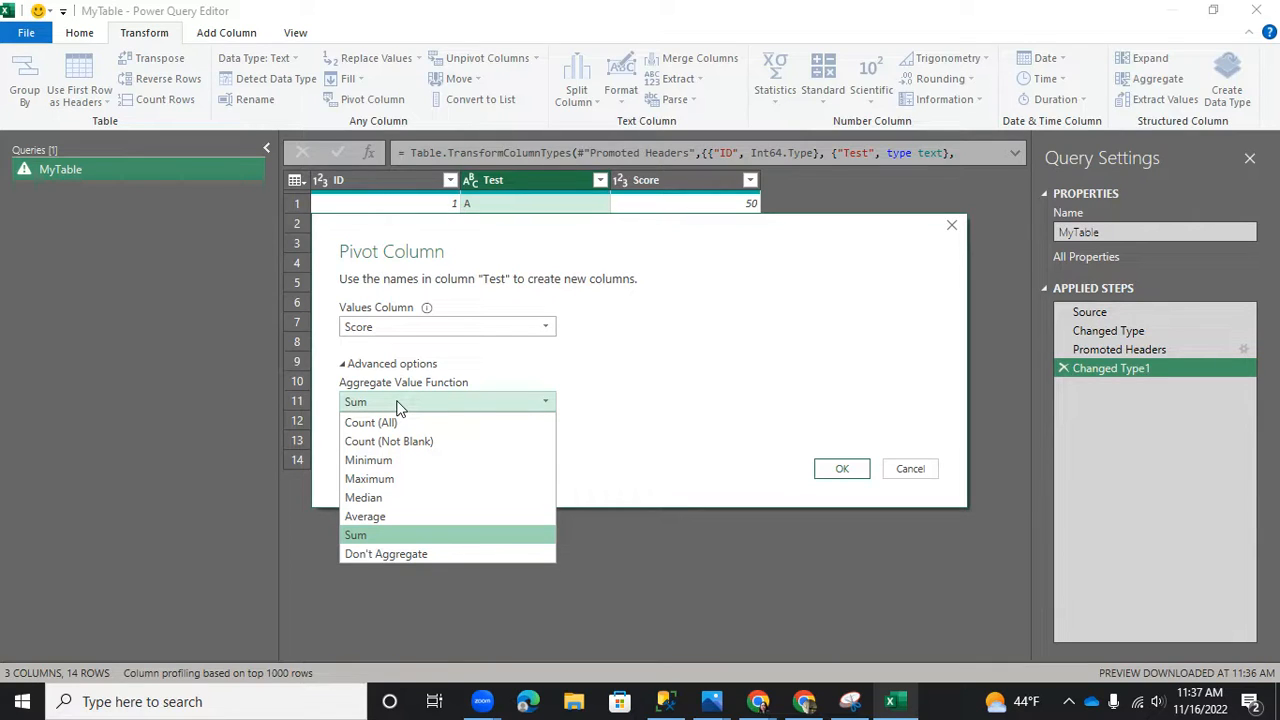
pyautogui.moveTo(428, 554)
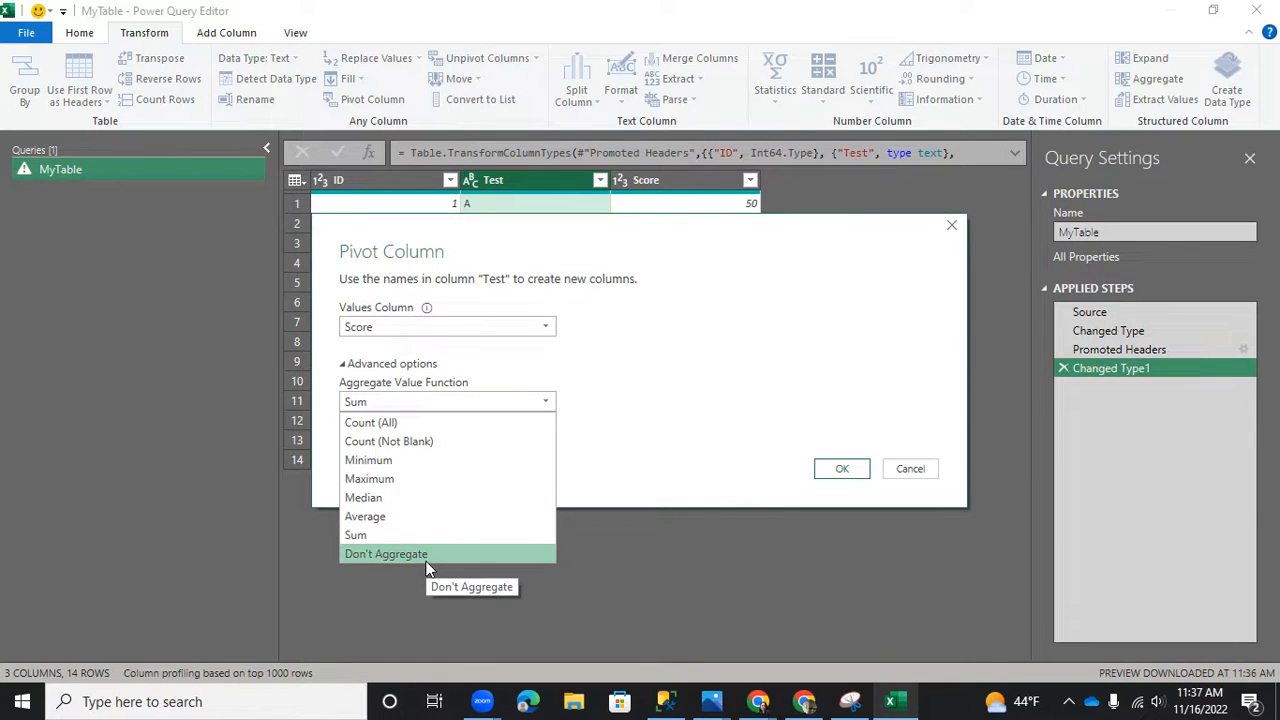
pyautogui.click(384, 552)
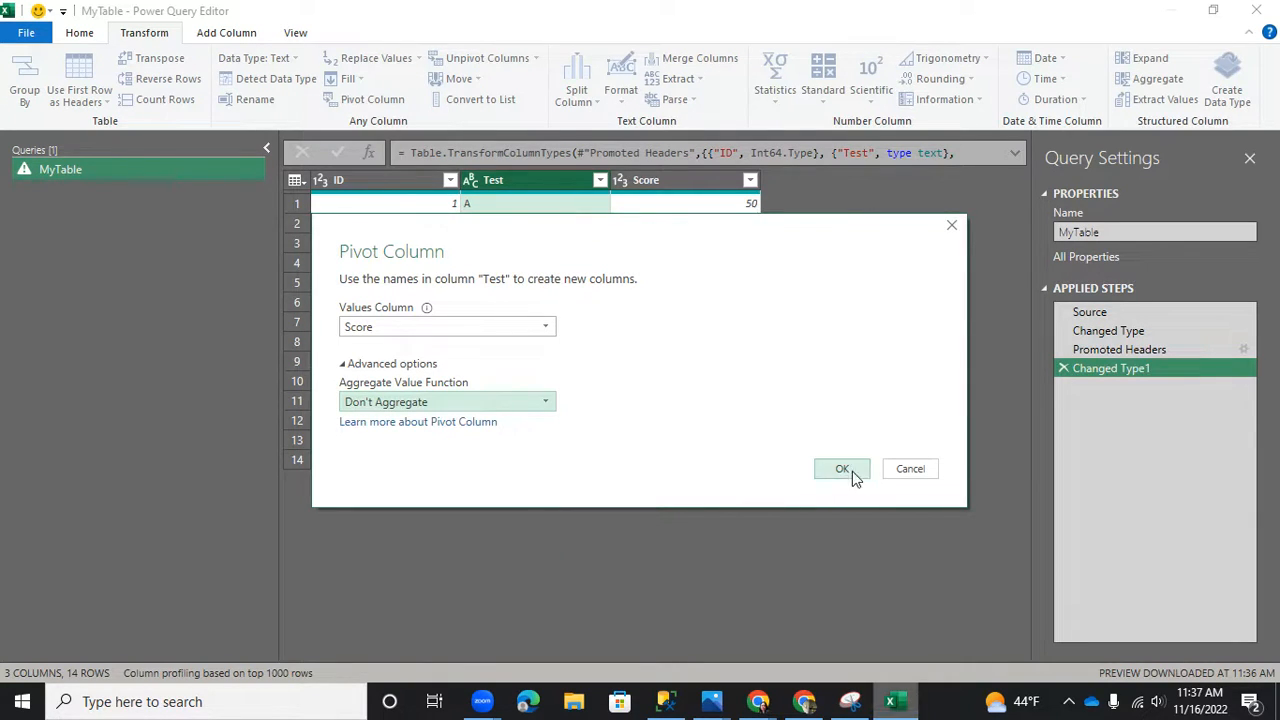
pyautogui.click(842, 468)
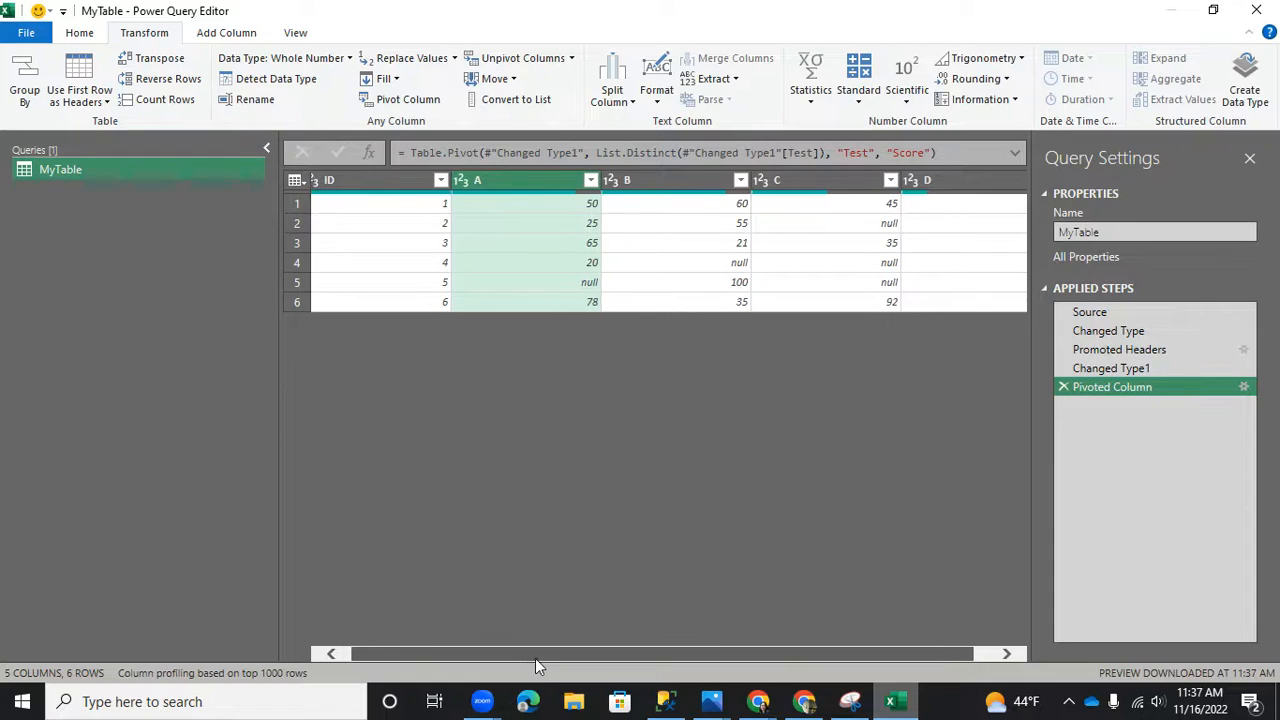
# Step: Close & Load the pivoted MyTable query back to the workbook from the Home tab
pyautogui.hscroll(3)
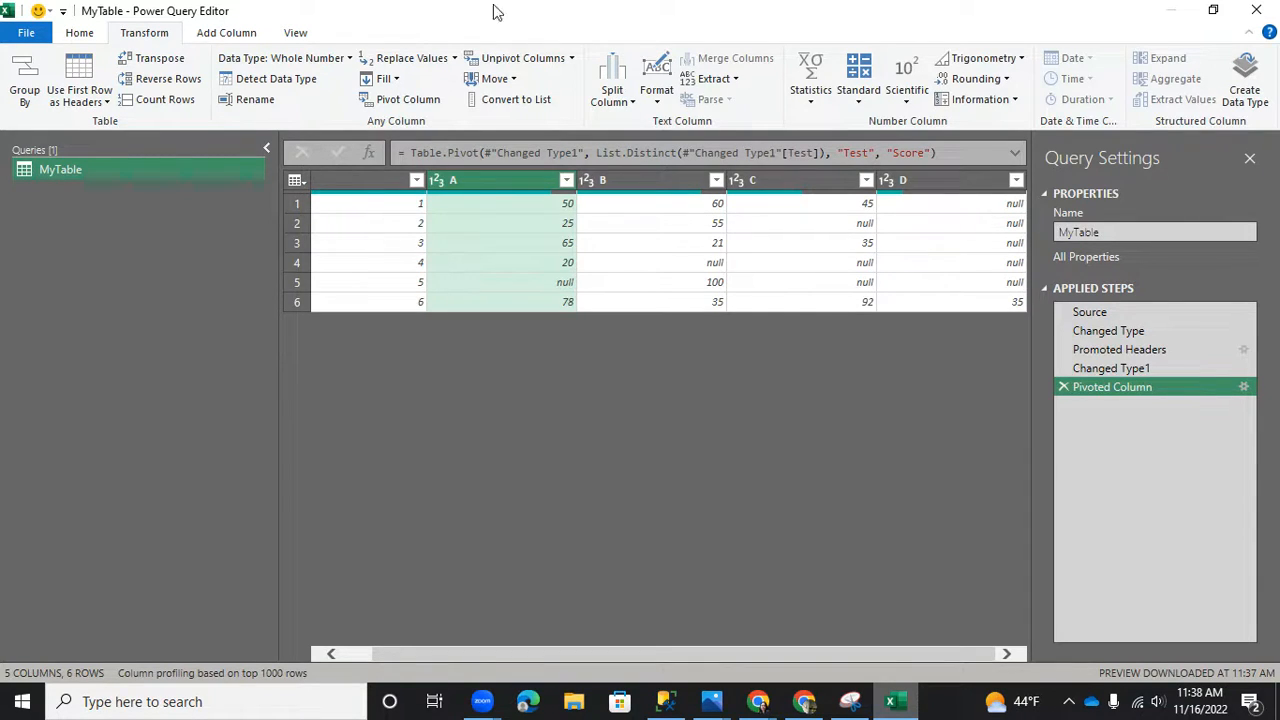
pyautogui.click(112, 32)
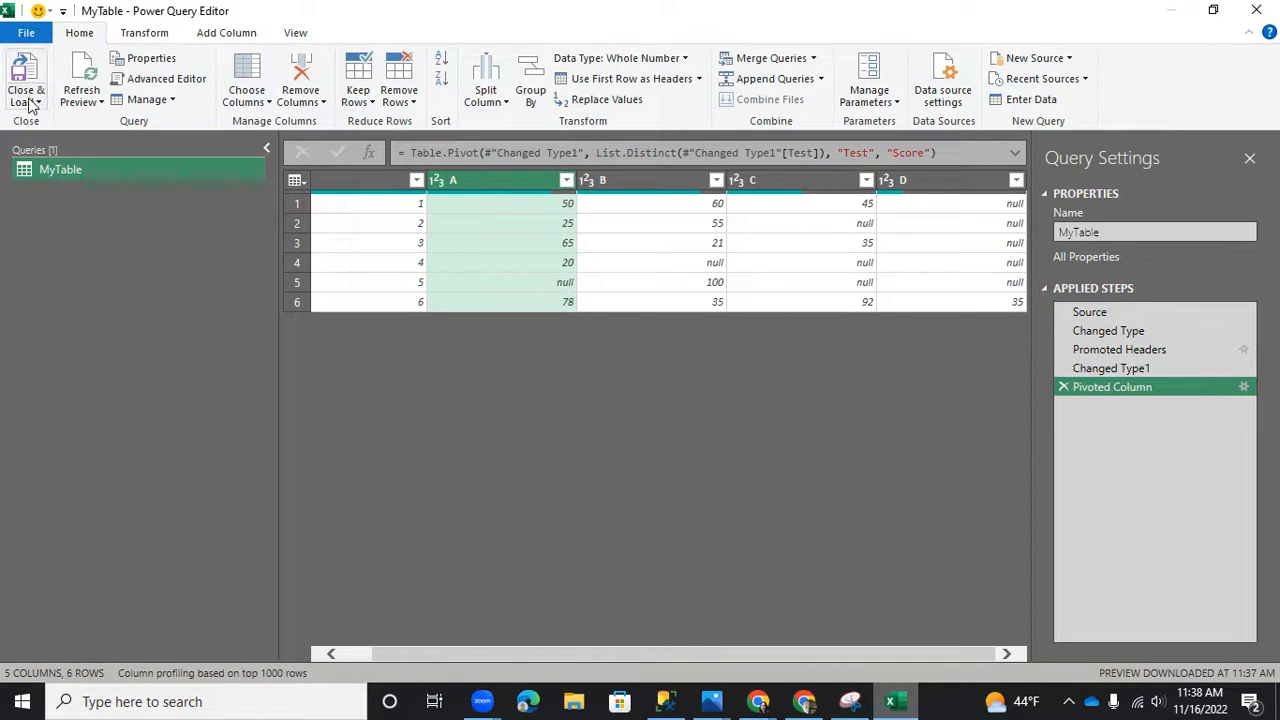
pyautogui.click(28, 80)
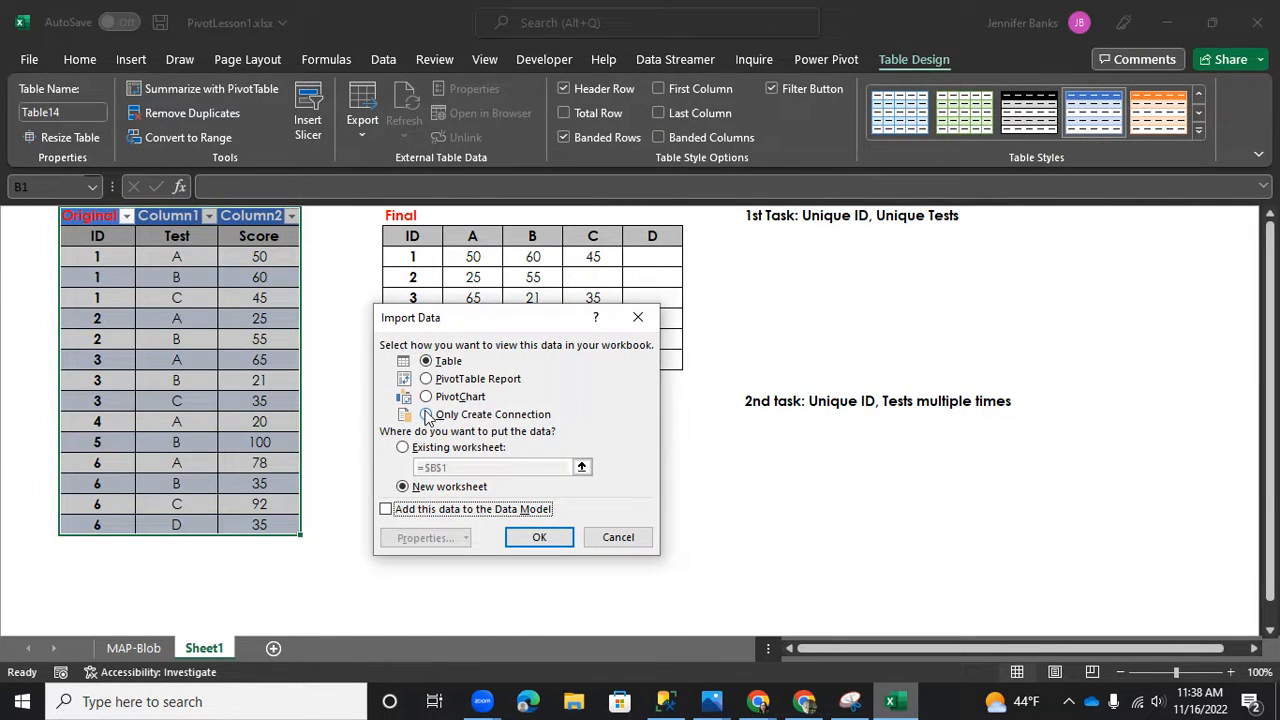
# Step: Import MyTable as Only Create Connection so nothing loads to the sheet
pyautogui.click(424, 414)
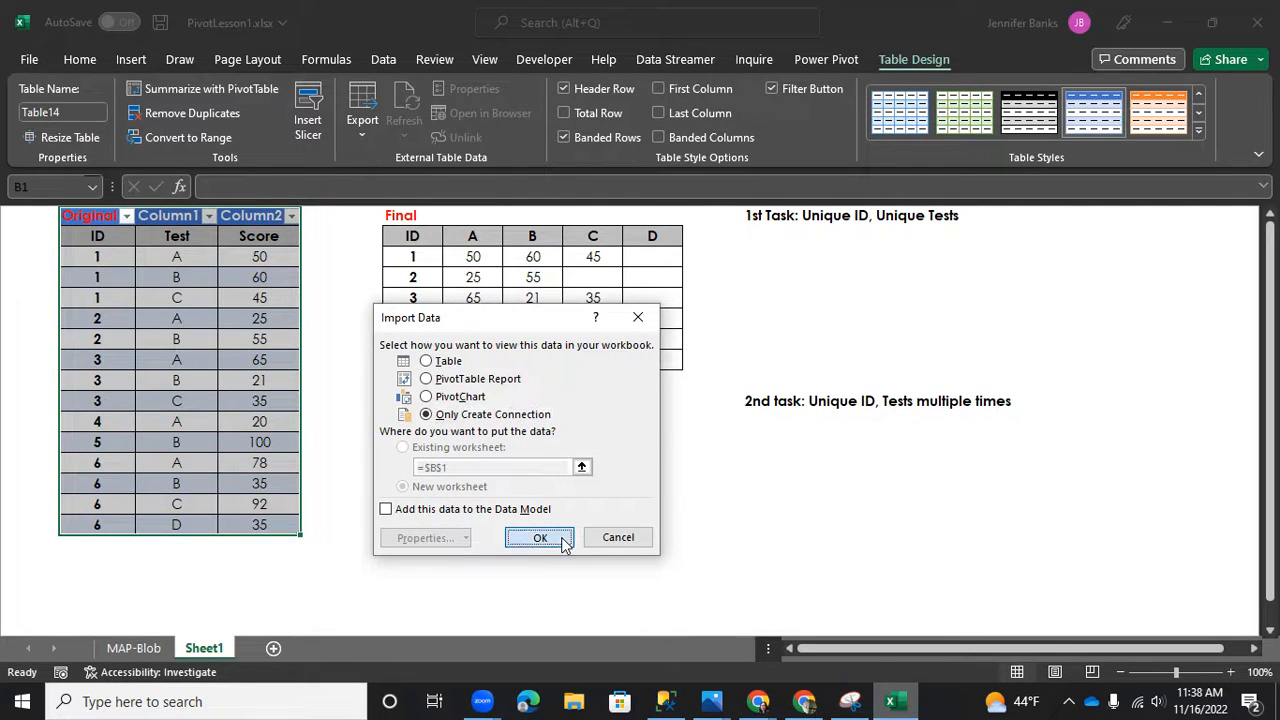
pyautogui.click(540, 536)
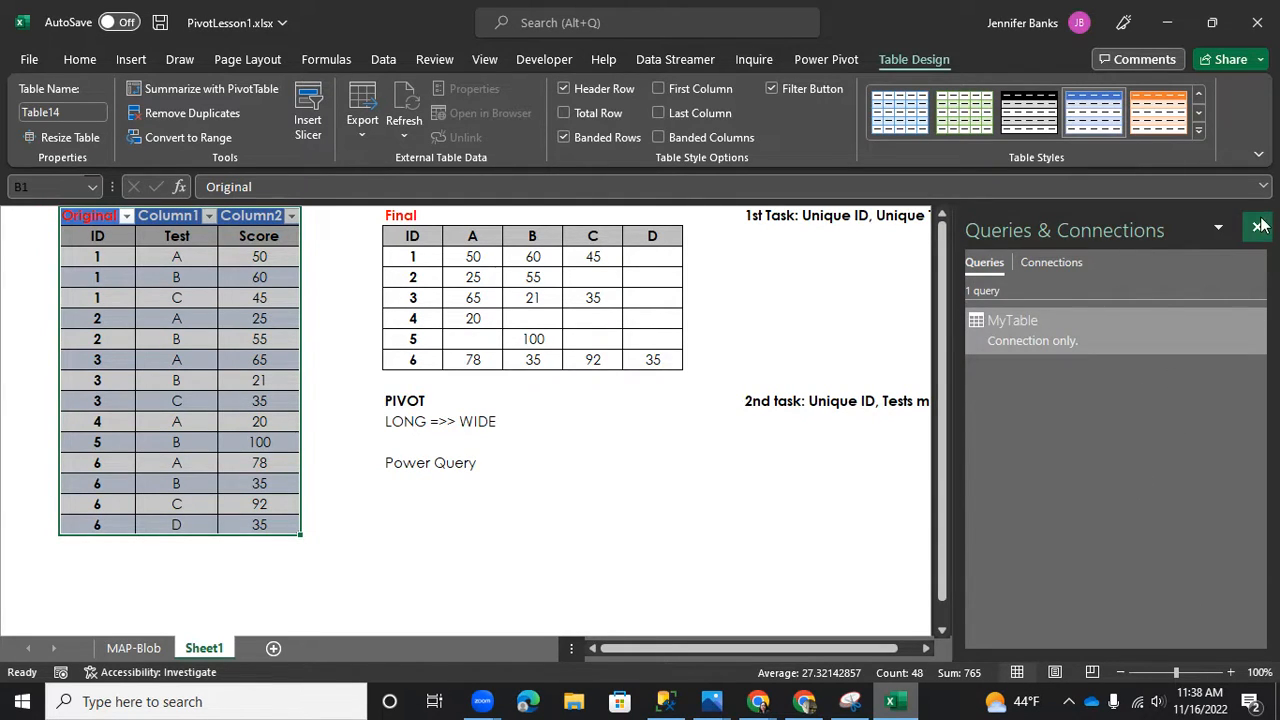
pyautogui.click(1260, 226)
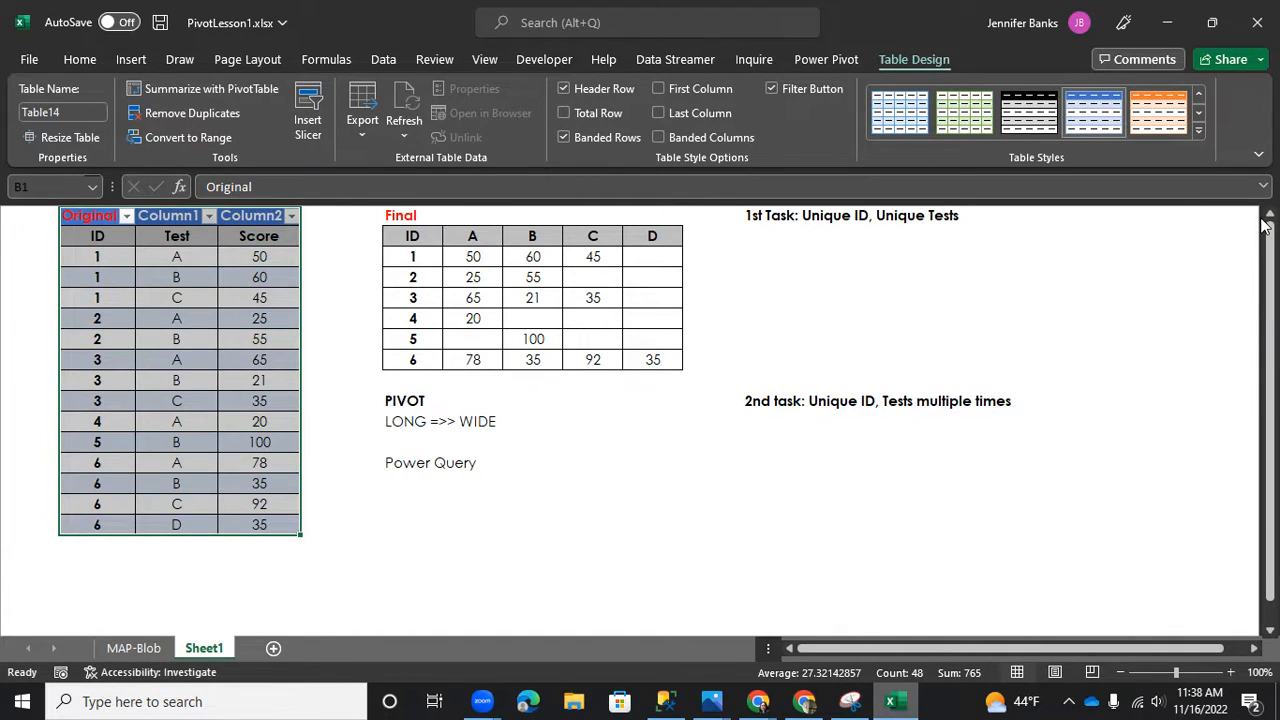
# Step: Show Queries & Connections and preview MyTable's pivoted ID and A–D result
pyautogui.click(384, 60)
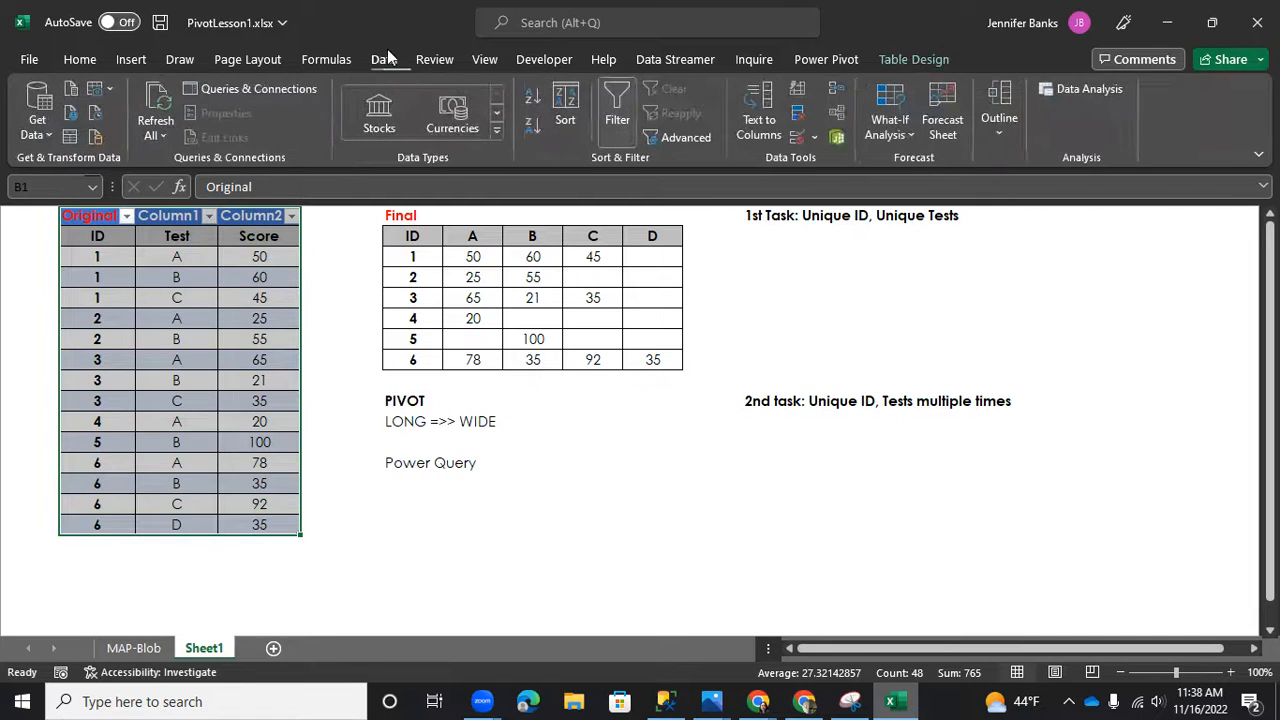
pyautogui.click(250, 88)
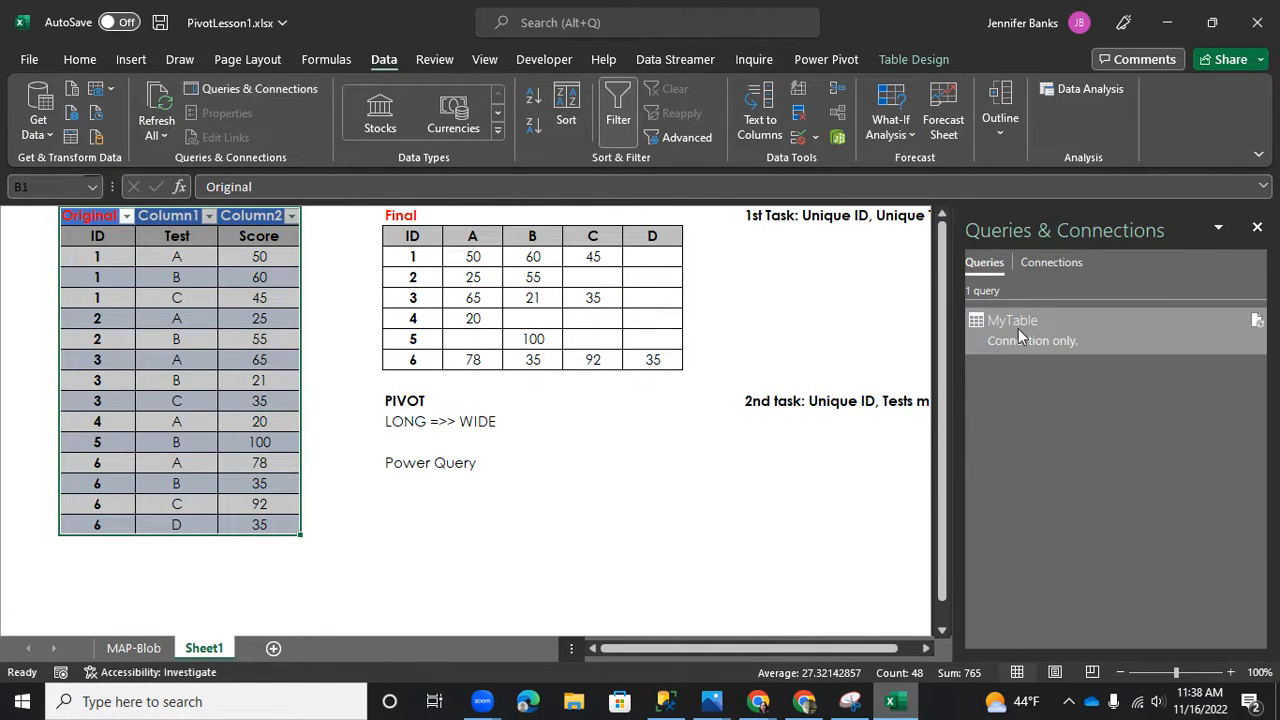
pyautogui.click(1012, 320)
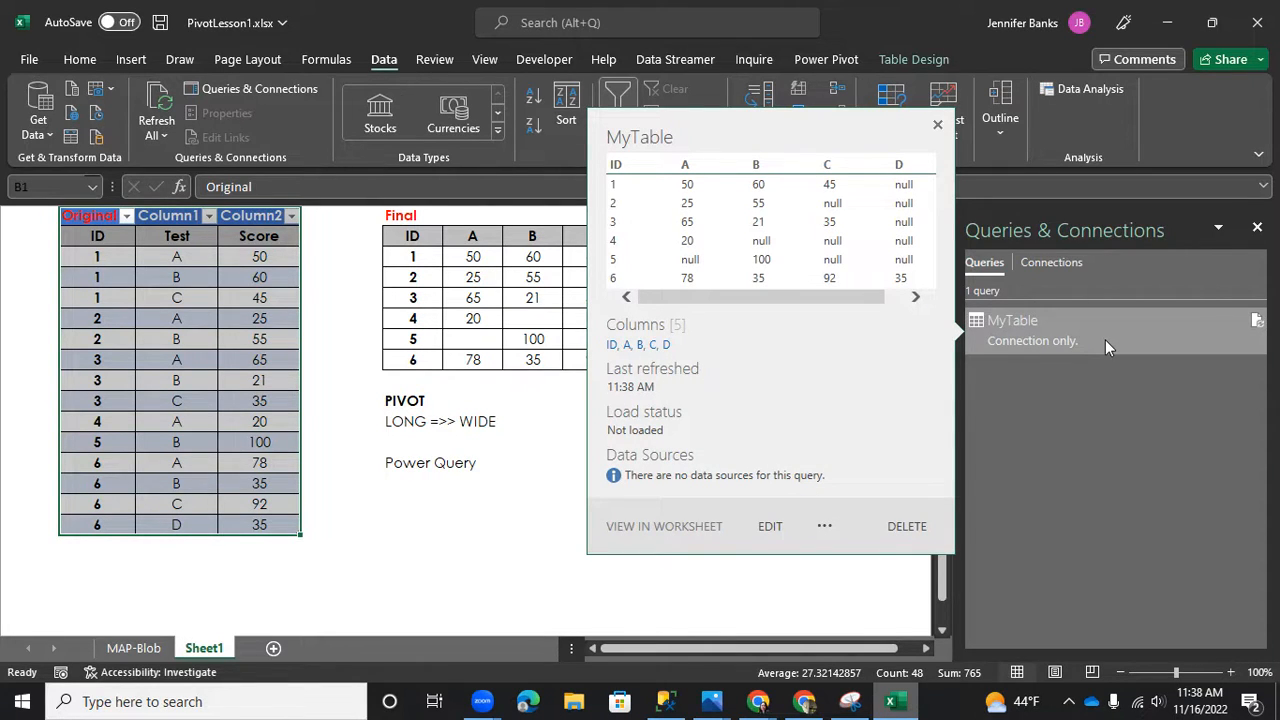
pyautogui.click(936, 124)
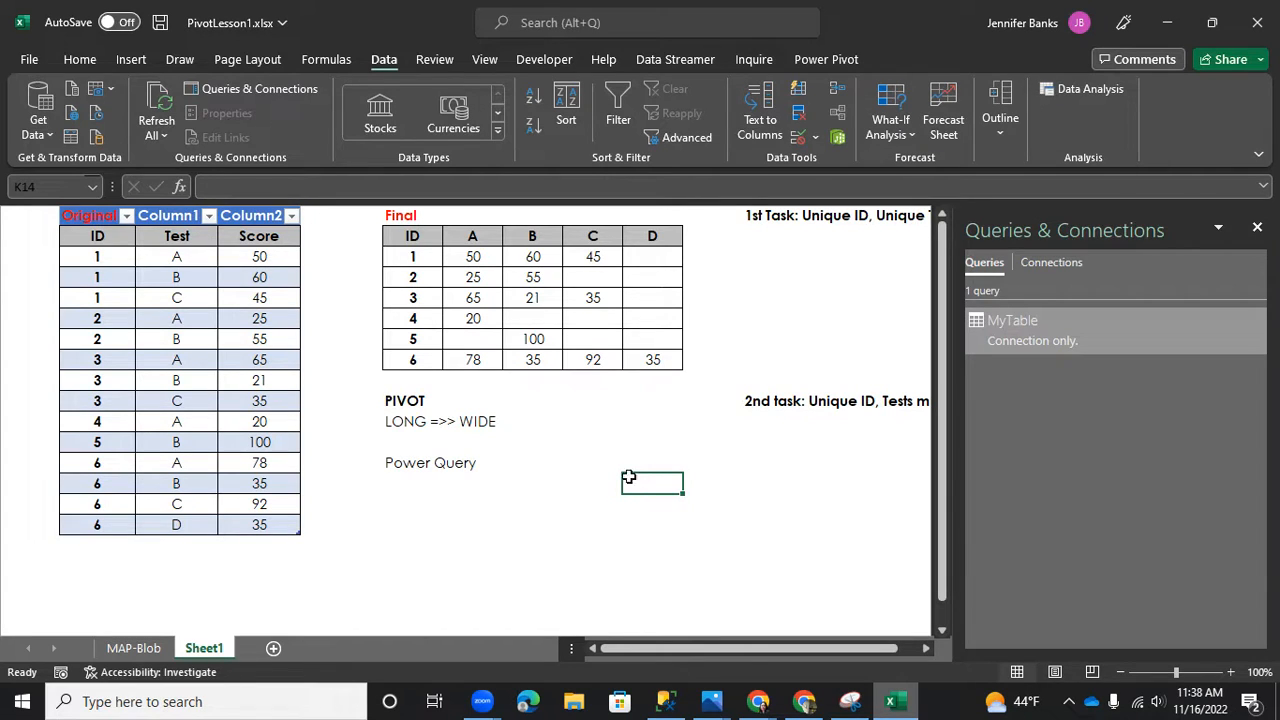
# Step: Load MyTable as a table into existing worksheet cell M2 beside the 1st Task note
pyautogui.click(736, 290)
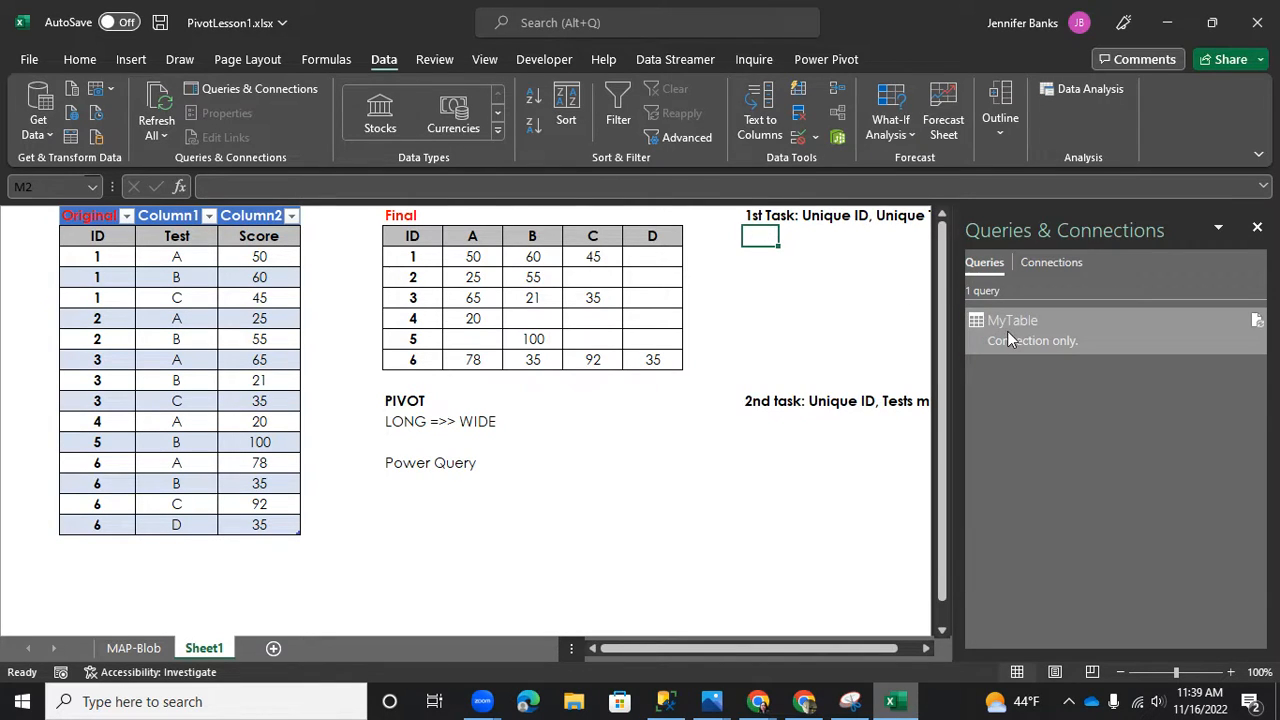
pyautogui.click(1012, 330)
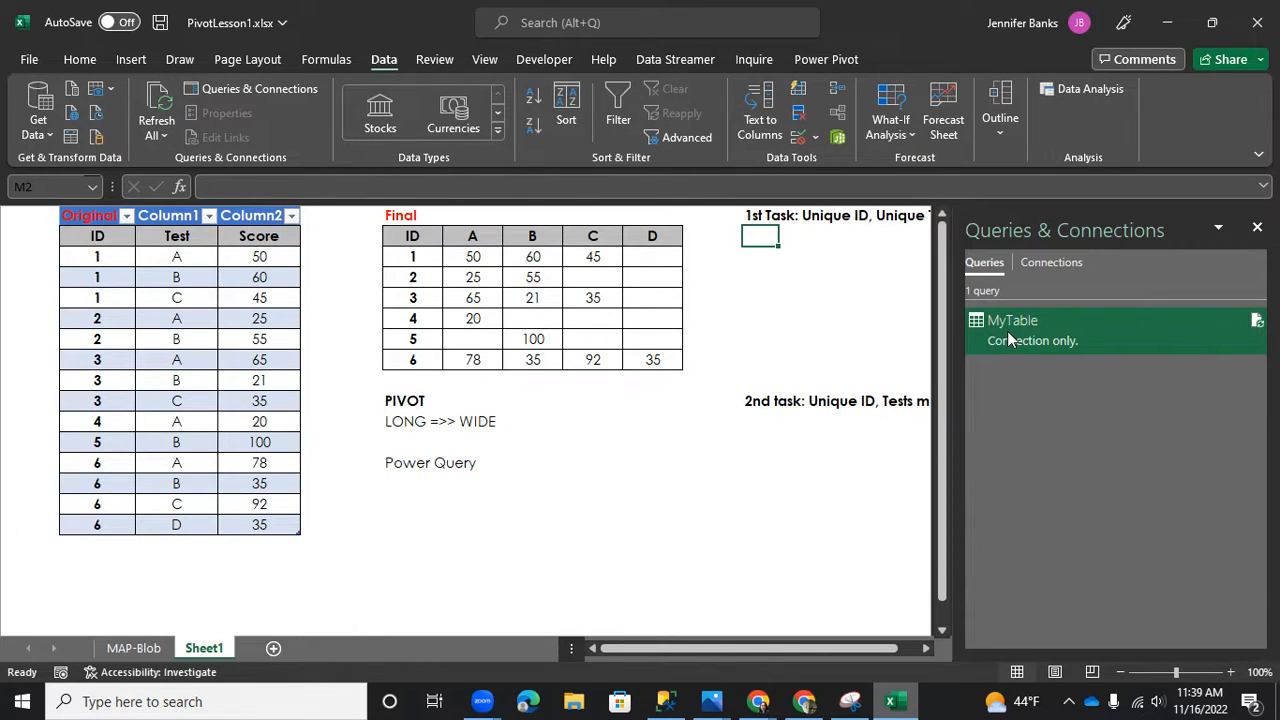
pyautogui.rightClick(1012, 320)
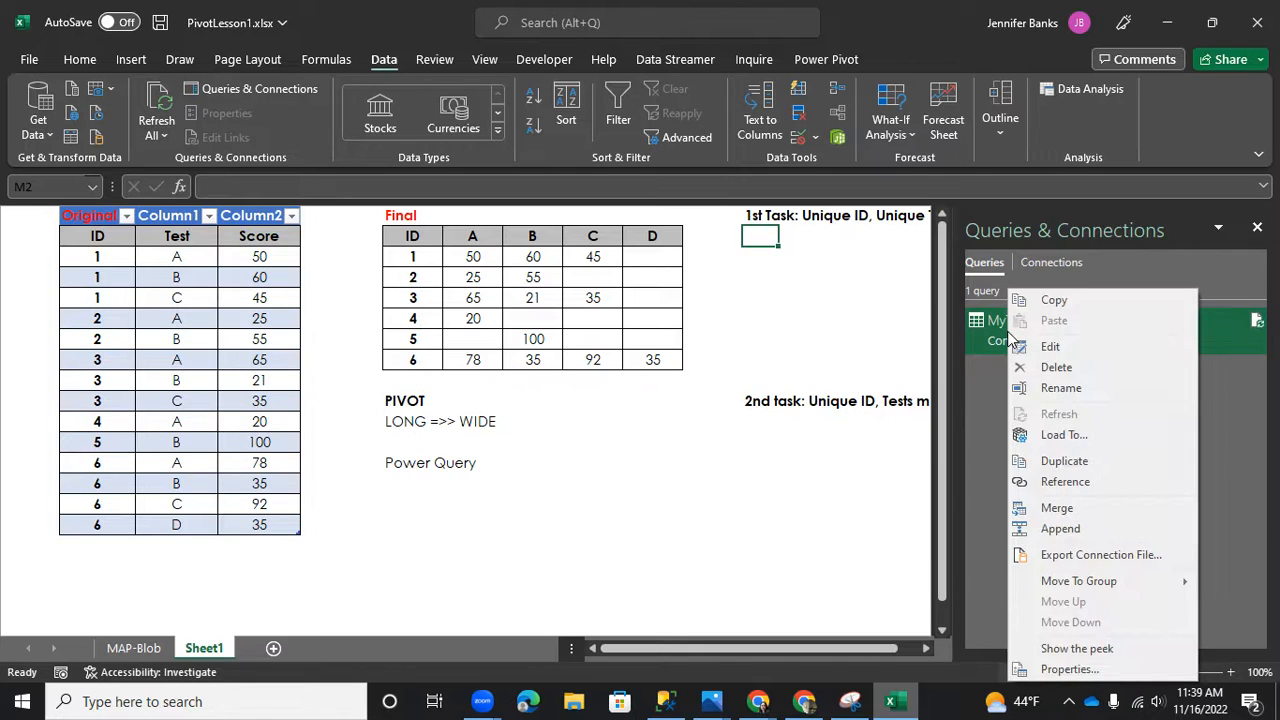
pyautogui.moveTo(1024, 346)
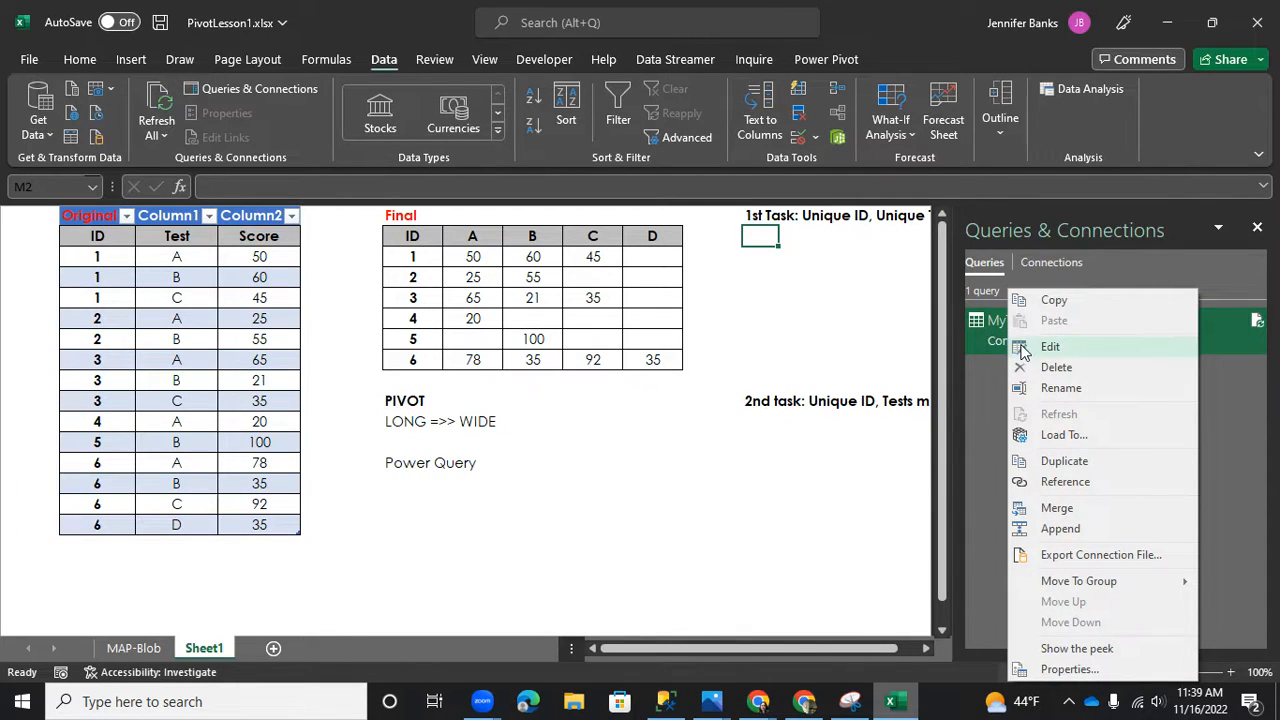
pyautogui.click(1064, 436)
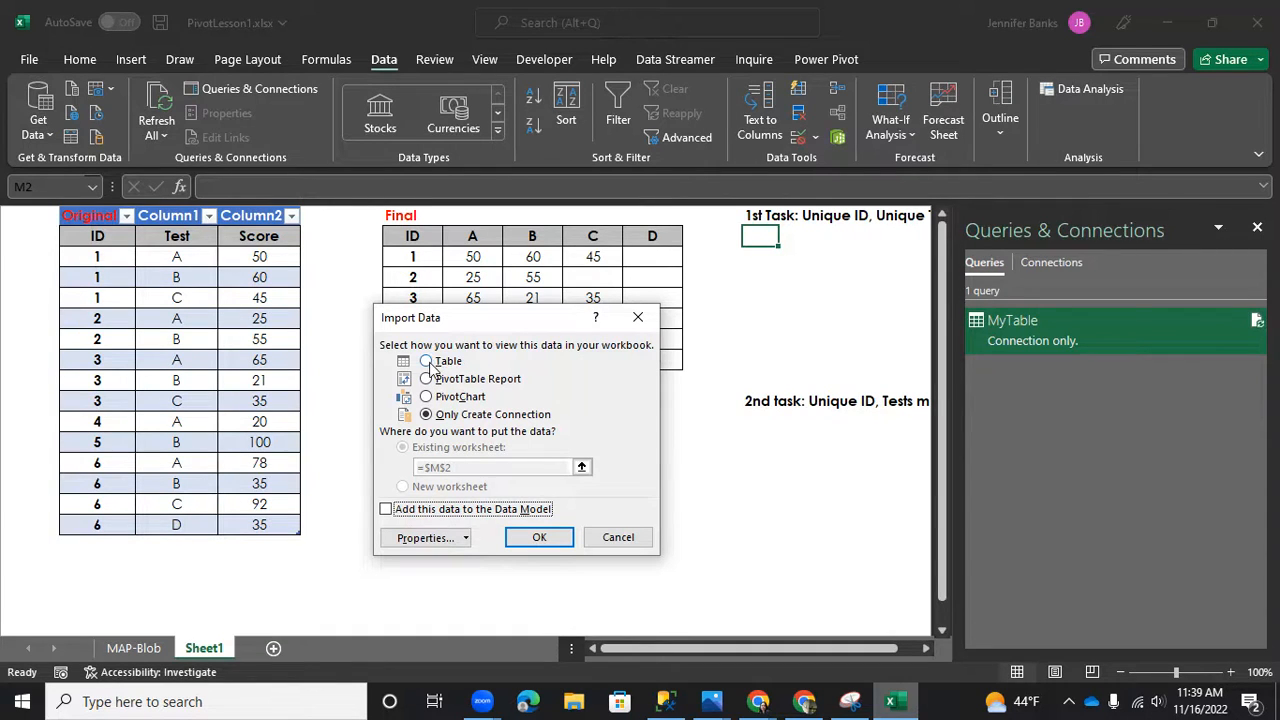
pyautogui.click(540, 536)
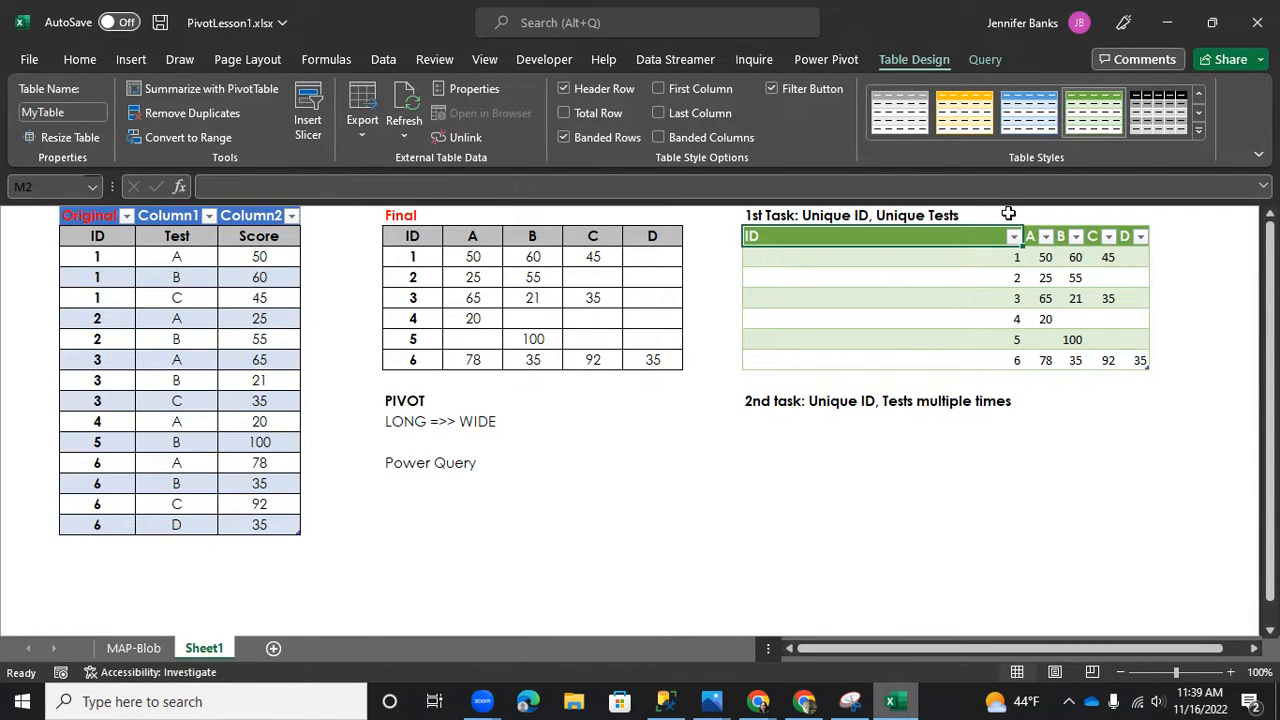
pyautogui.moveTo(892, 184)
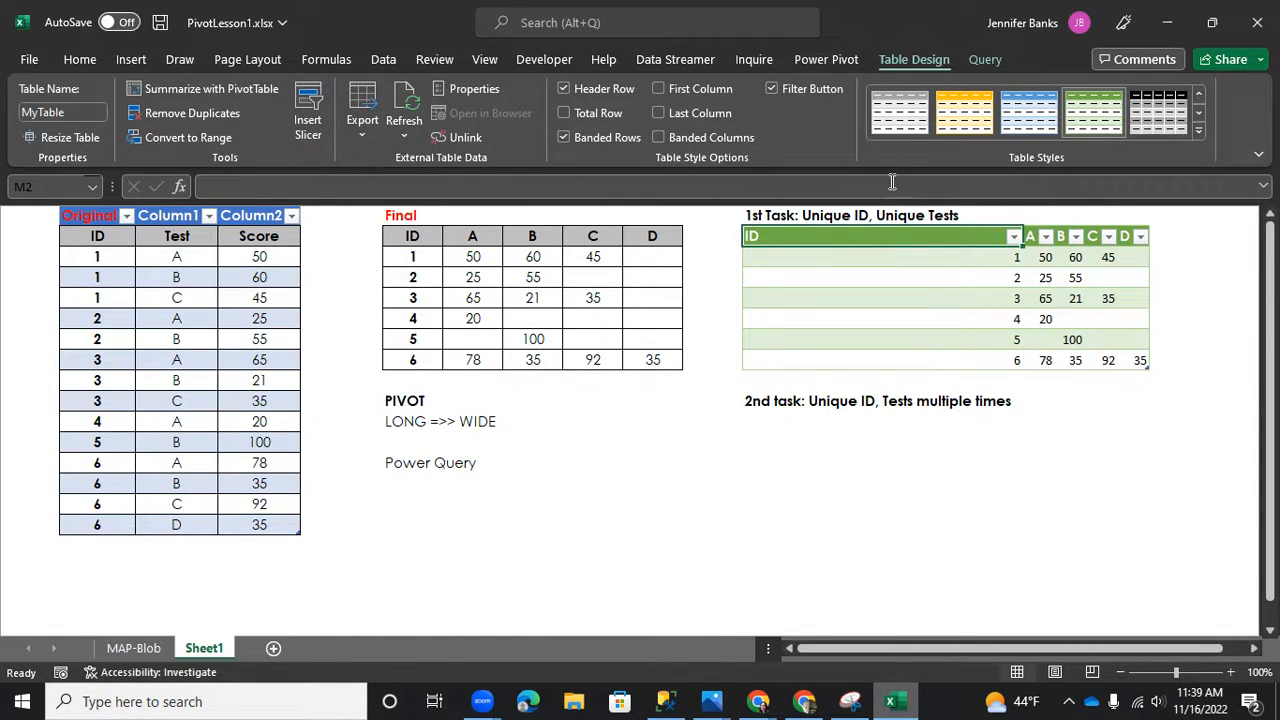
pyautogui.click(484, 60)
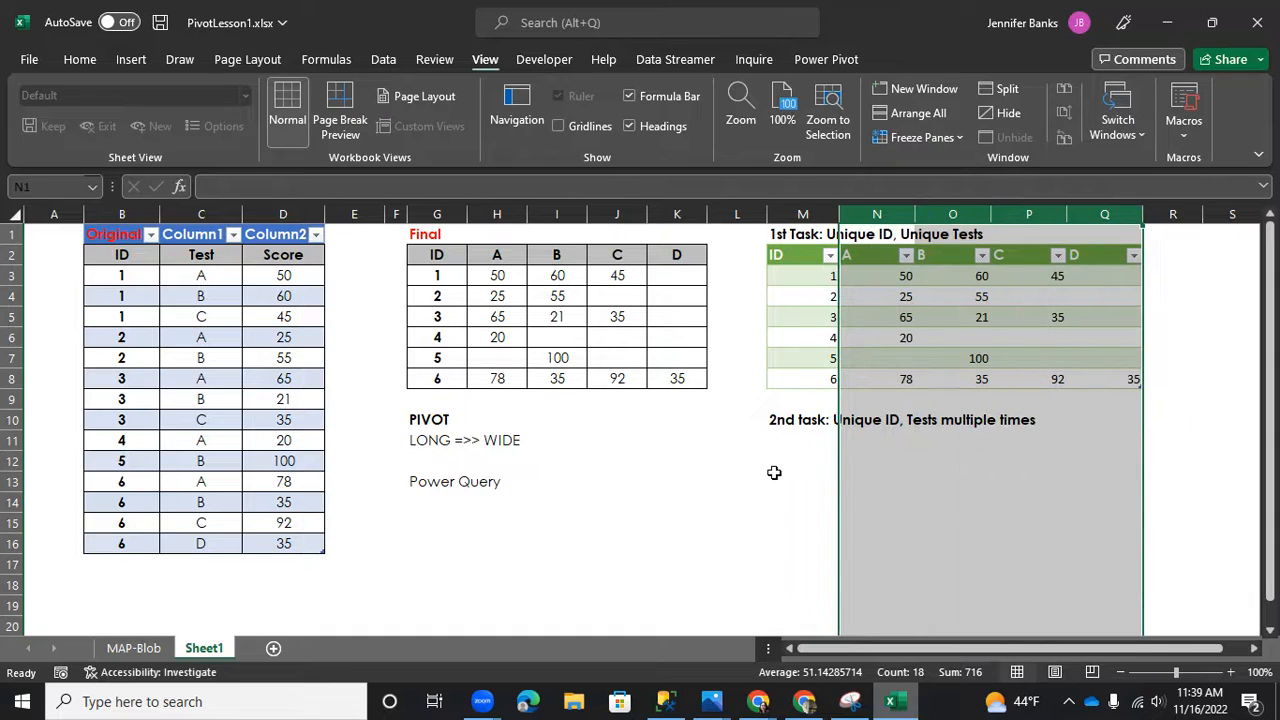
pyautogui.click(556, 316)
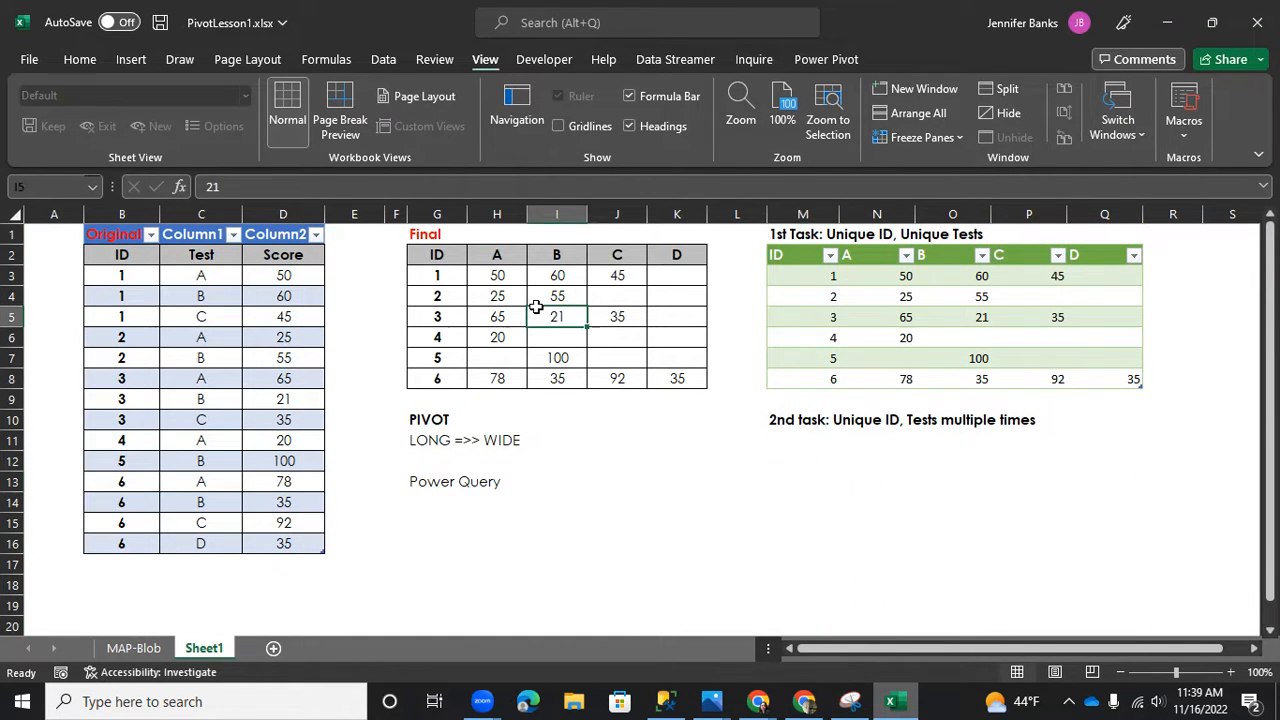
pyautogui.click(876, 296)
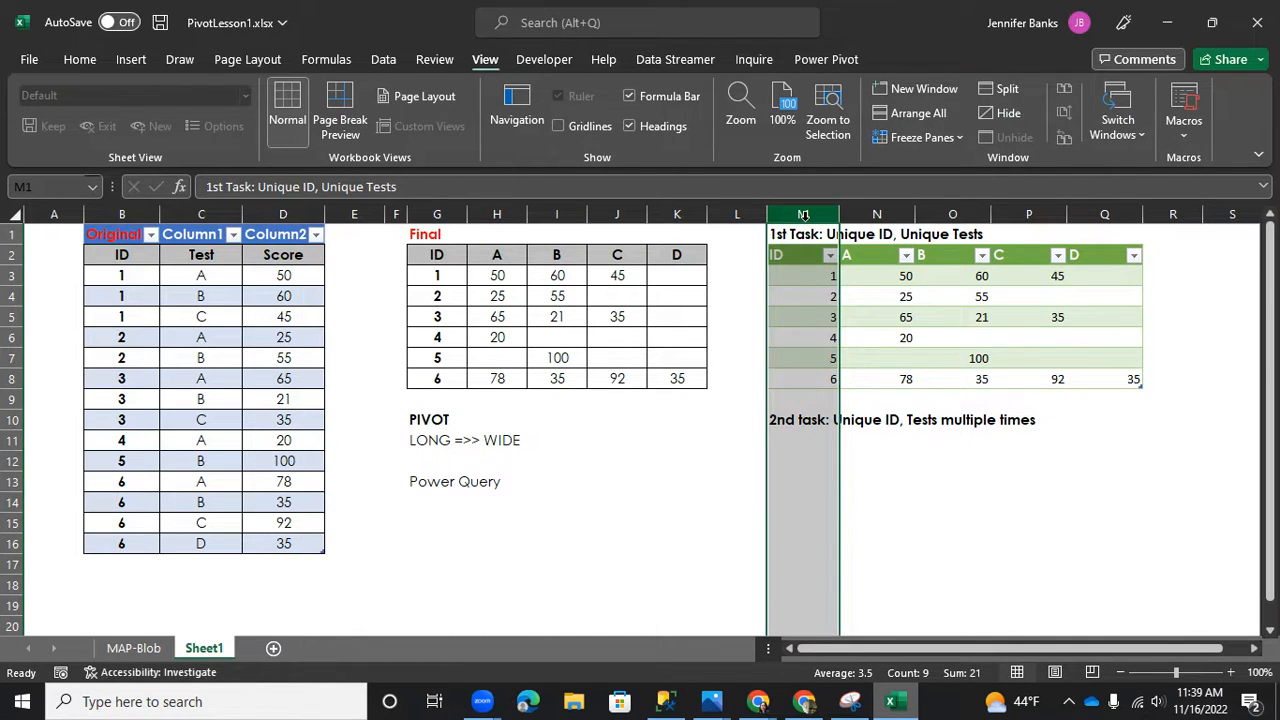
pyautogui.click(876, 214)
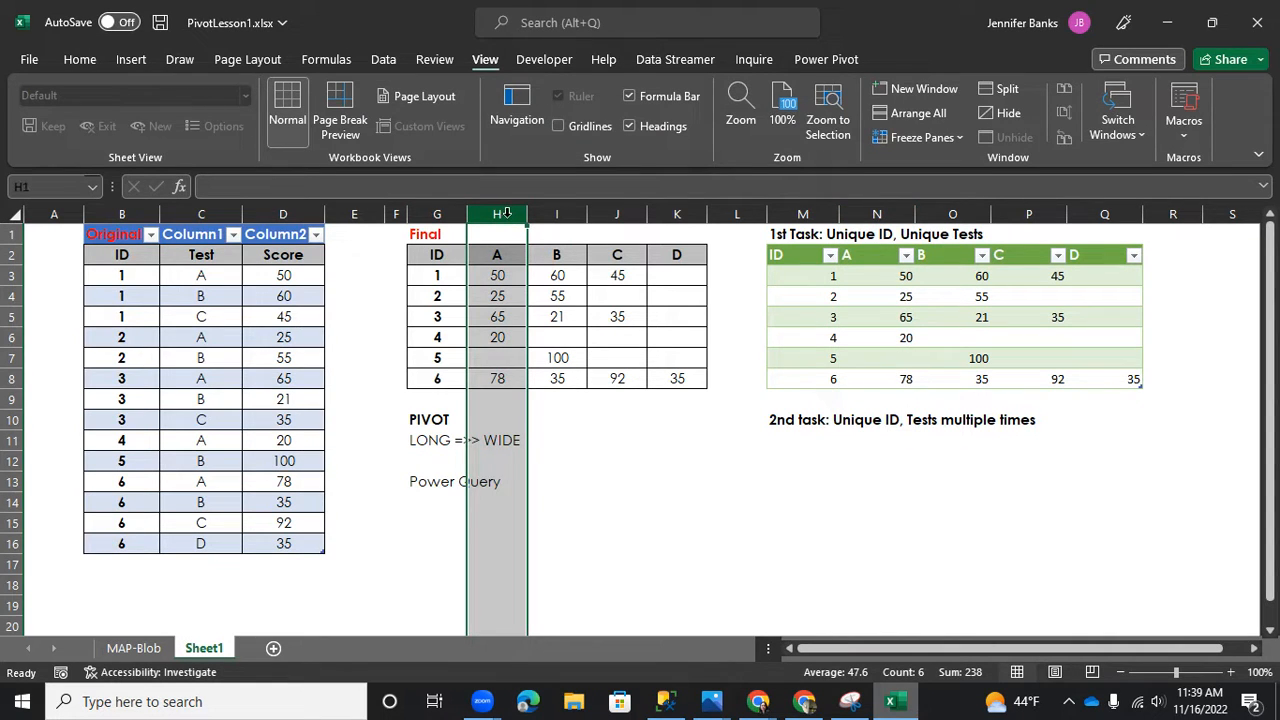
pyautogui.click(952, 212)
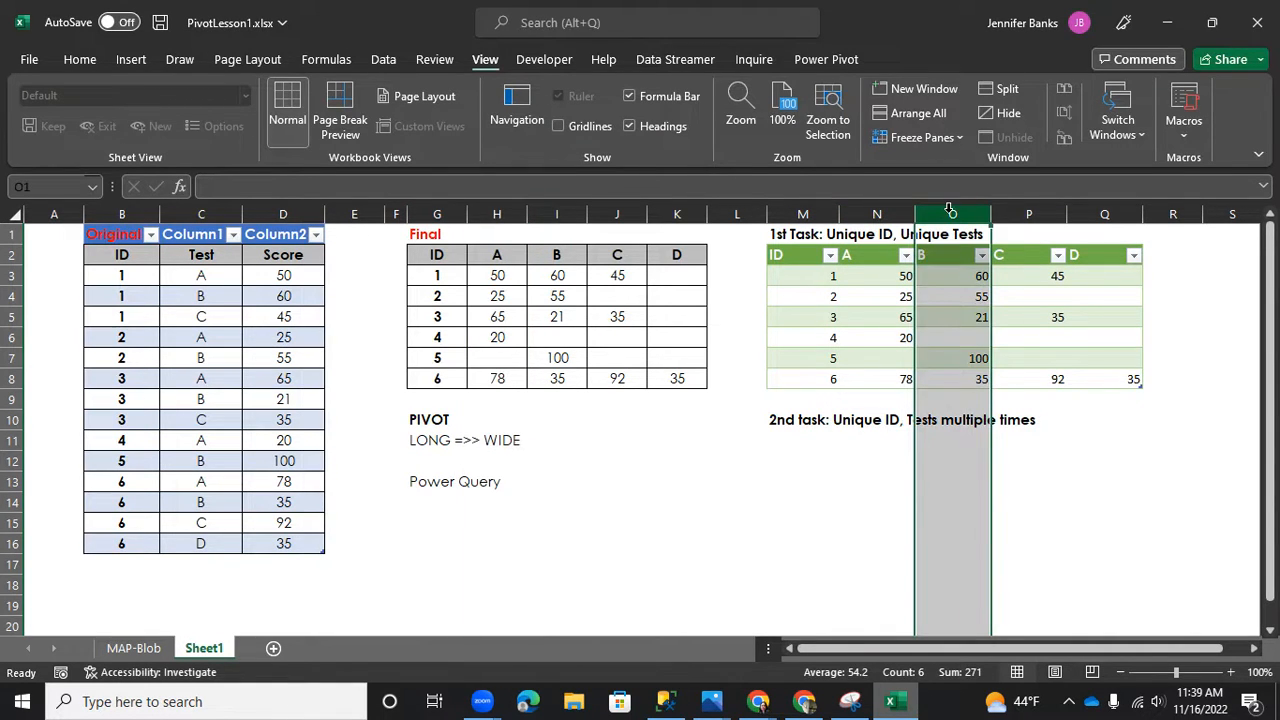
pyautogui.click(1104, 212)
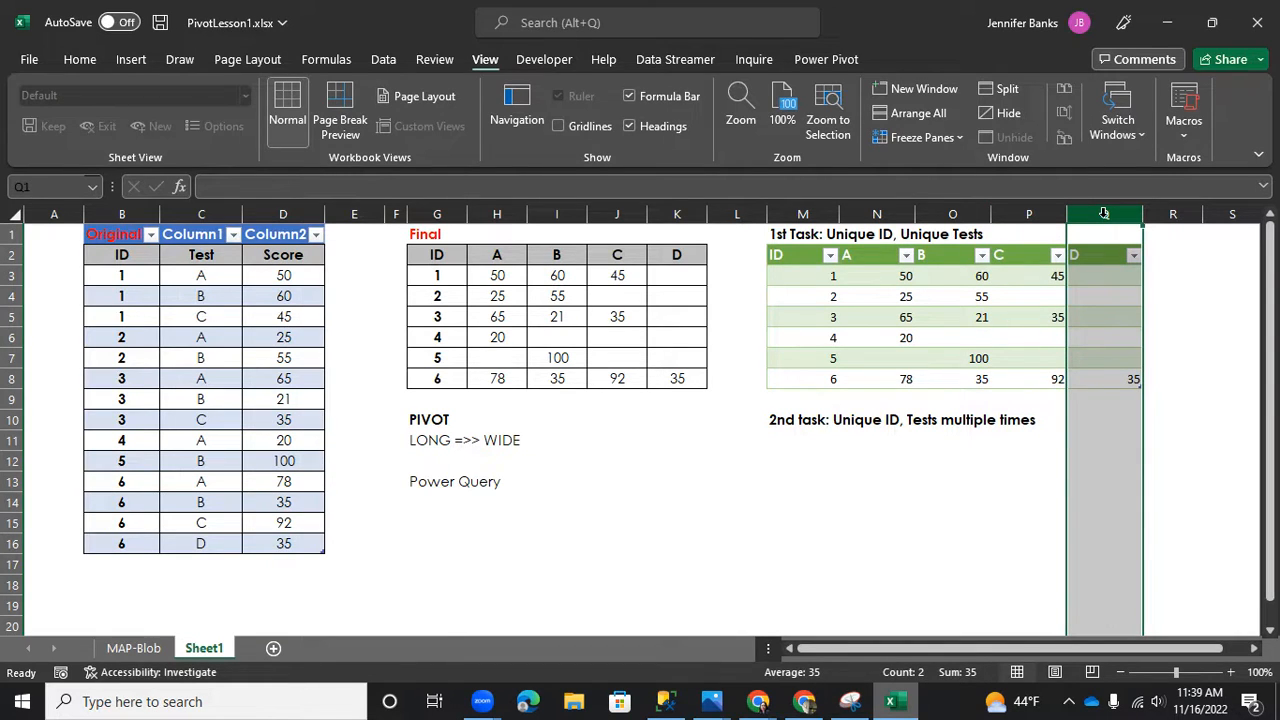
pyautogui.click(556, 296)
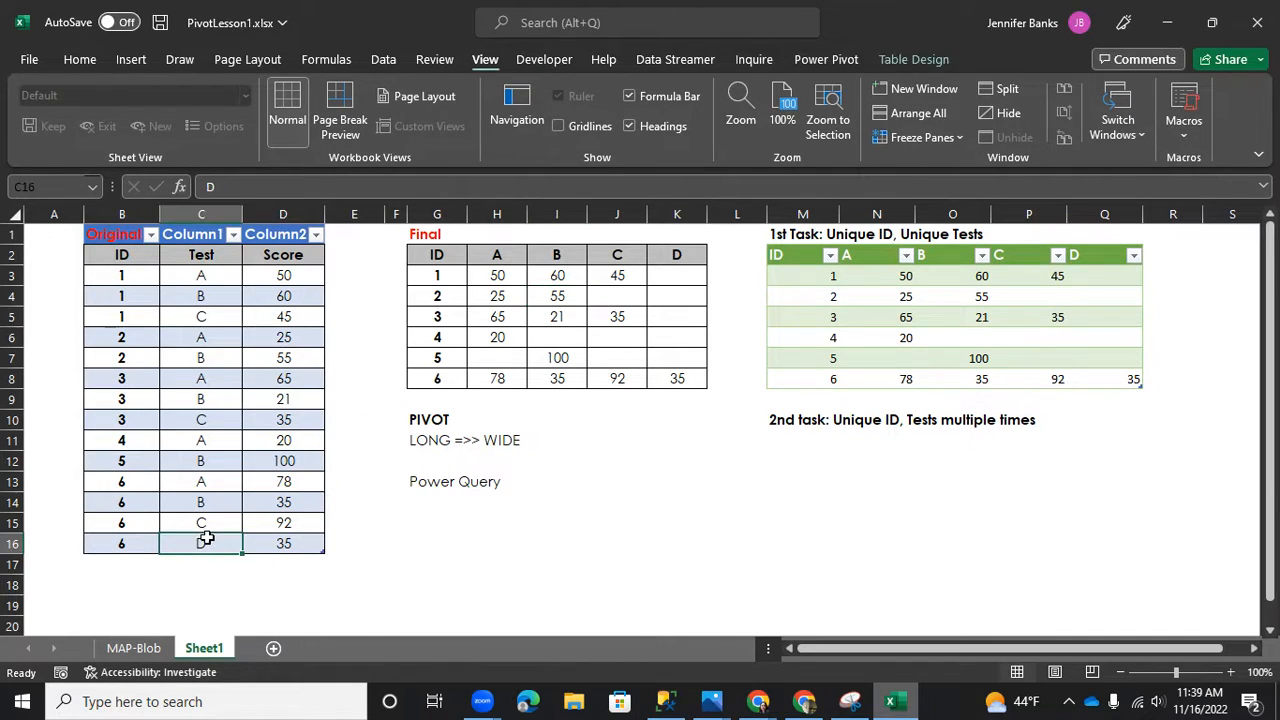
# Step: Change ID 6's test C to D so ID 6 has test D twice in the source data
pyautogui.click(436, 542)
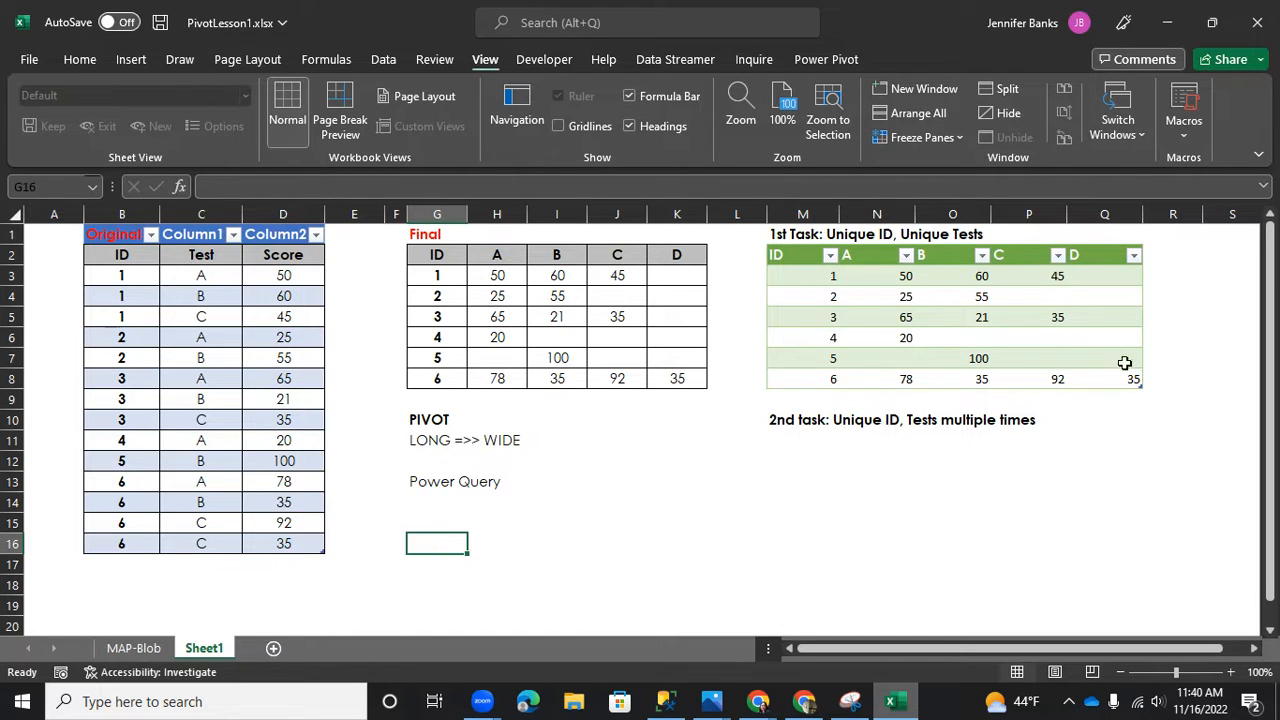
pyautogui.moveTo(288, 524)
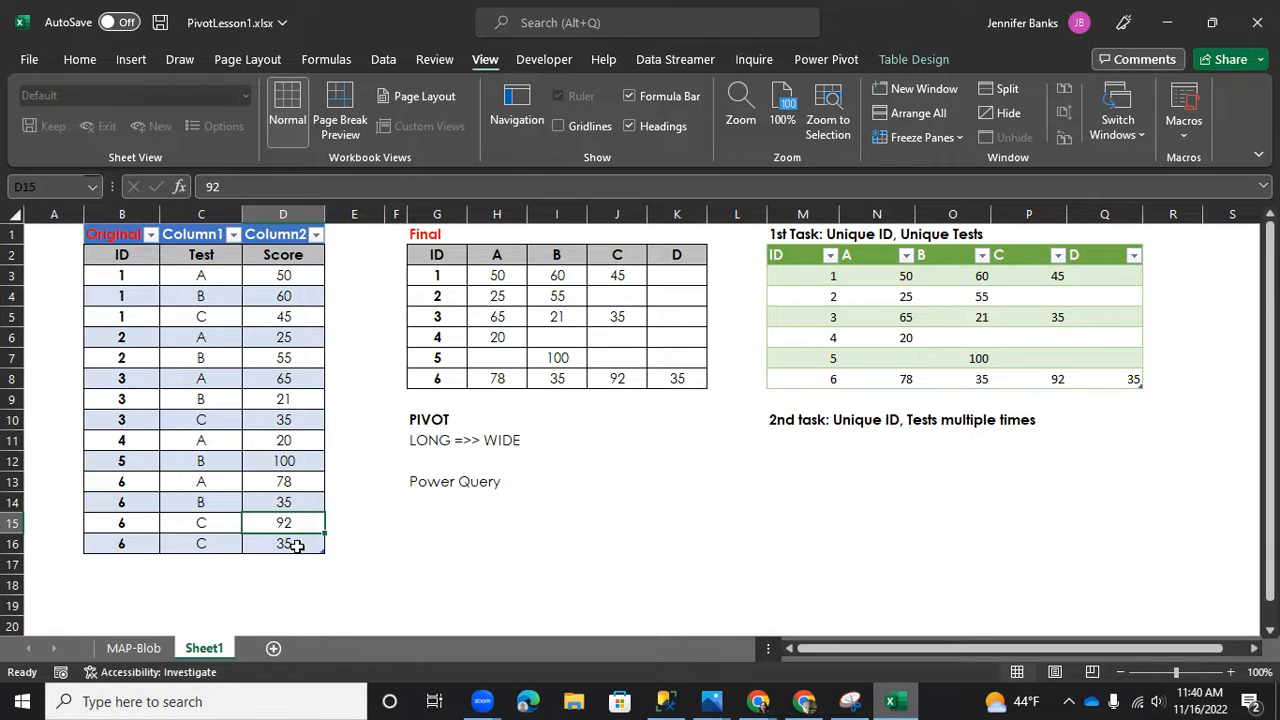
pyautogui.moveTo(664, 528)
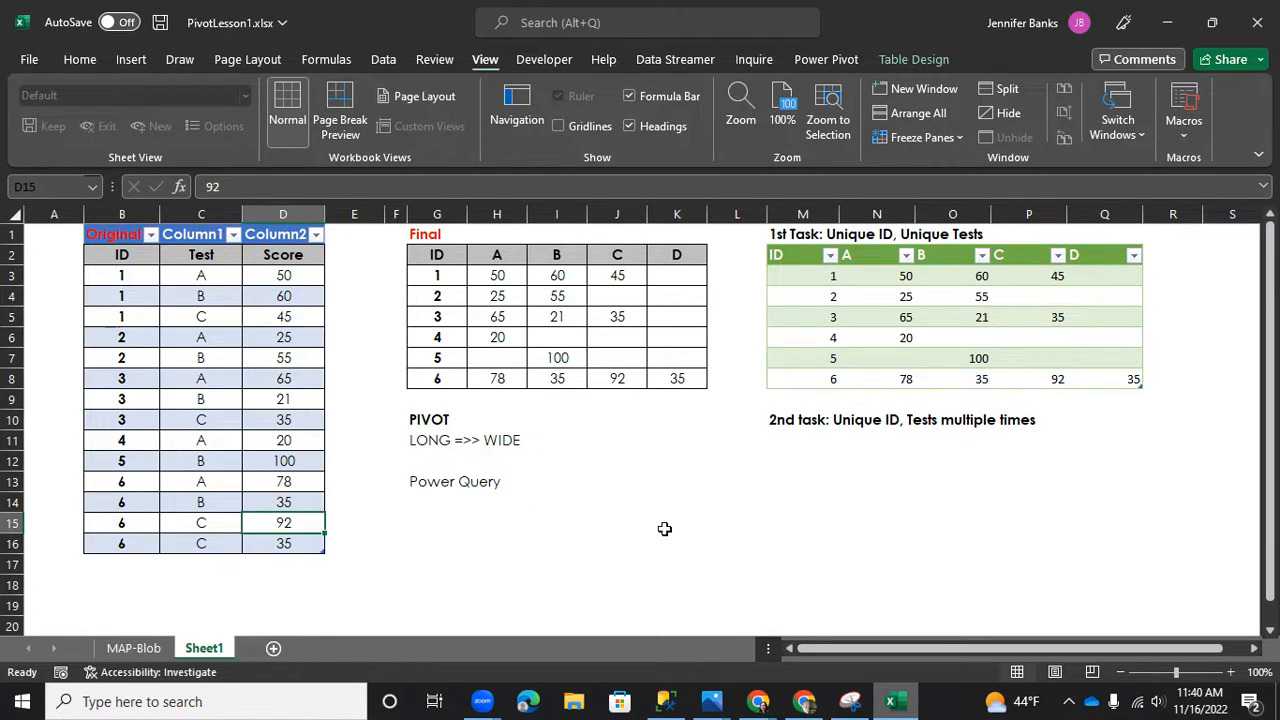
pyautogui.click(676, 524)
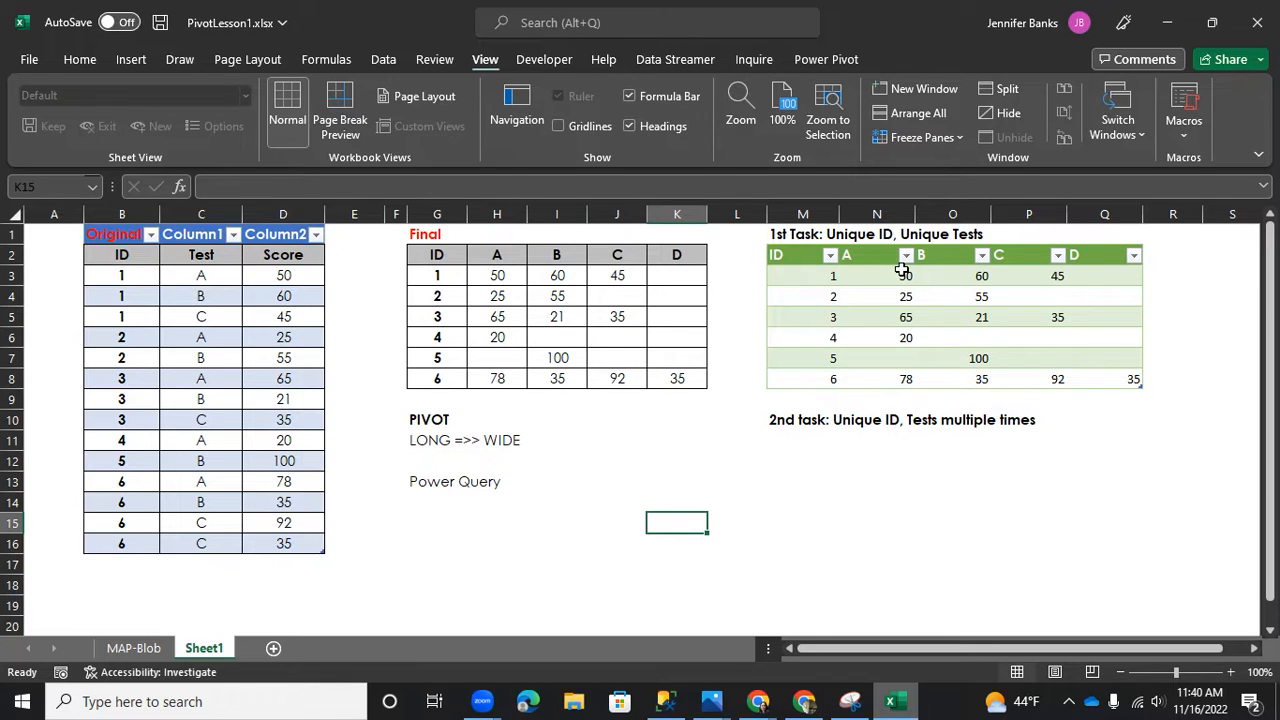
pyautogui.click(1104, 214)
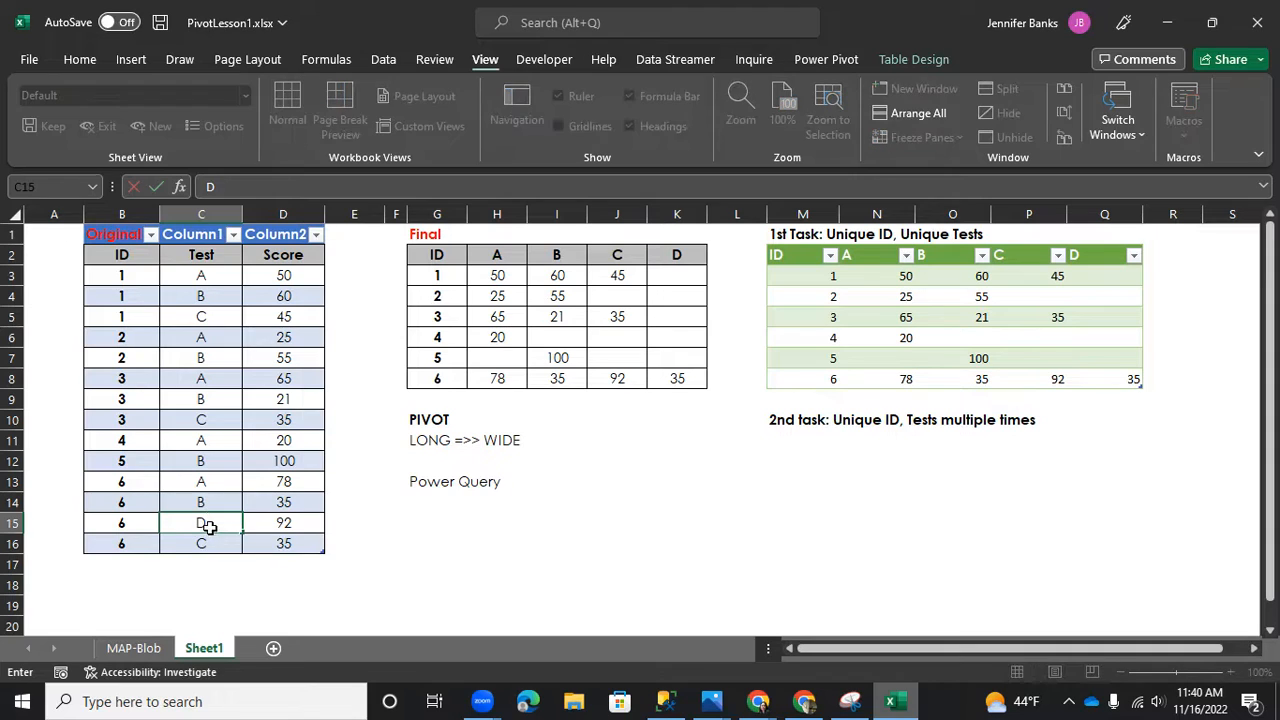
pyautogui.write('D')
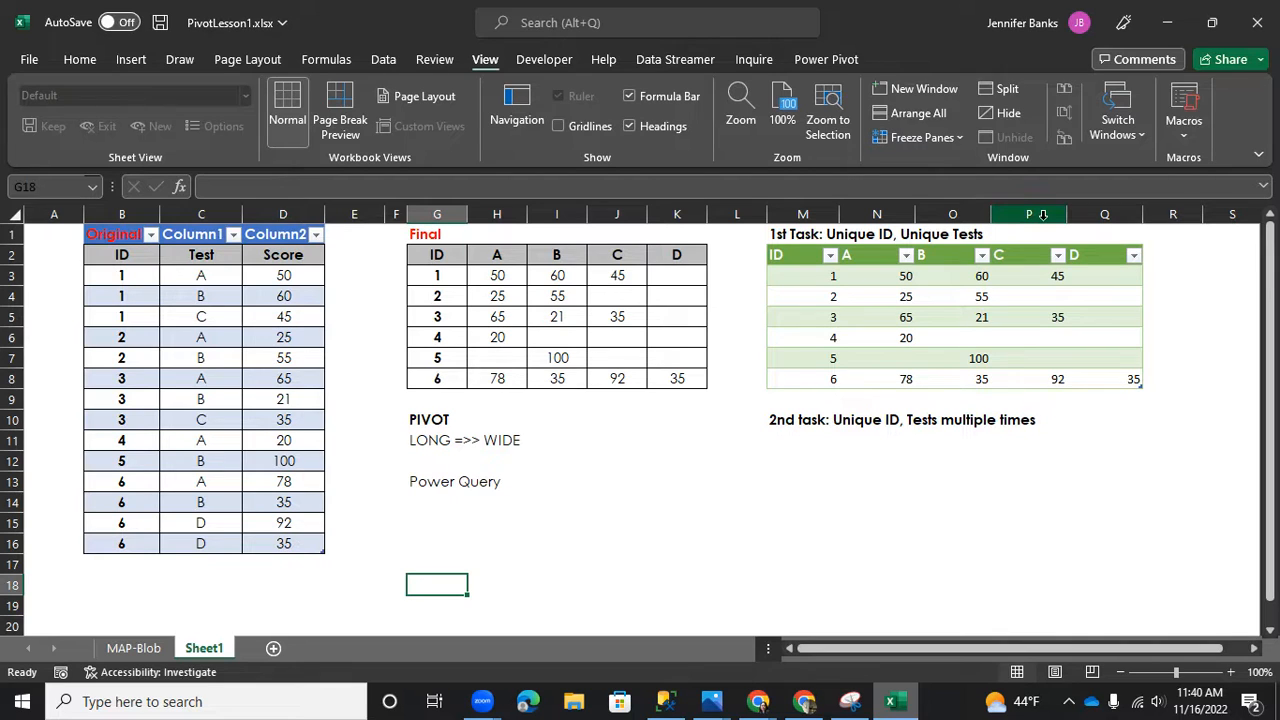
pyautogui.moveTo(1044, 378)
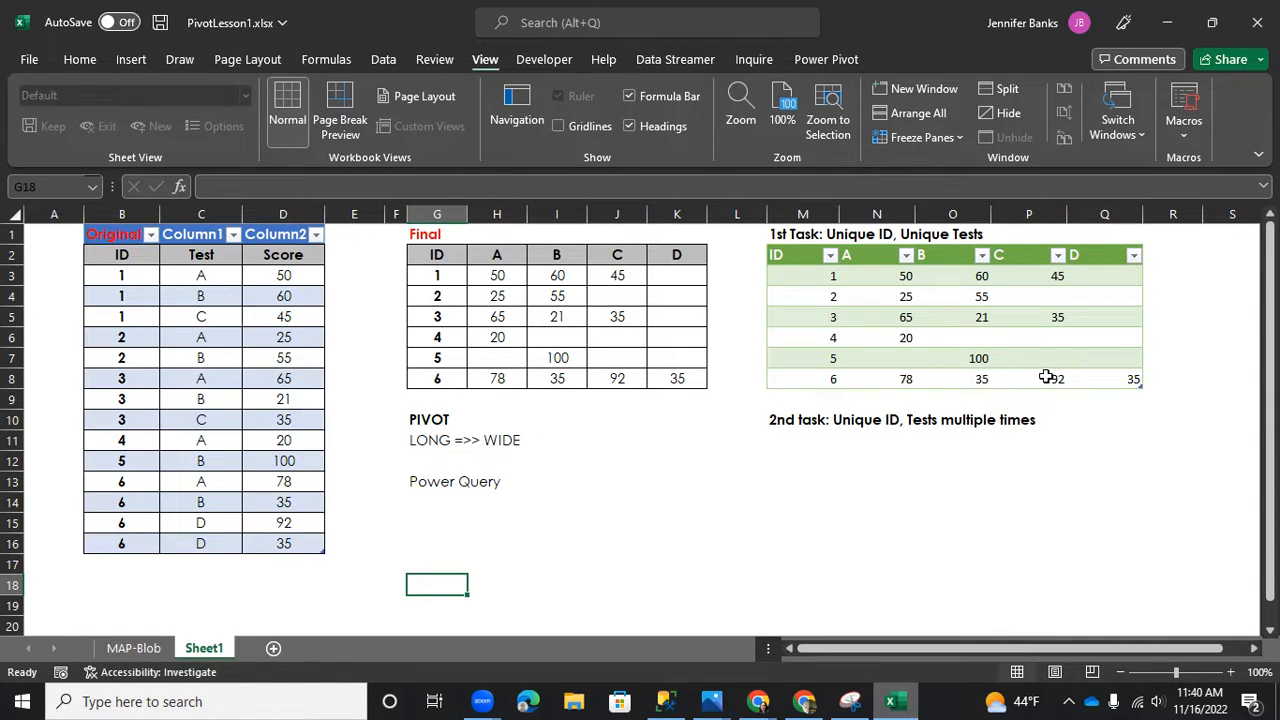
pyautogui.click(1104, 380)
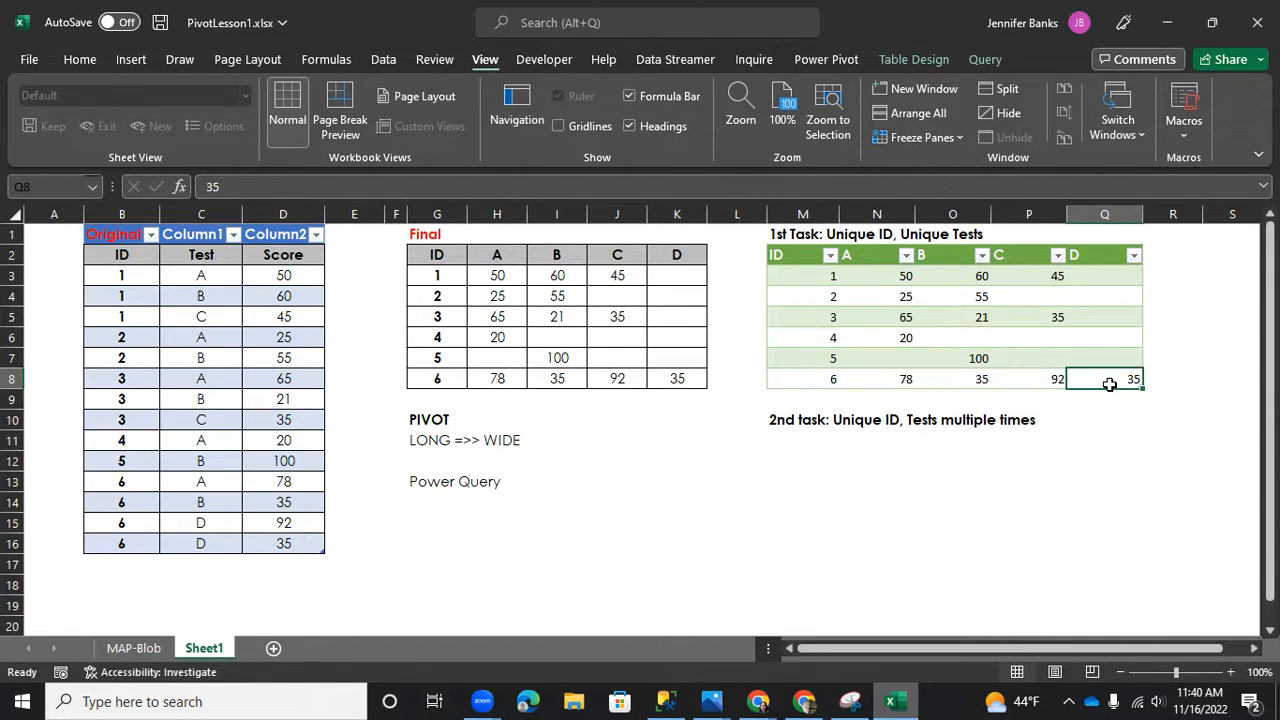
pyautogui.moveTo(1148, 512)
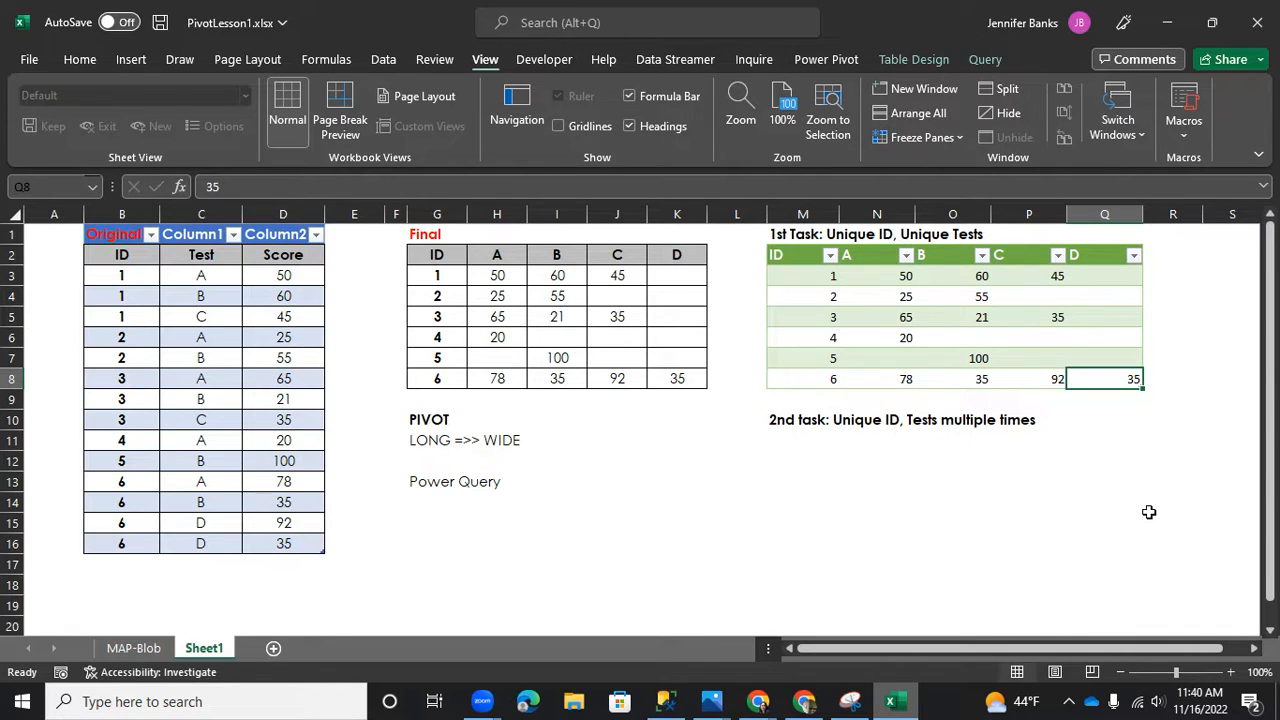
# Step: Send the source table into Power Query again via From Table/Range for the 2nd task
pyautogui.click(802, 460)
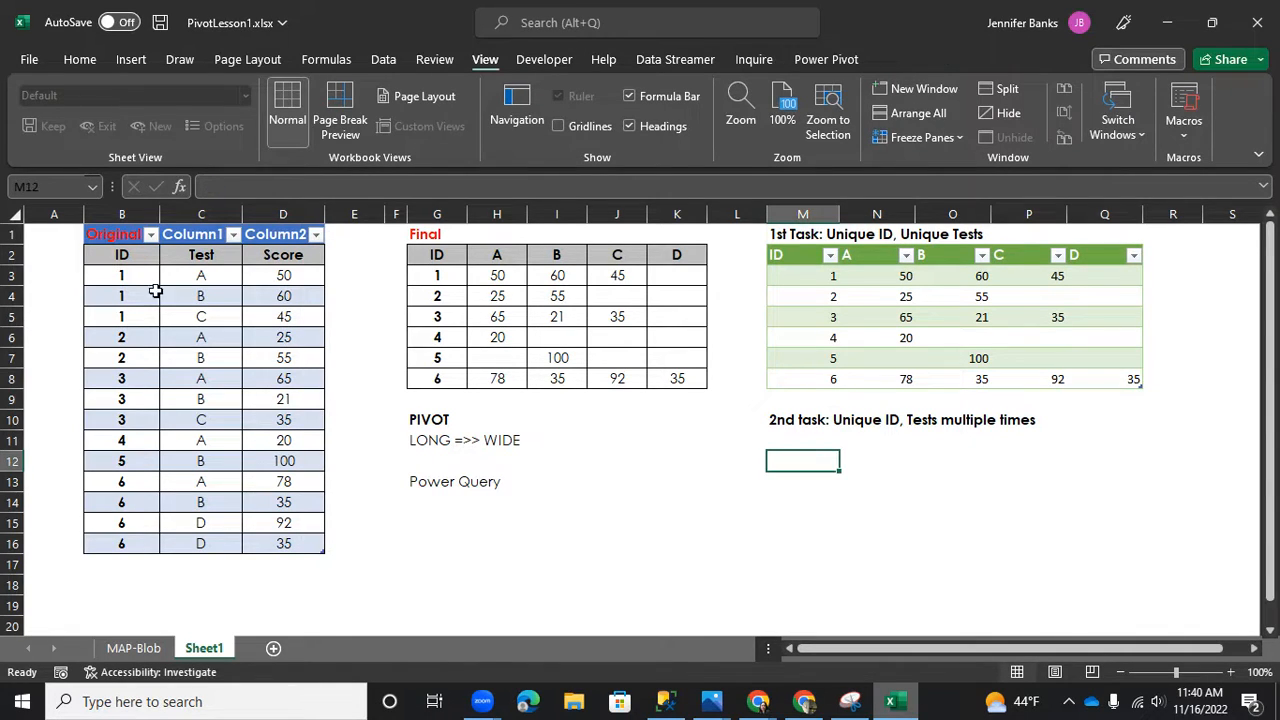
pyautogui.click(120, 254)
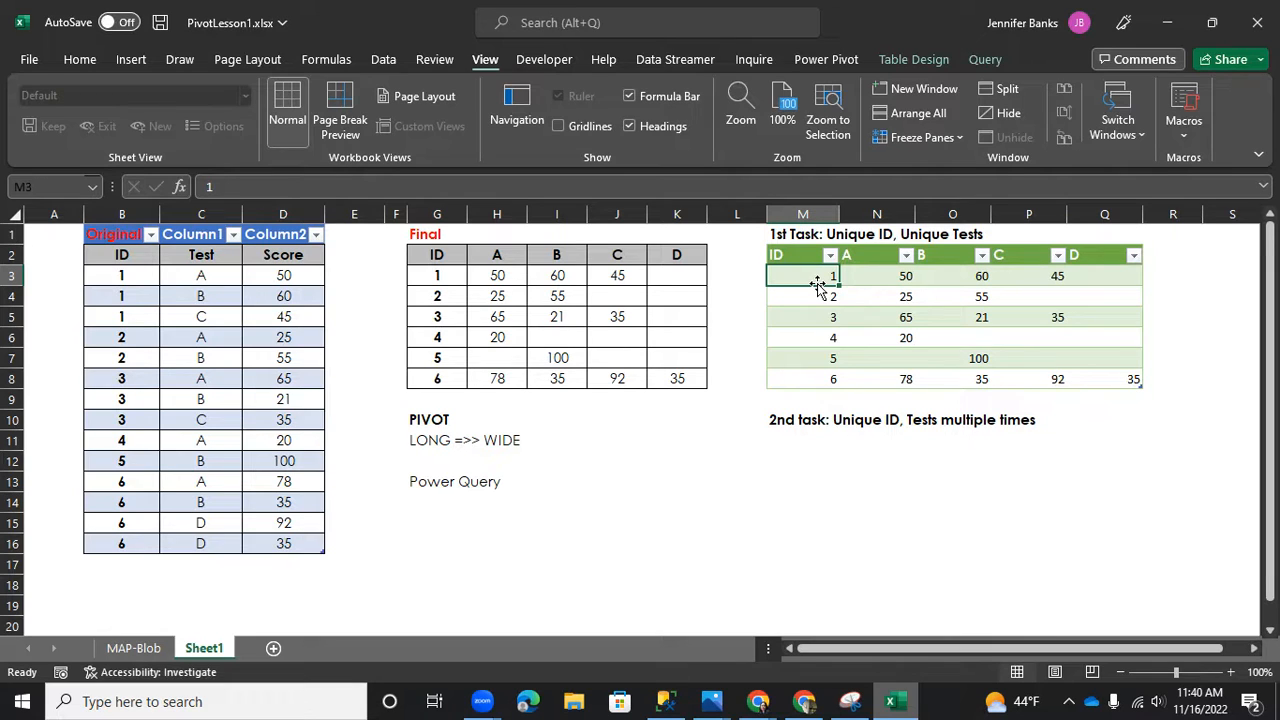
pyautogui.click(802, 440)
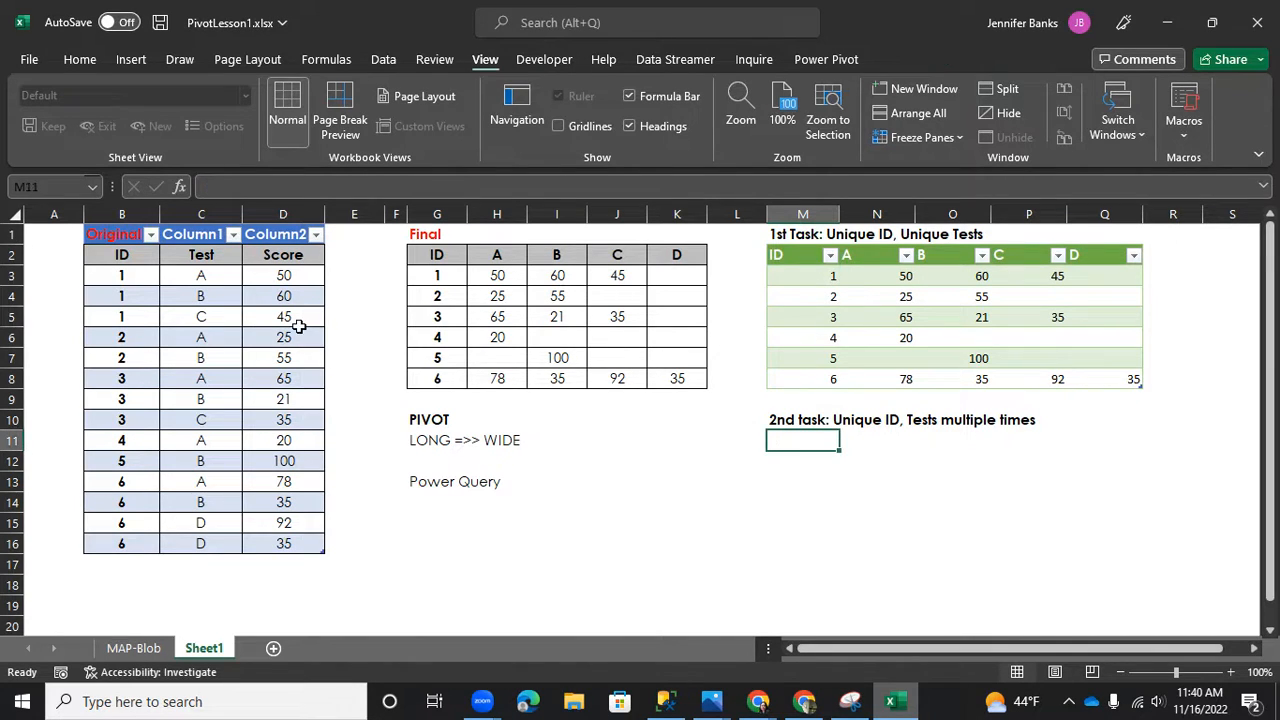
pyautogui.click(120, 254)
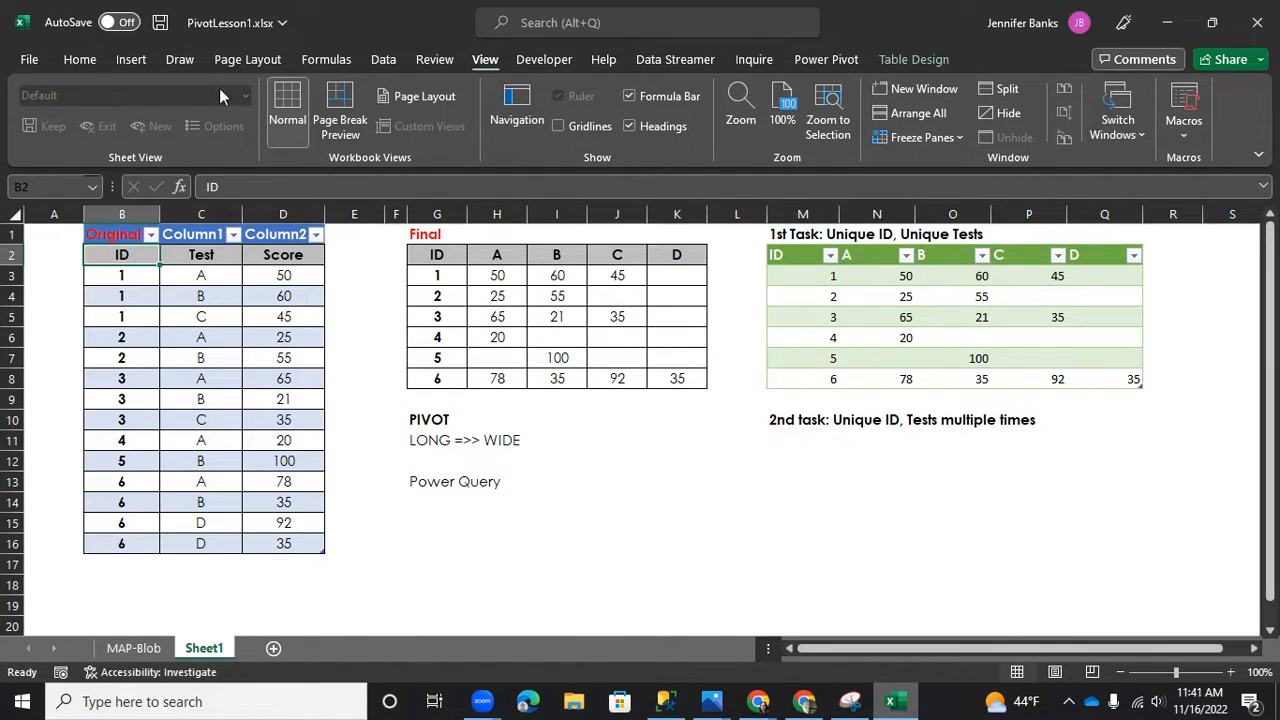
pyautogui.click(384, 60)
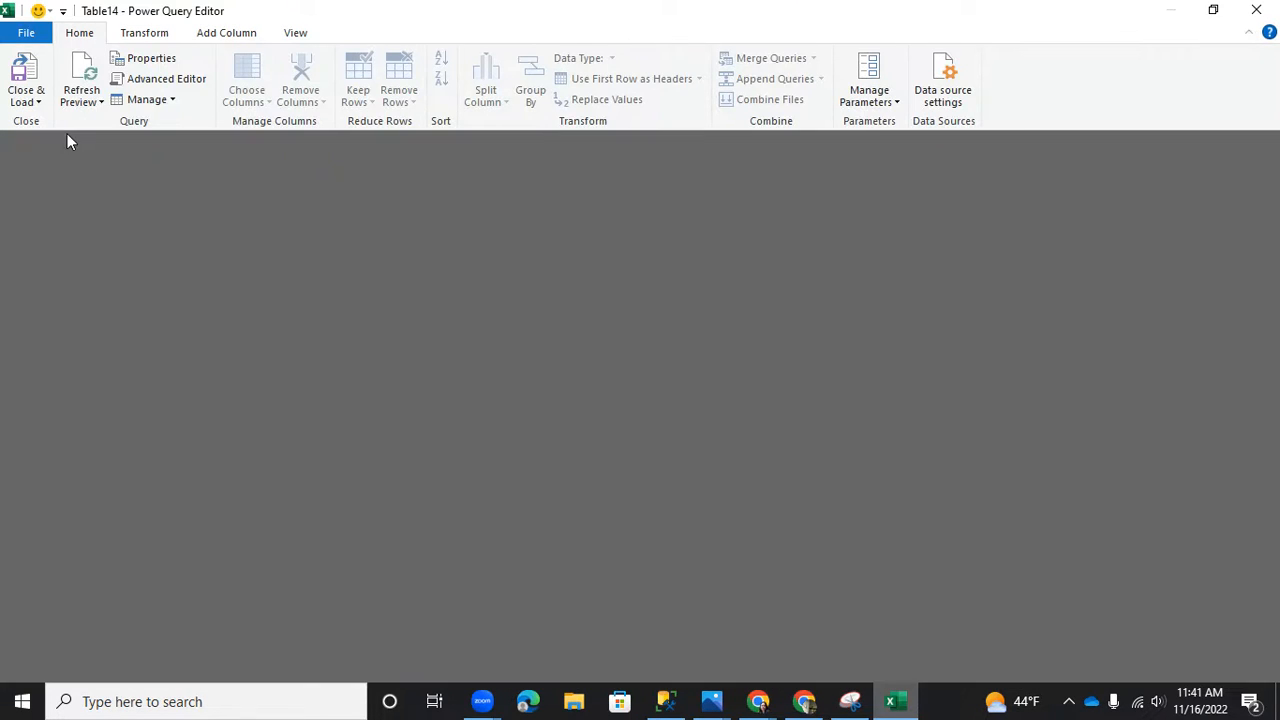
# Step: Rename the new query 2ndTable, promote first row to ID, Test, Score headers, select Test
pyautogui.click(58, 192)
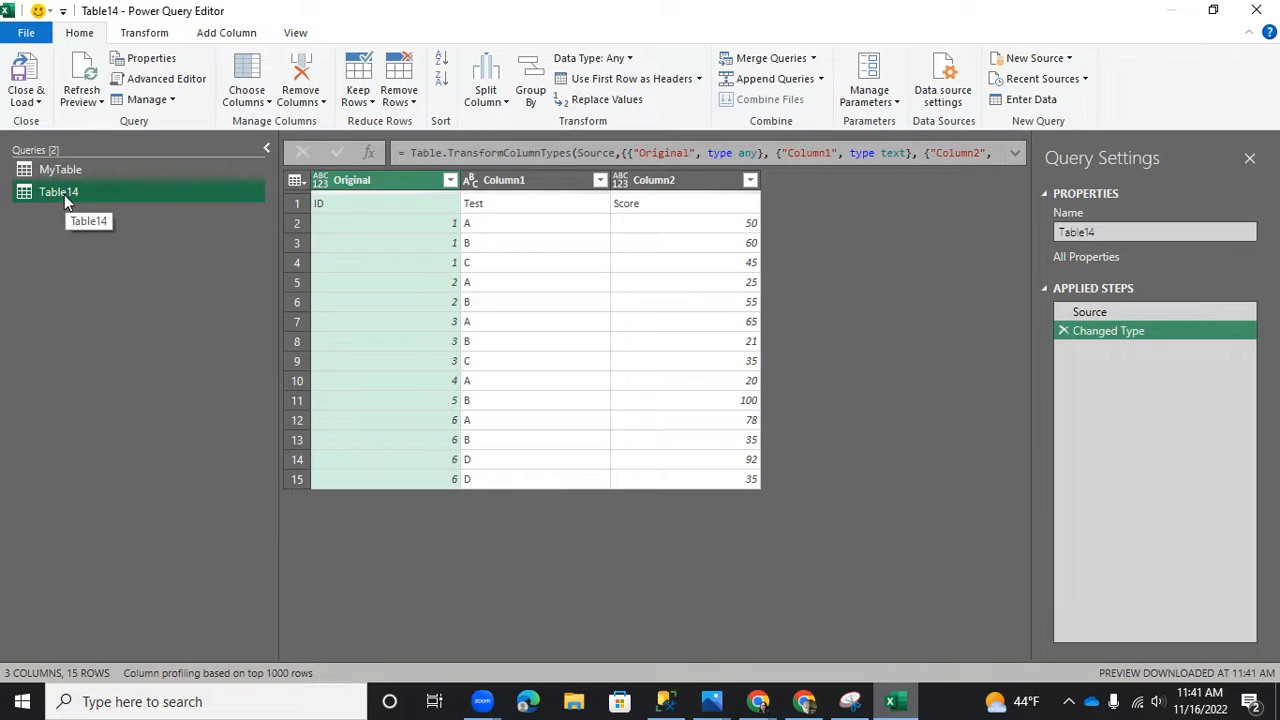
pyautogui.doubleClick(60, 192)
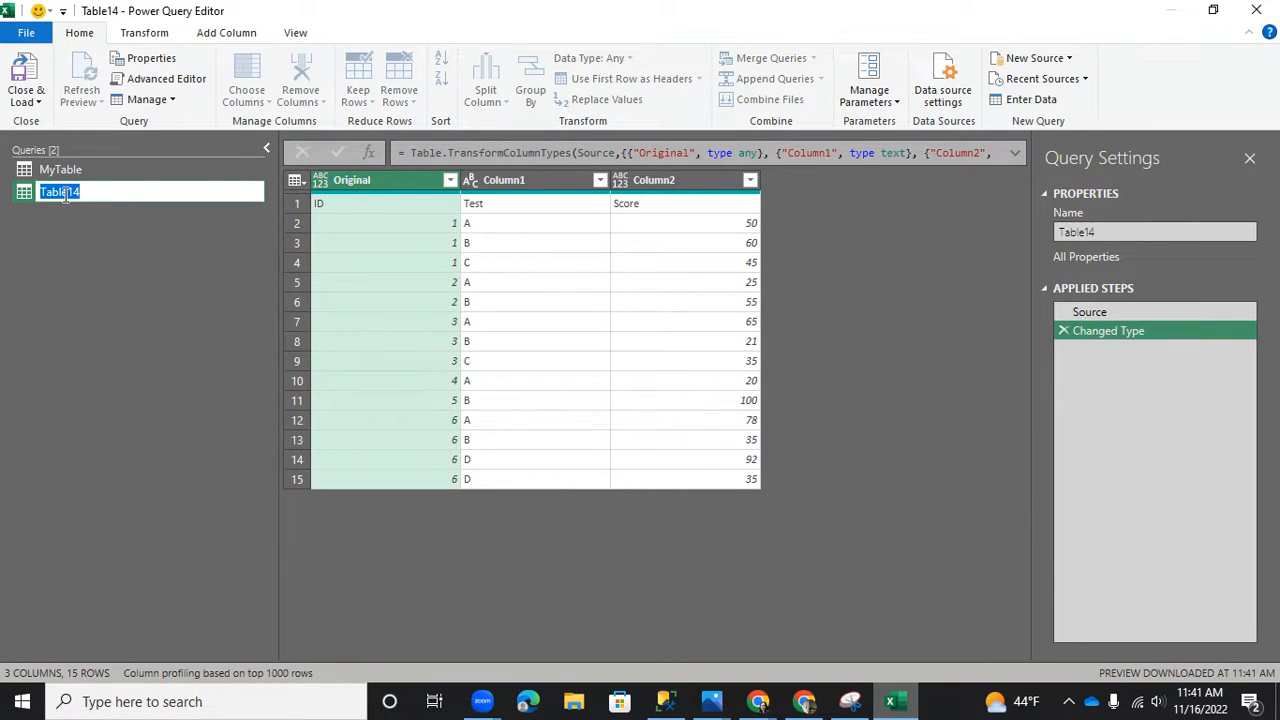
pyautogui.write('2d')
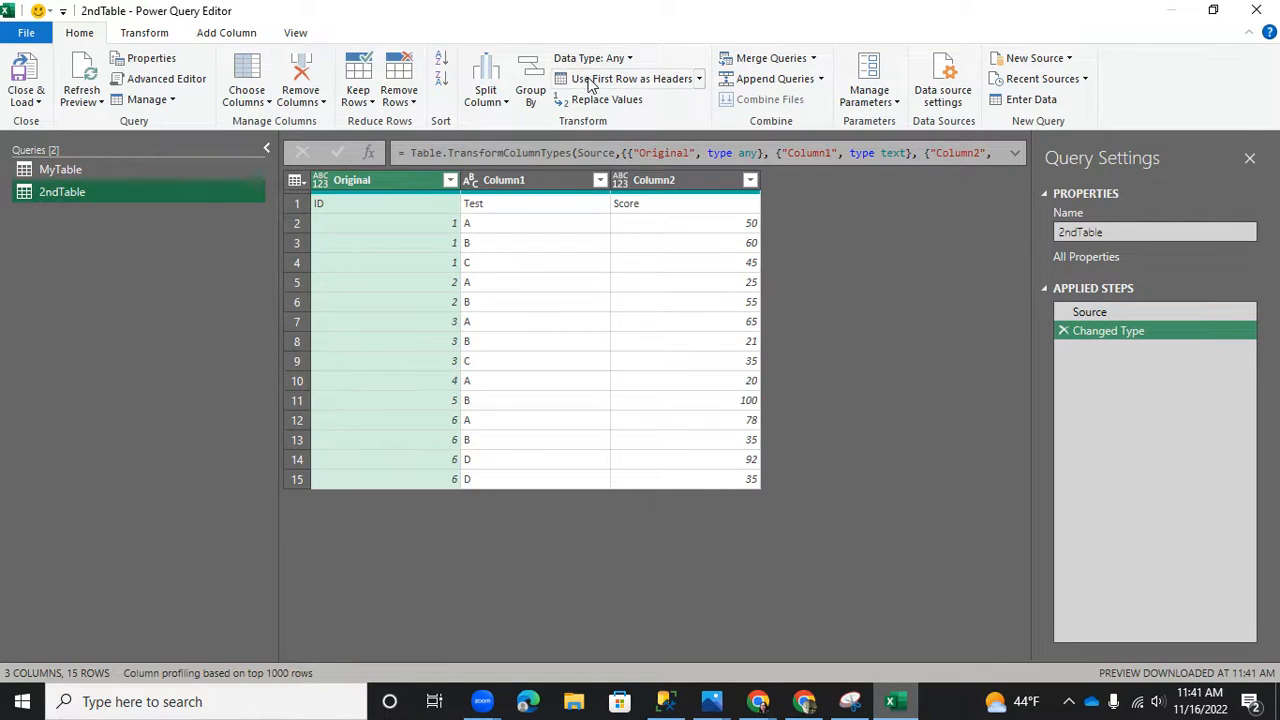
pyautogui.click(616, 78)
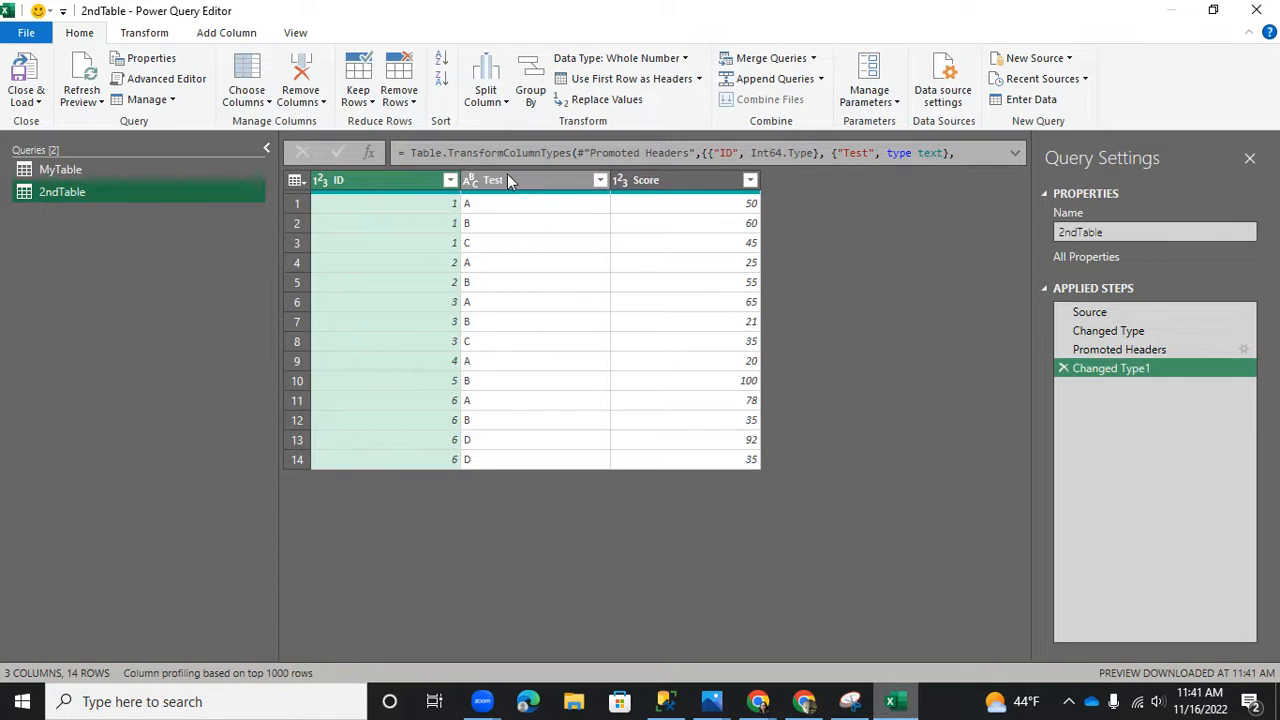
pyautogui.click(492, 180)
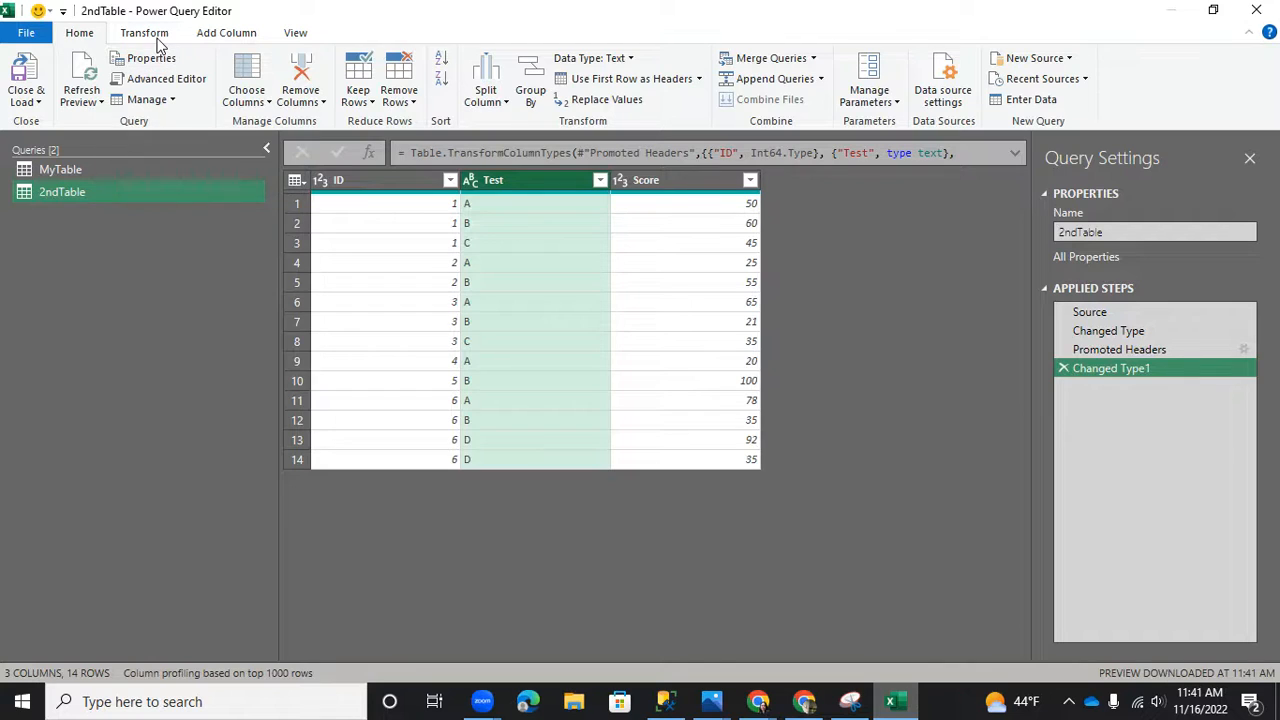
# Step: Pivot Test into columns of Score with Don't Aggregate, producing an Error for ID 6
pyautogui.click(144, 32)
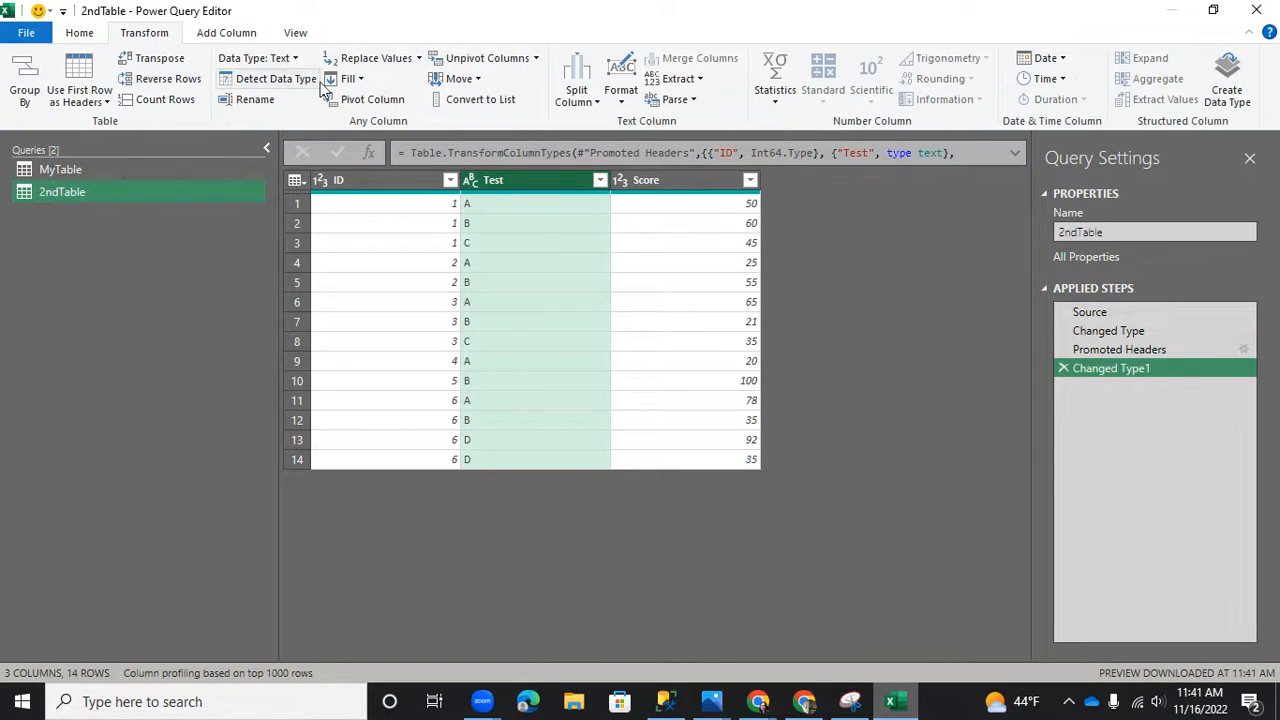
pyautogui.click(372, 100)
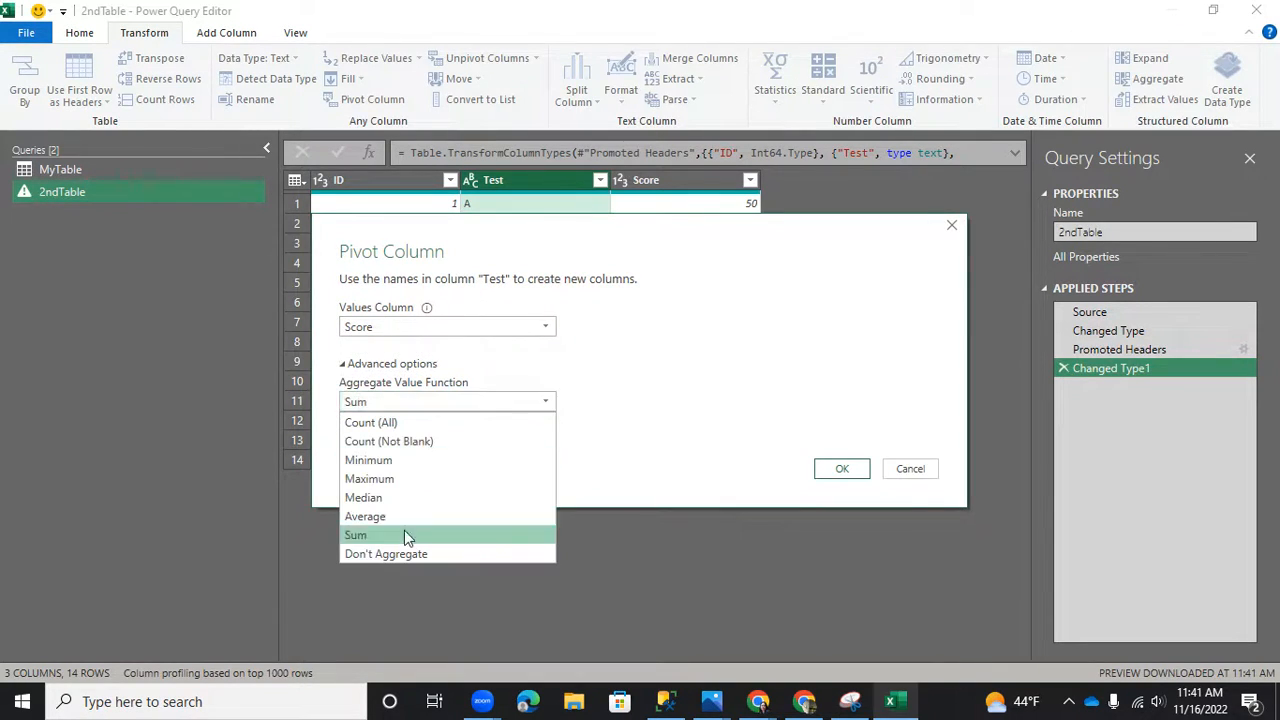
pyautogui.click(386, 554)
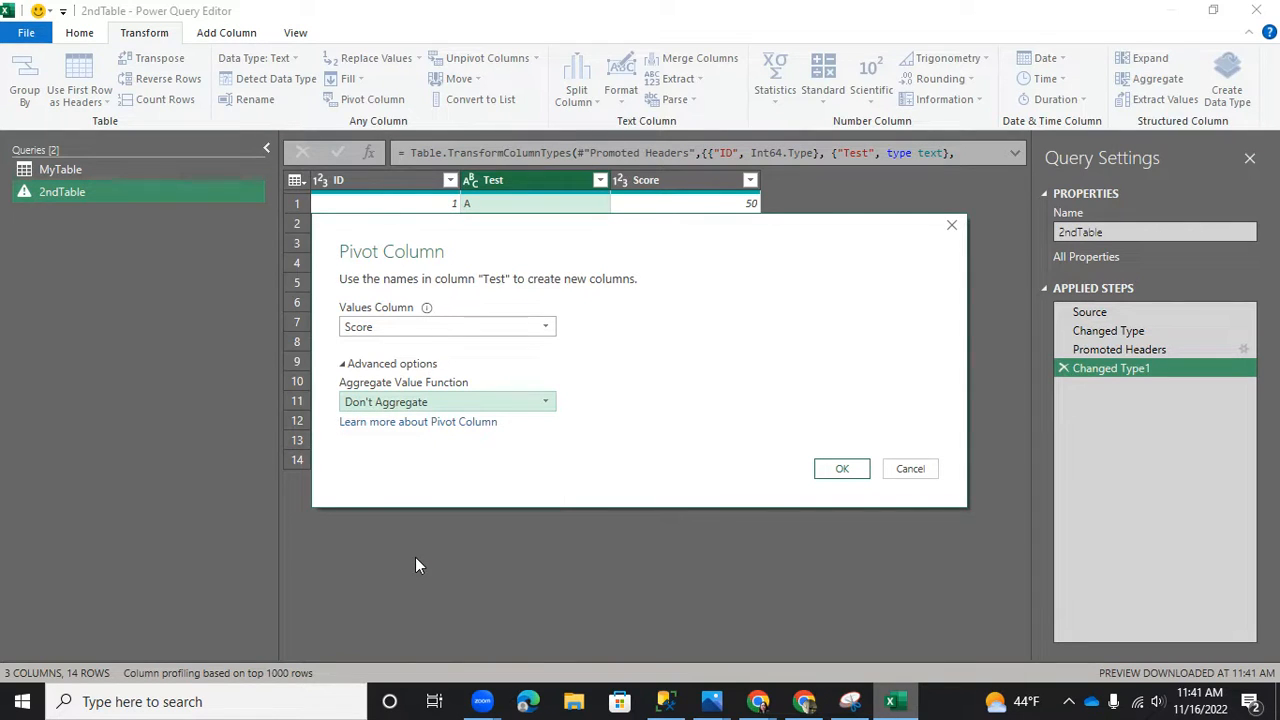
pyautogui.click(910, 468)
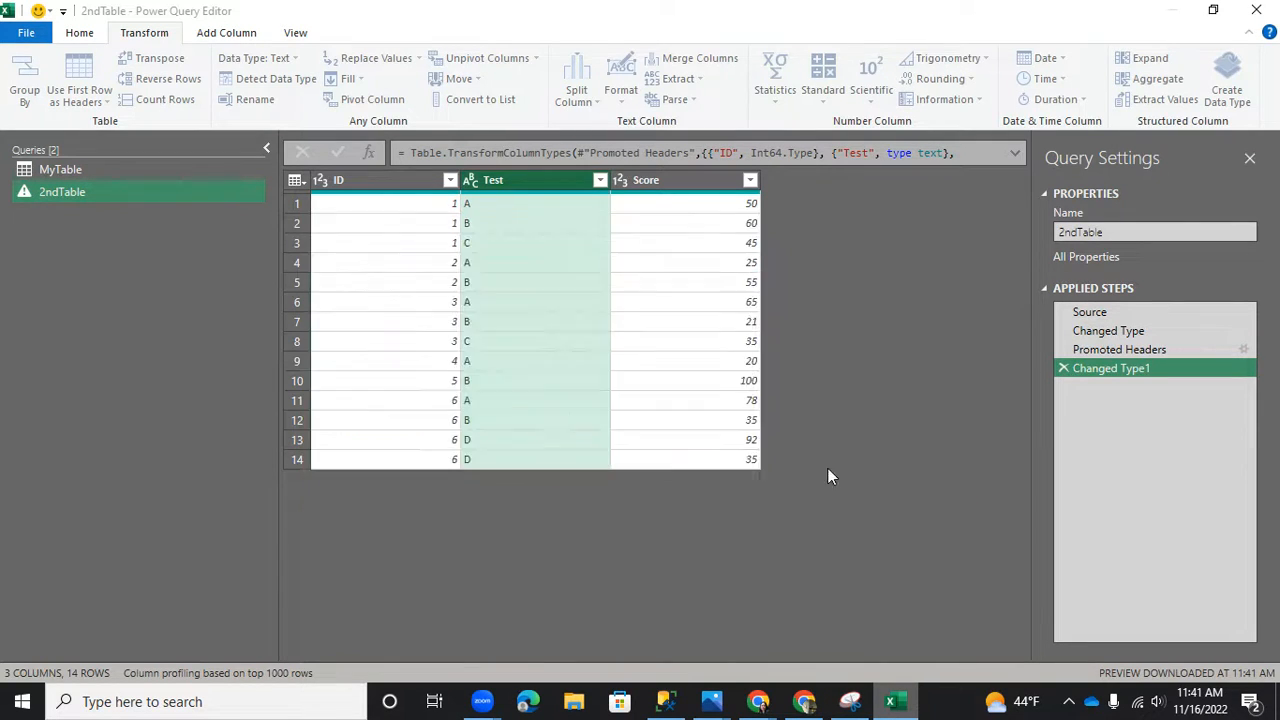
# Step: Inspect the Error in column D and remove the failed Pivoted Column step
pyautogui.click(374, 100)
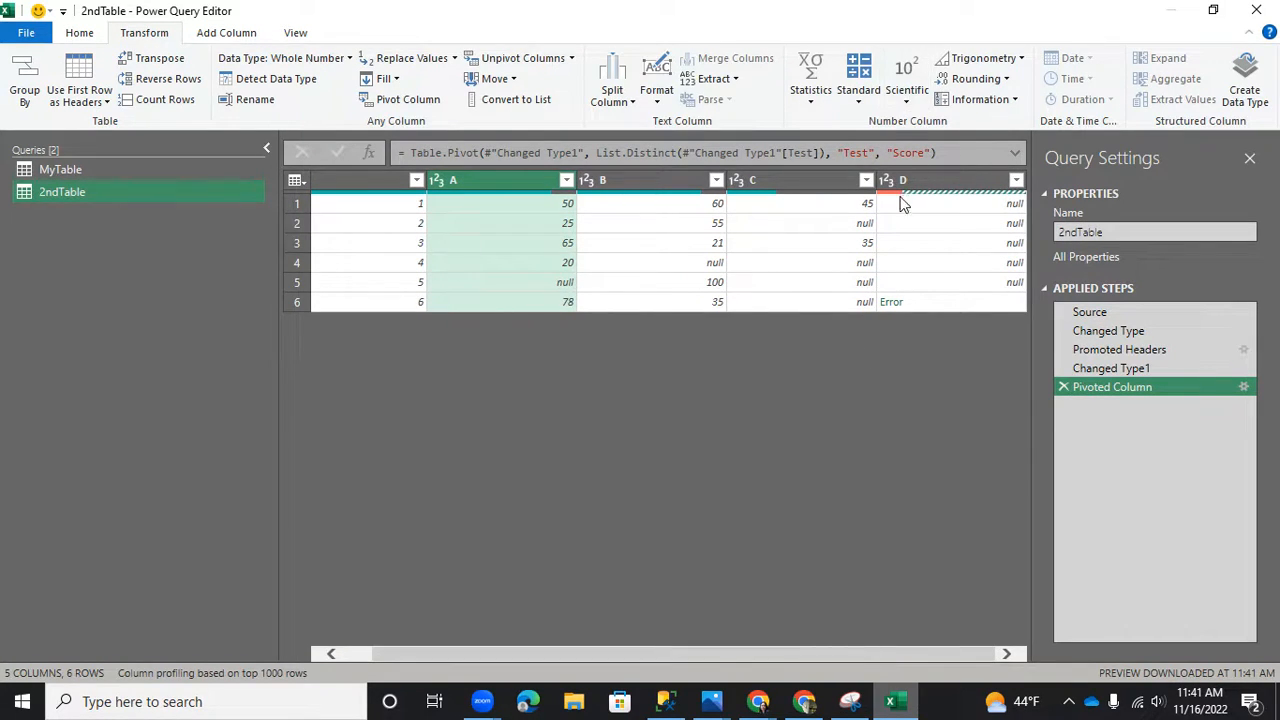
pyautogui.moveTo(904, 308)
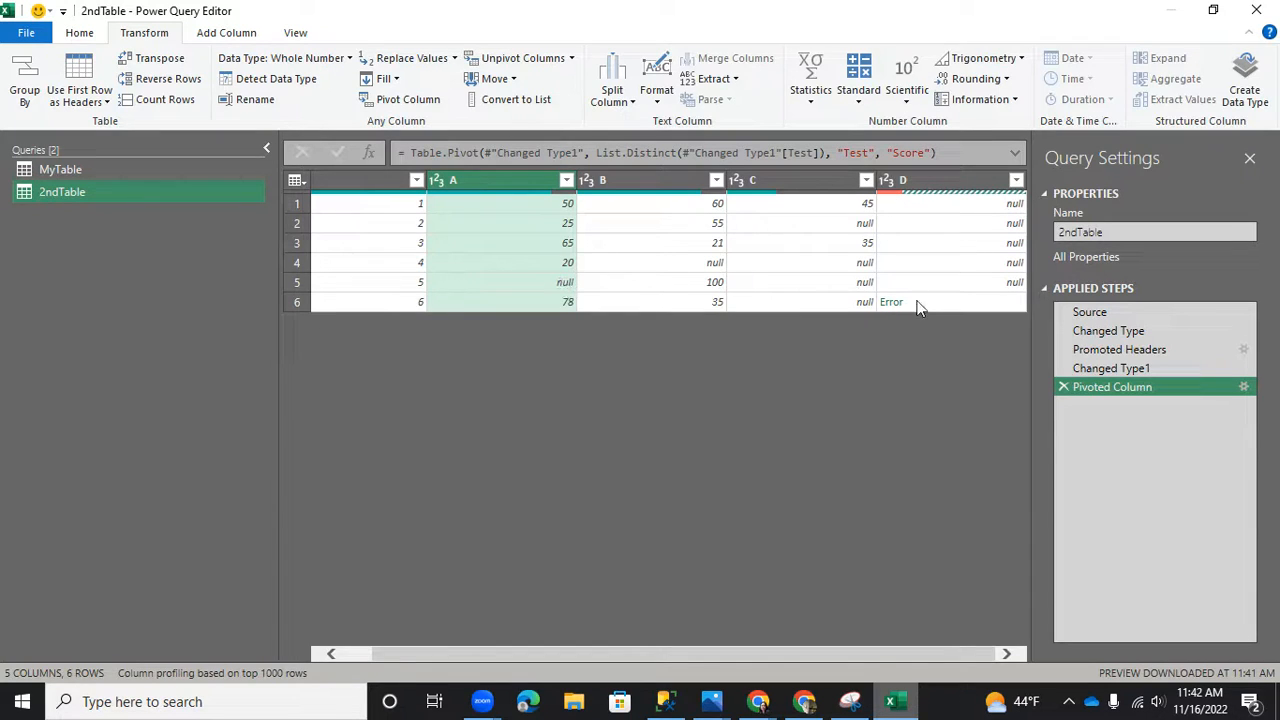
pyautogui.click(892, 302)
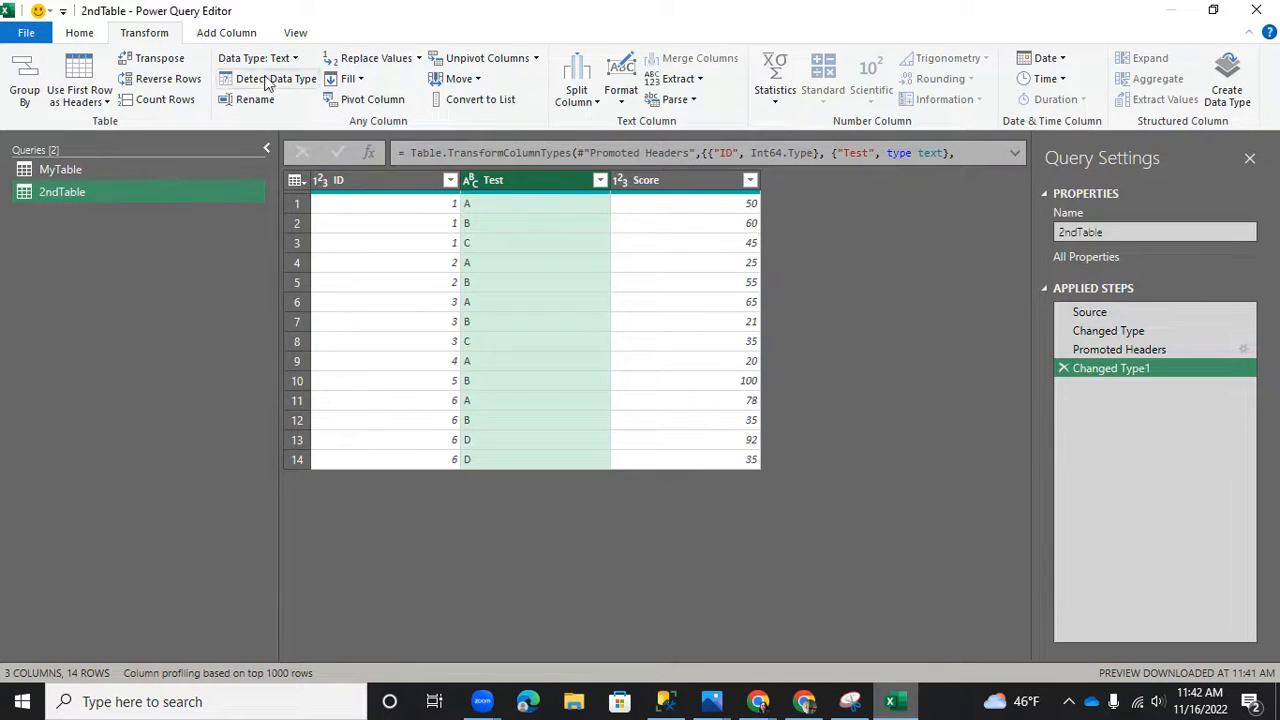
# Step: Re-pivot Test by Score using Maximum aggregation, giving six ID rows, and head to Close & Load To
pyautogui.click(372, 100)
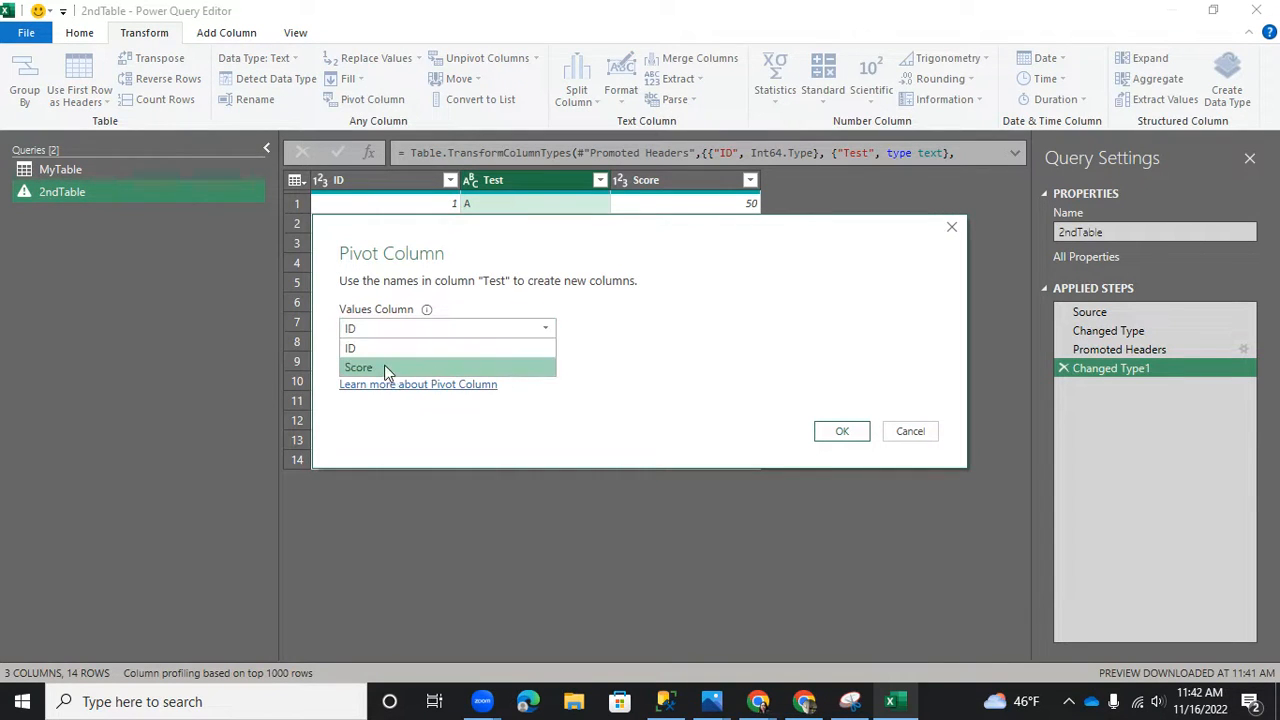
pyautogui.click(358, 368)
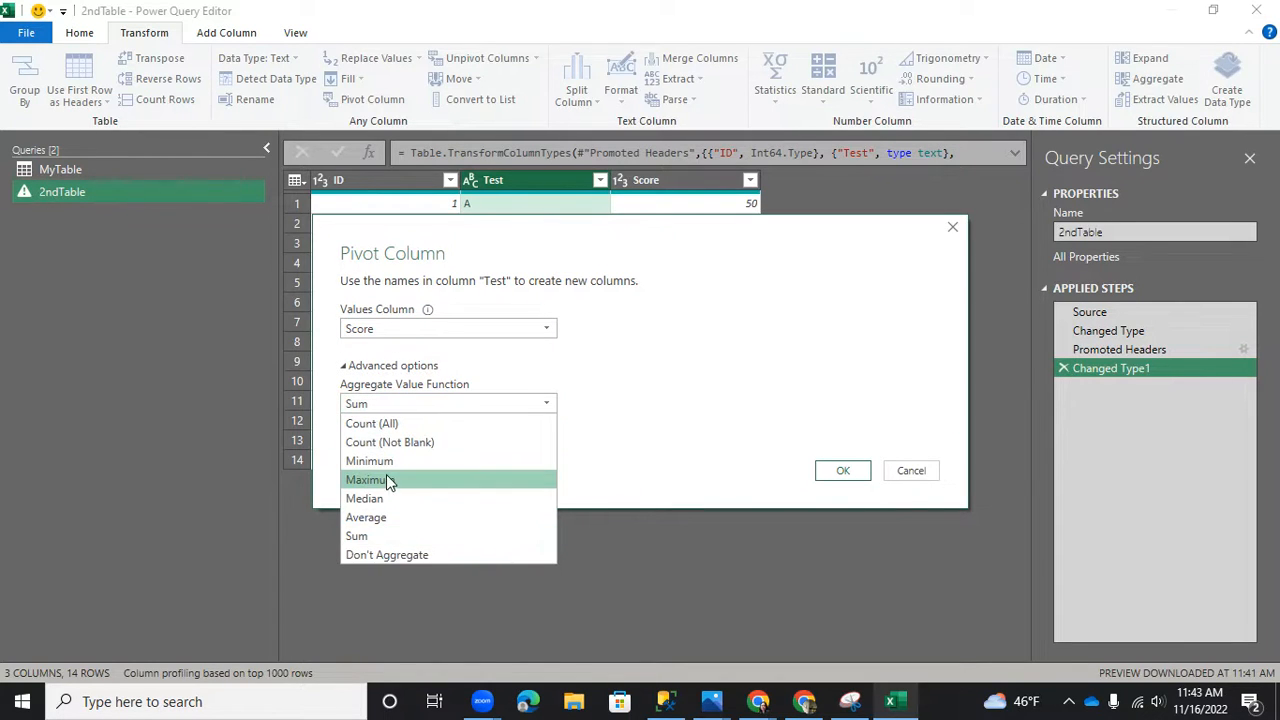
pyautogui.click(368, 480)
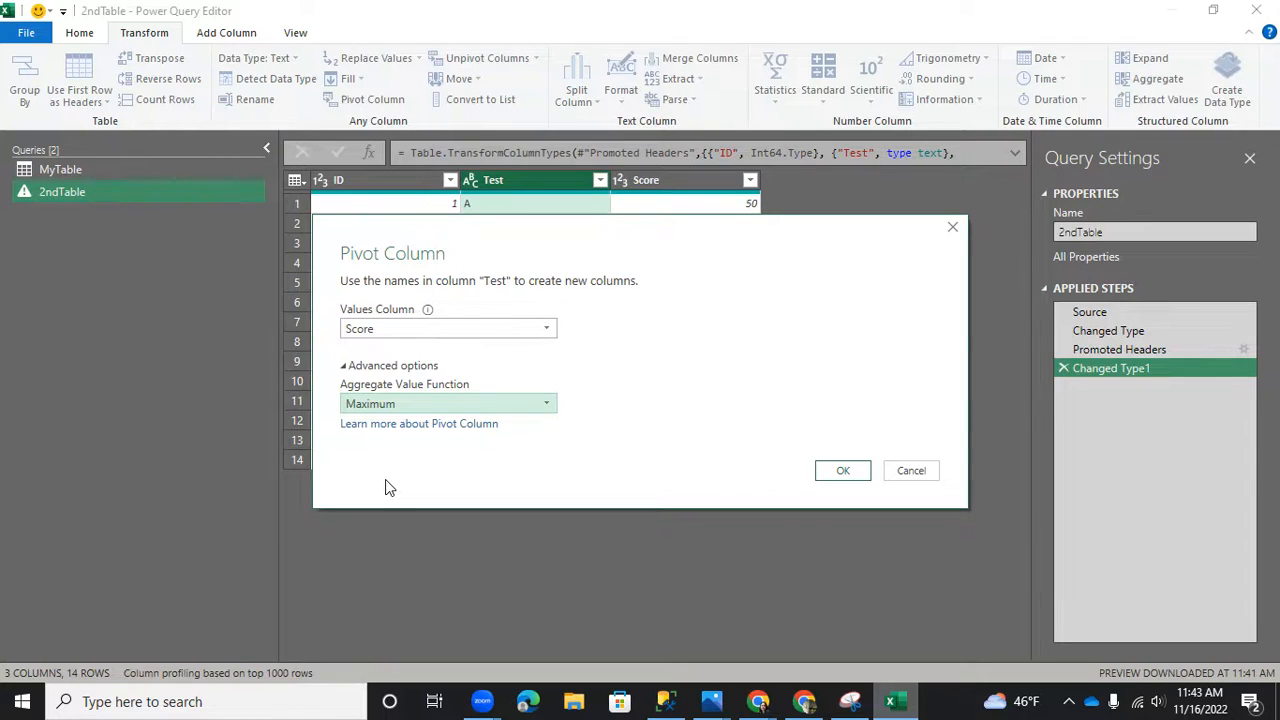
pyautogui.moveTo(692, 456)
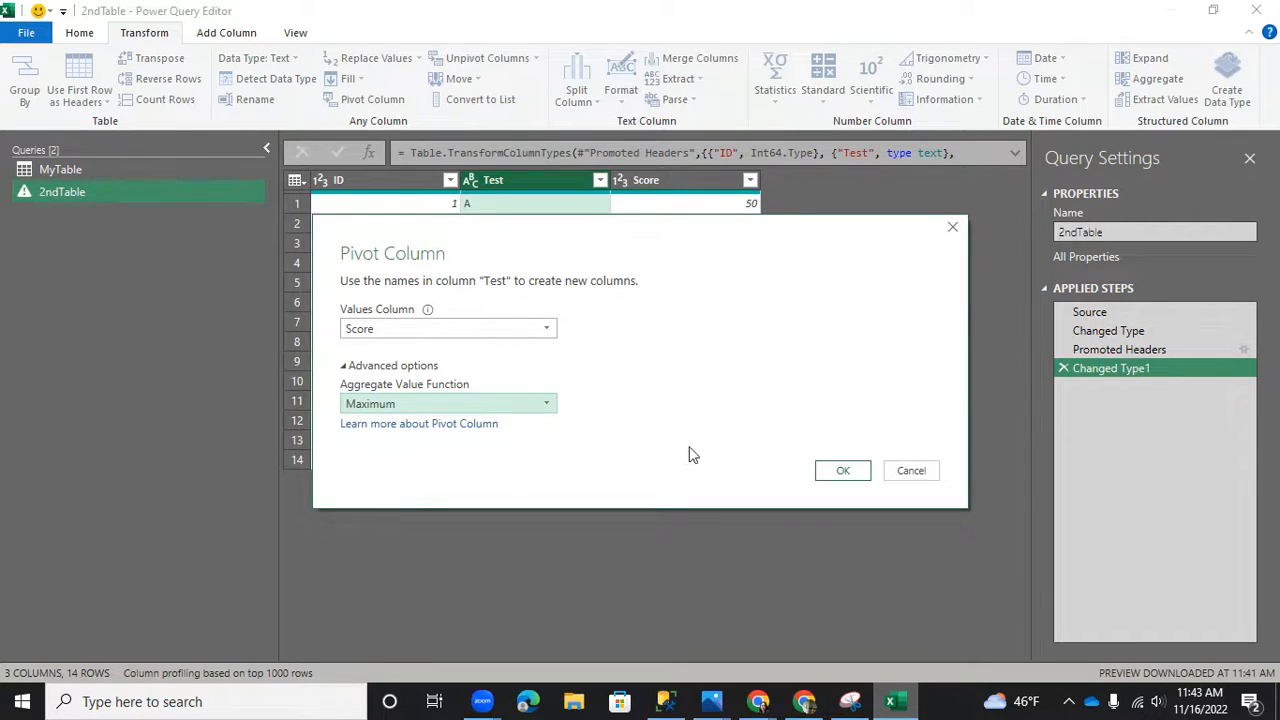
pyautogui.click(842, 470)
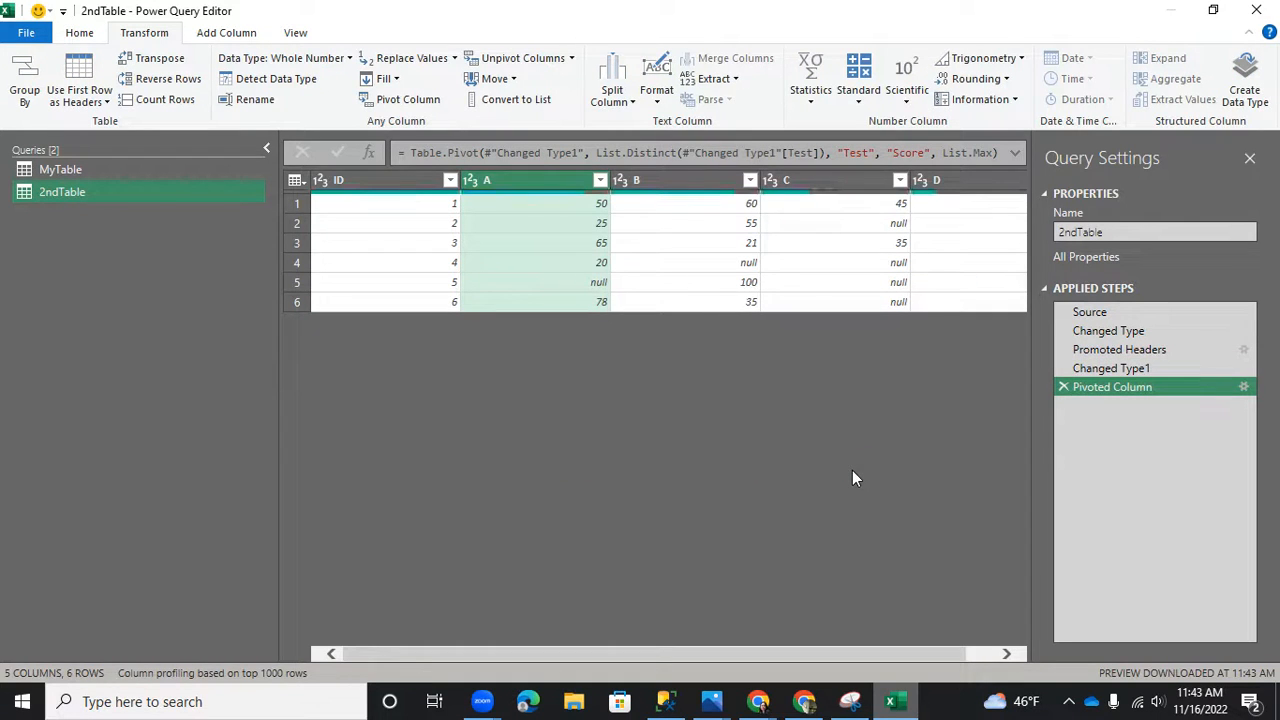
pyautogui.moveTo(268, 8)
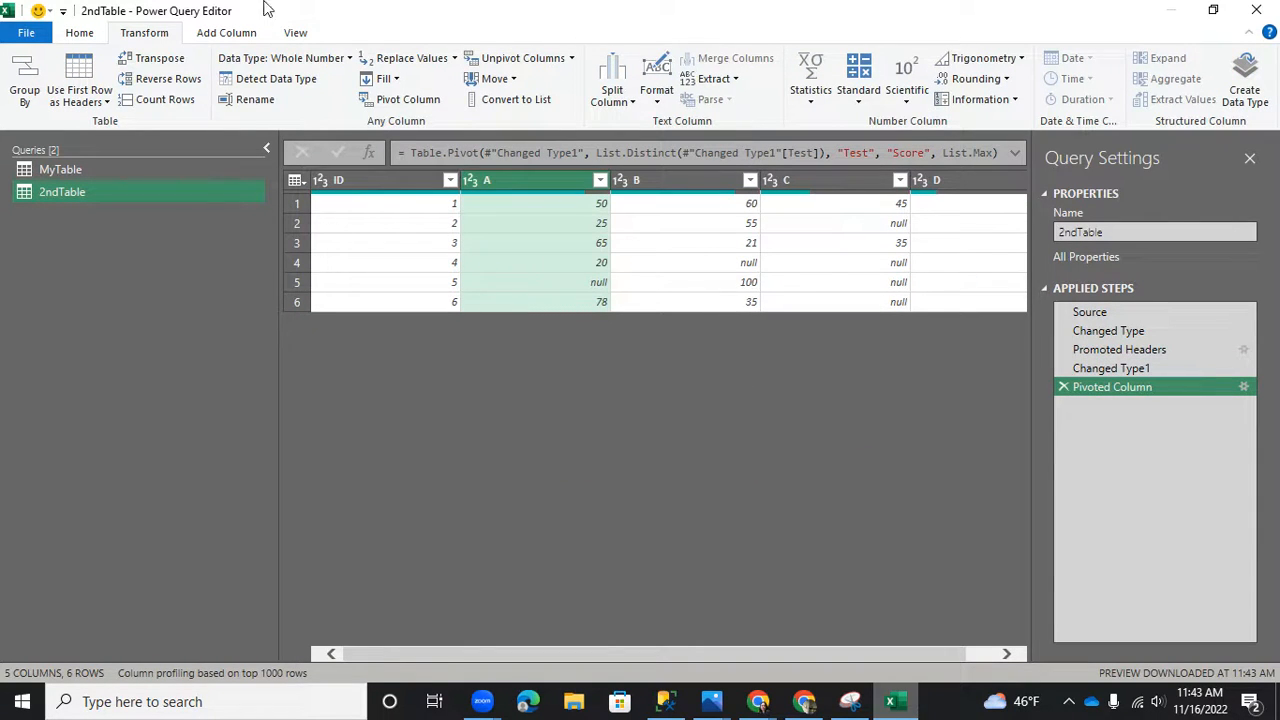
pyautogui.click(90, 32)
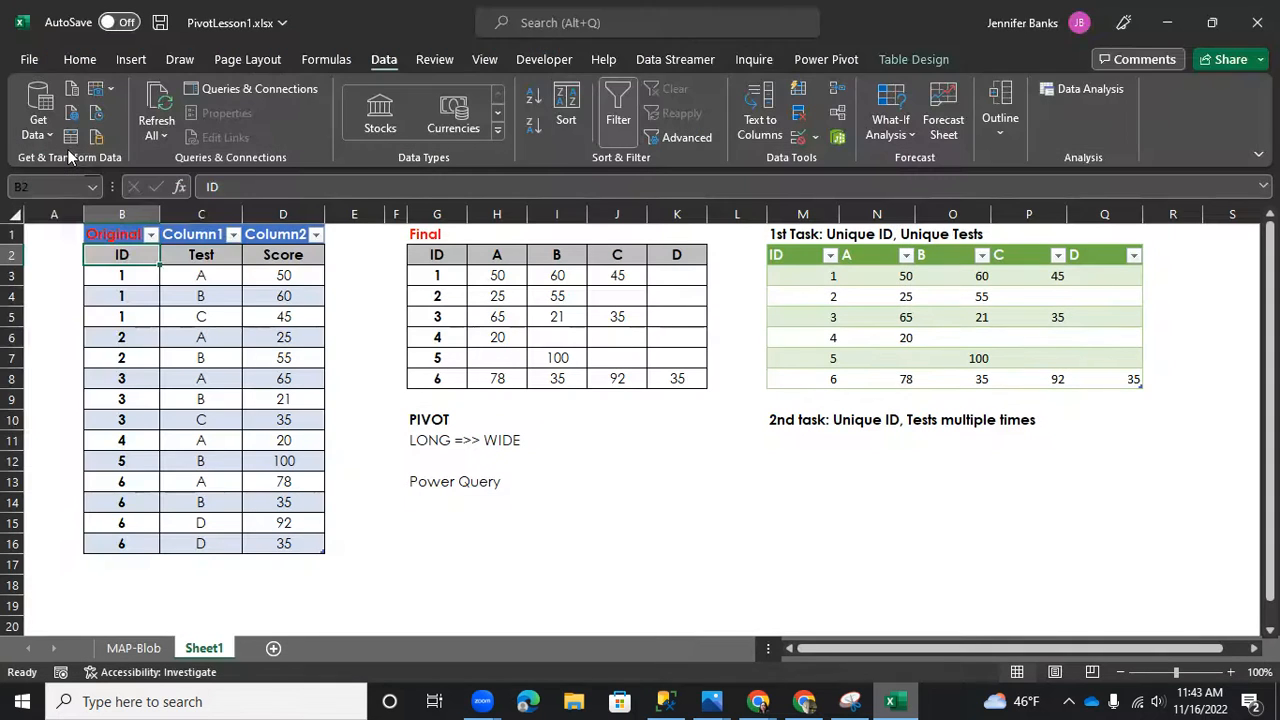
pyautogui.moveTo(408, 412)
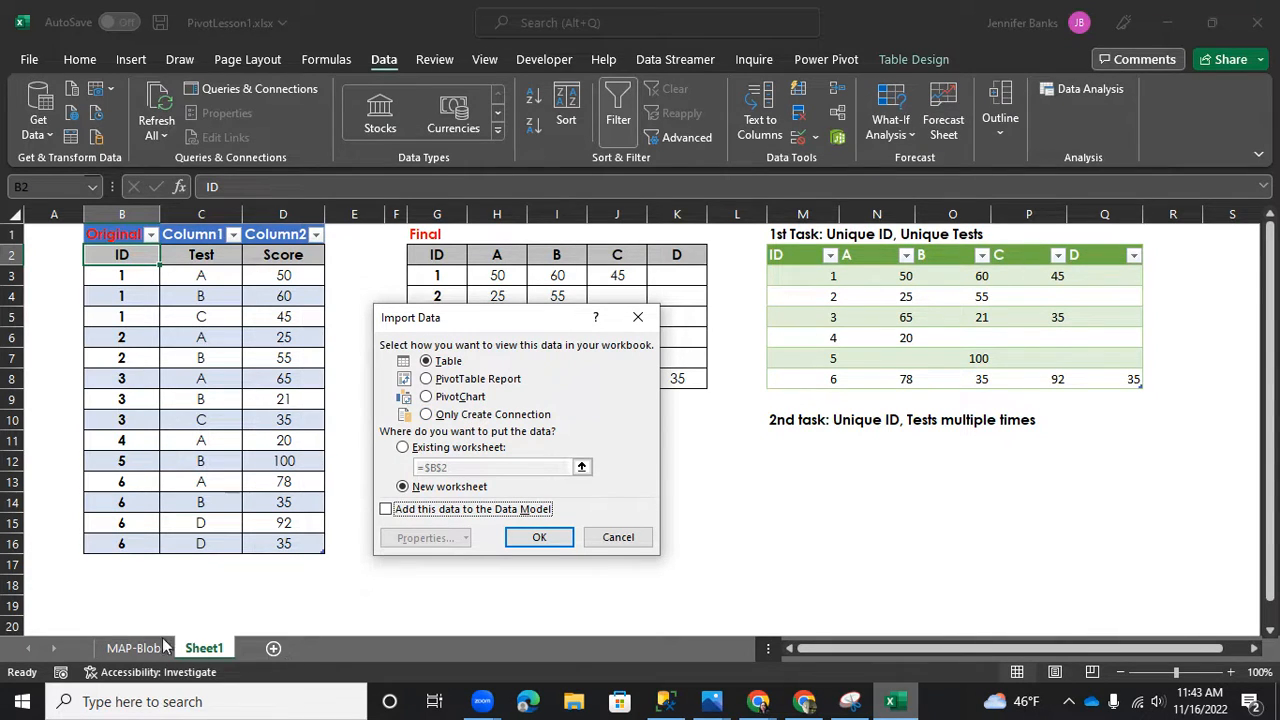
pyautogui.moveTo(310, 648)
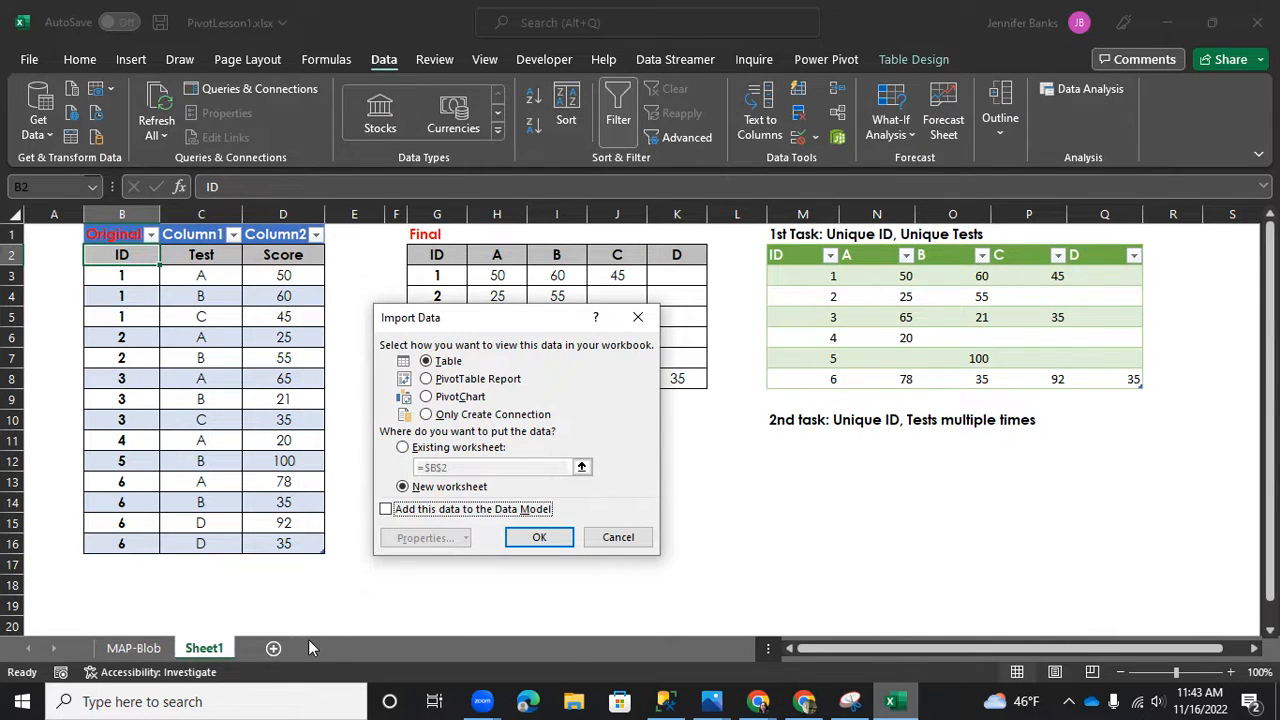
# Step: Load 2ndTable as connection only and mark cell M11 under the 2nd task heading
pyautogui.click(424, 414)
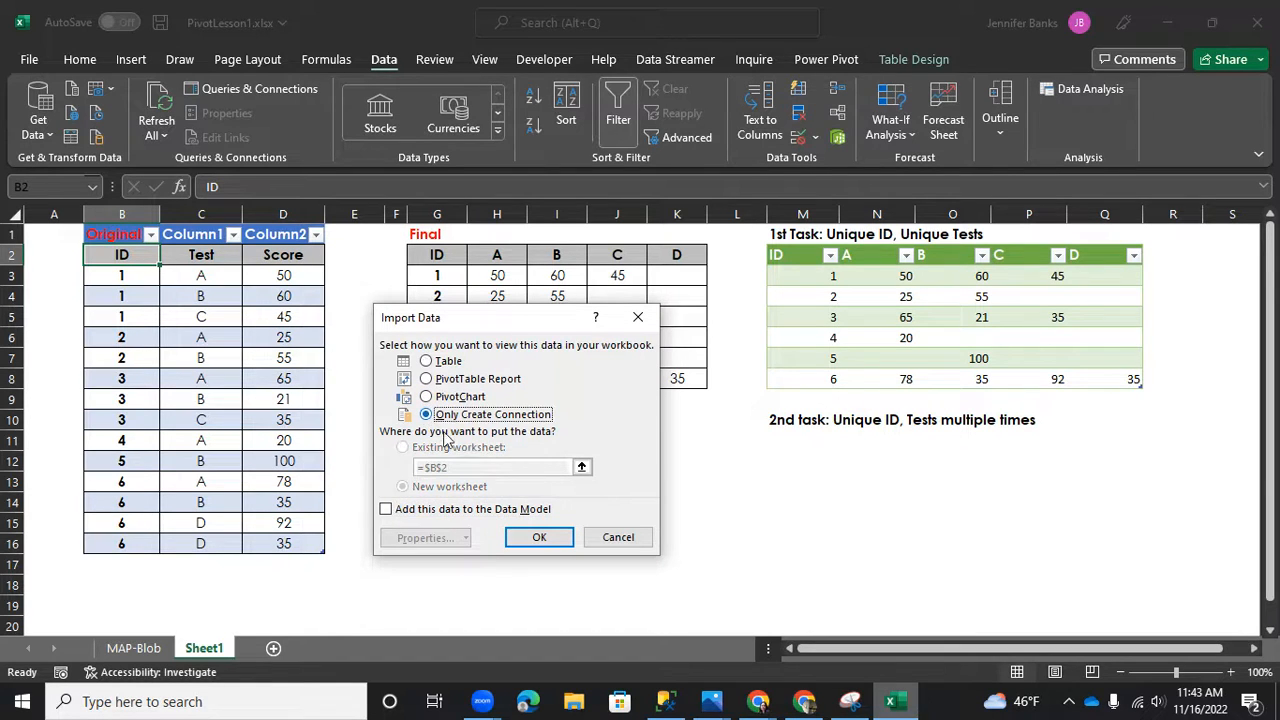
pyautogui.click(540, 536)
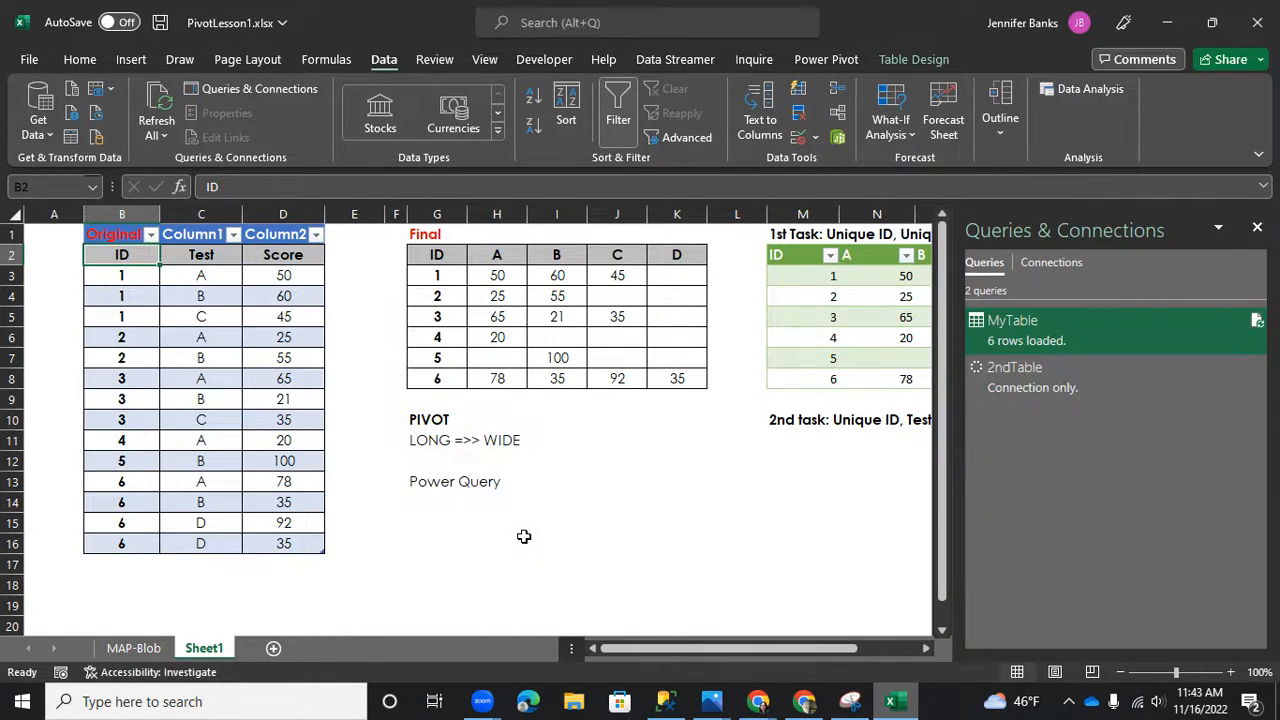
pyautogui.click(1014, 368)
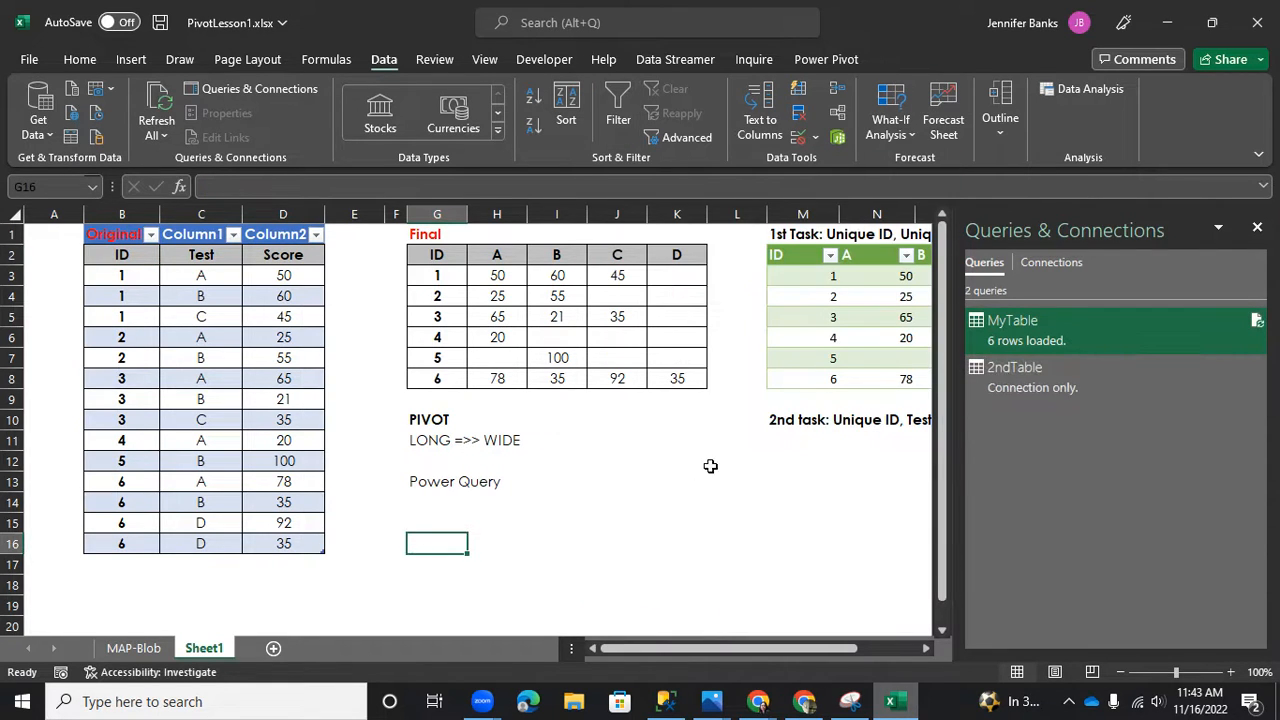
pyautogui.click(802, 438)
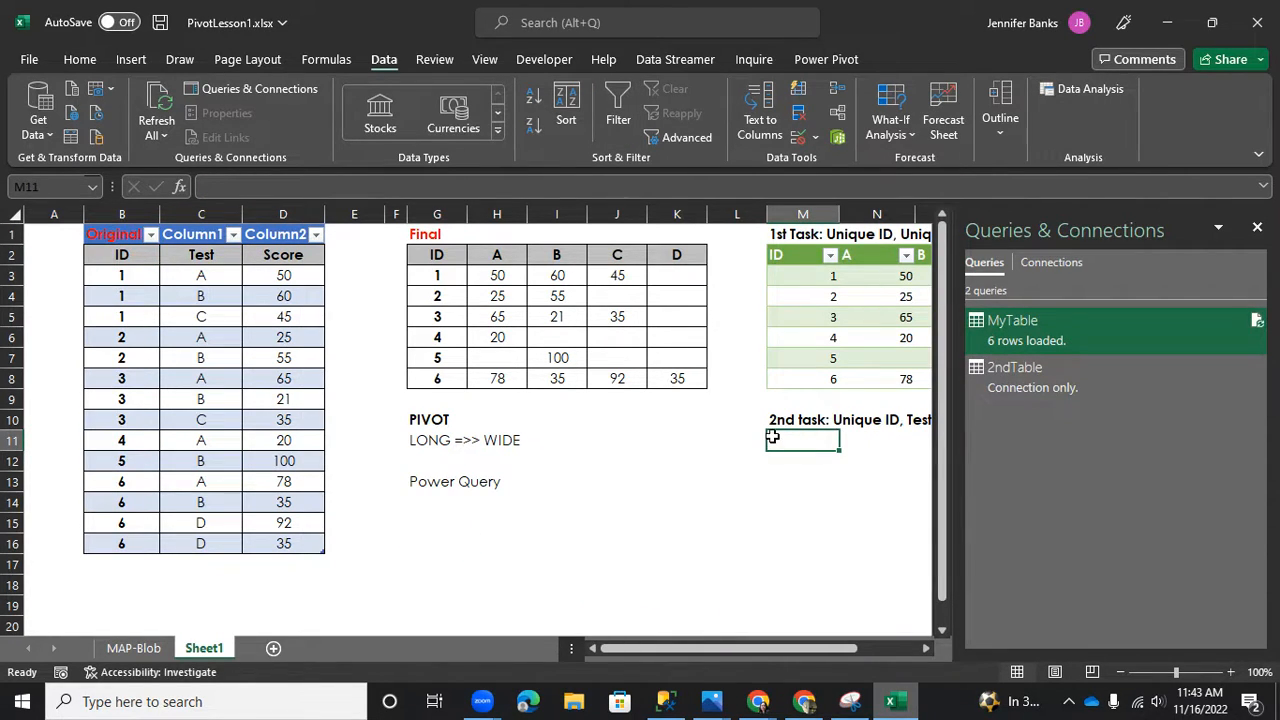
# Step: Load the 2ndTable query as a table on the existing worksheet at M11
pyautogui.click(1014, 368)
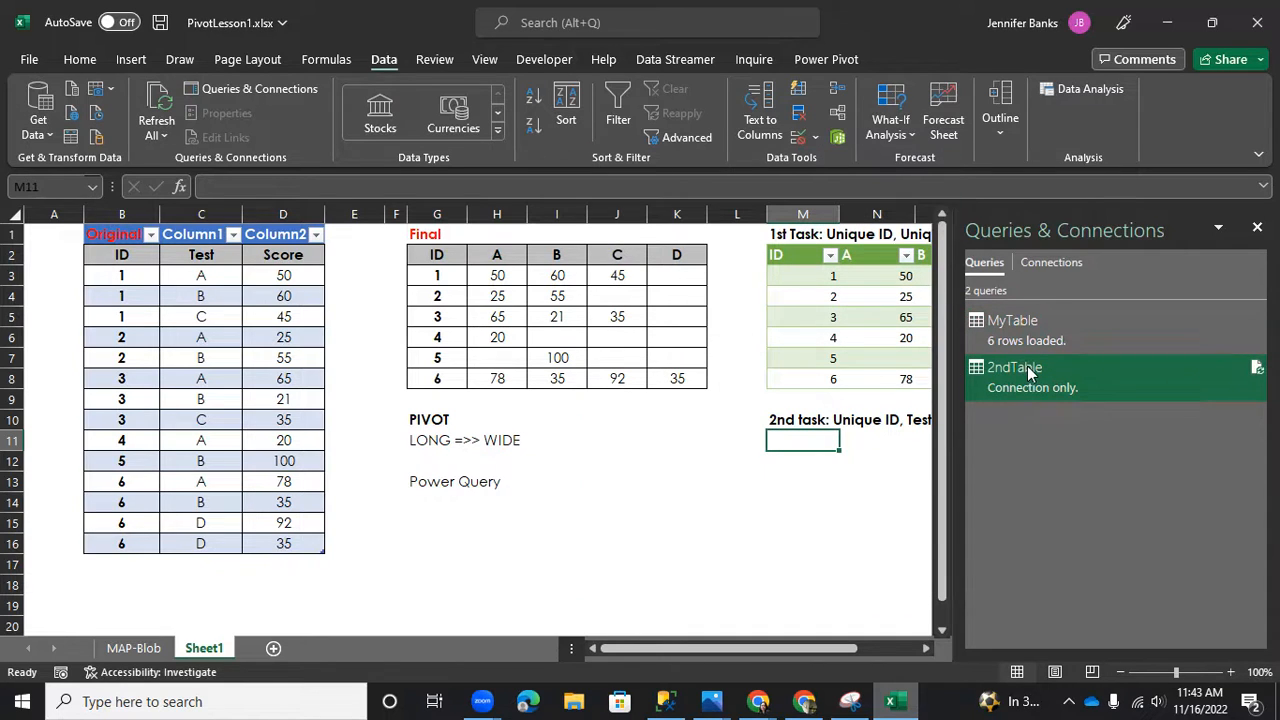
pyautogui.rightClick(1014, 368)
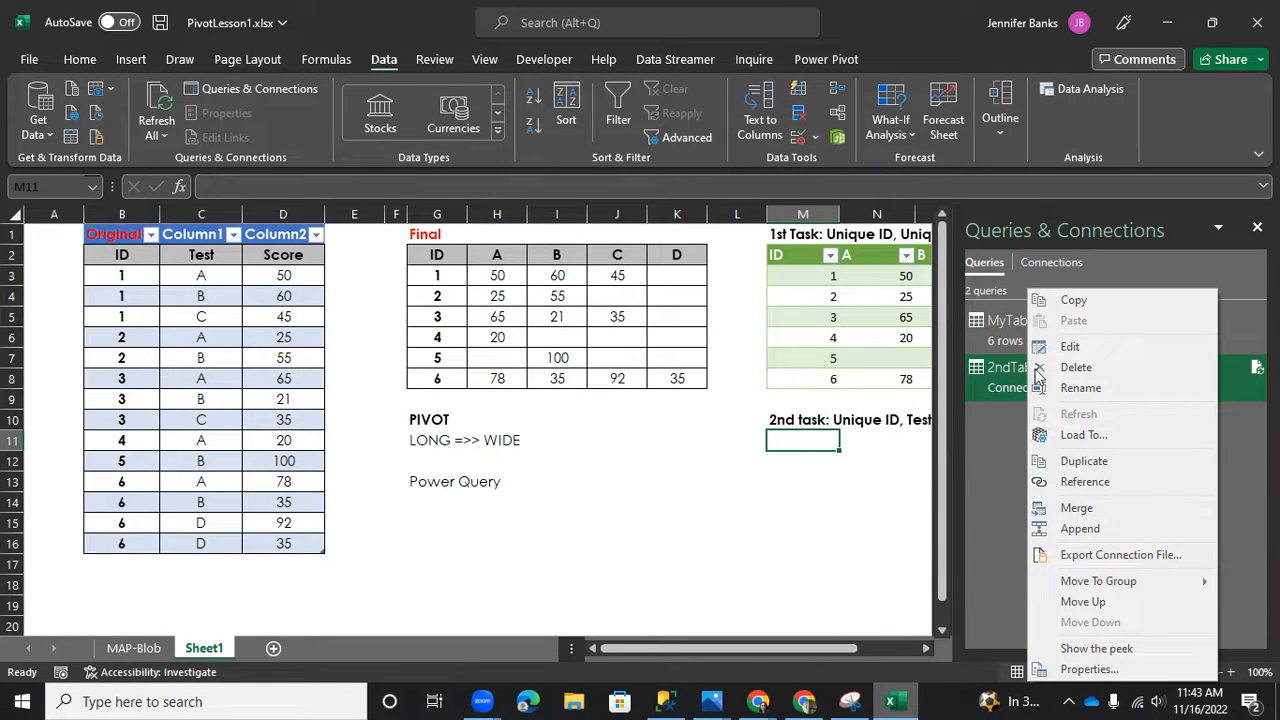
pyautogui.click(1084, 436)
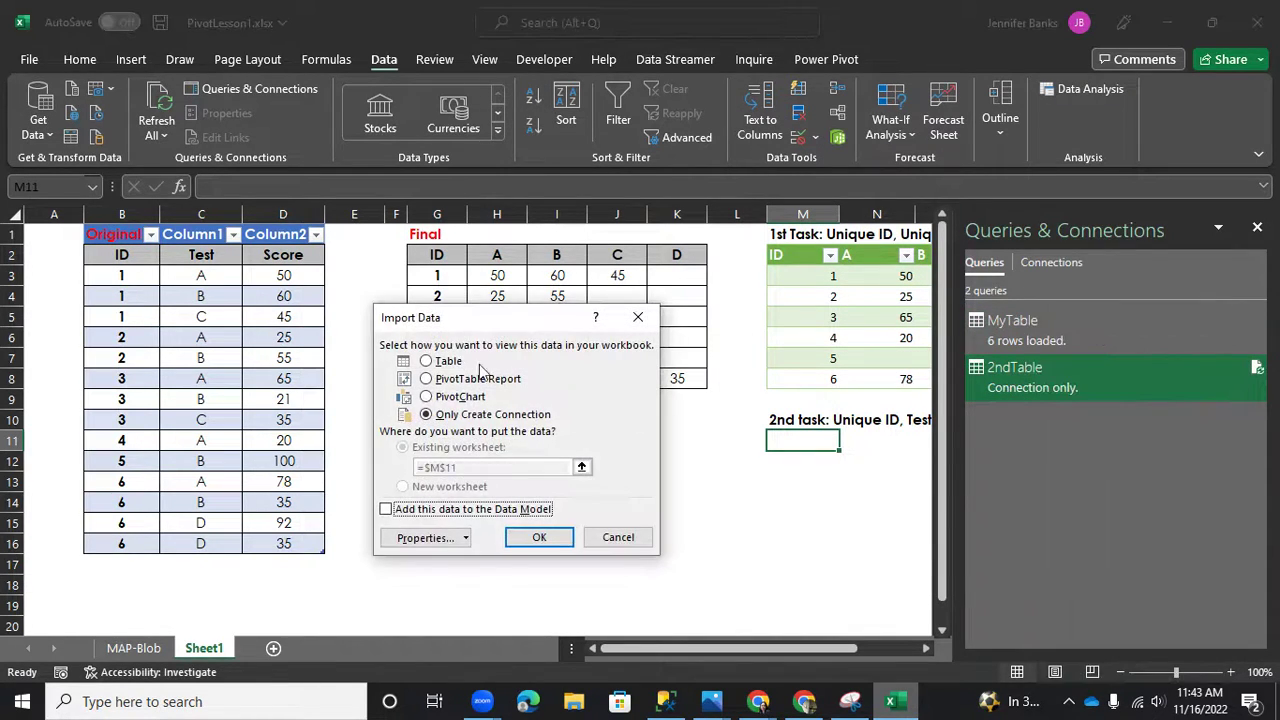
pyautogui.click(424, 360)
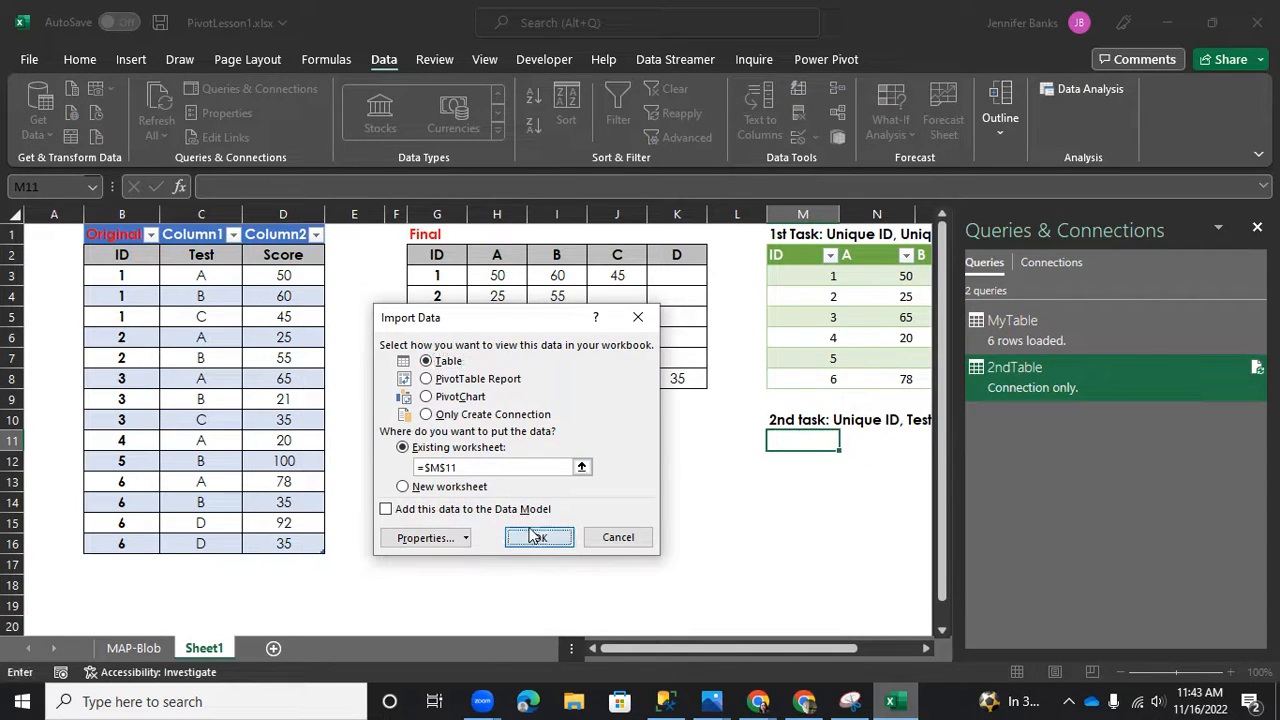
pyautogui.click(538, 536)
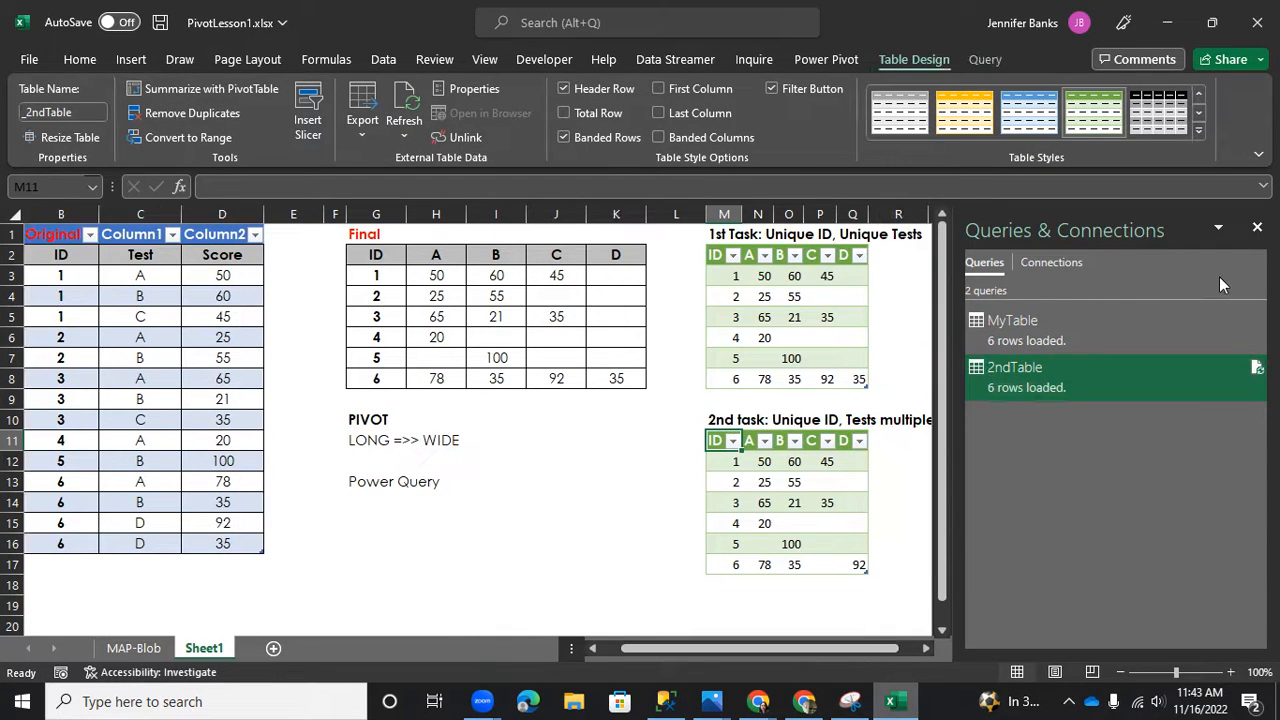
# Step: Widen columns N through P so both result tables' headers and scores show fully
pyautogui.click(1256, 228)
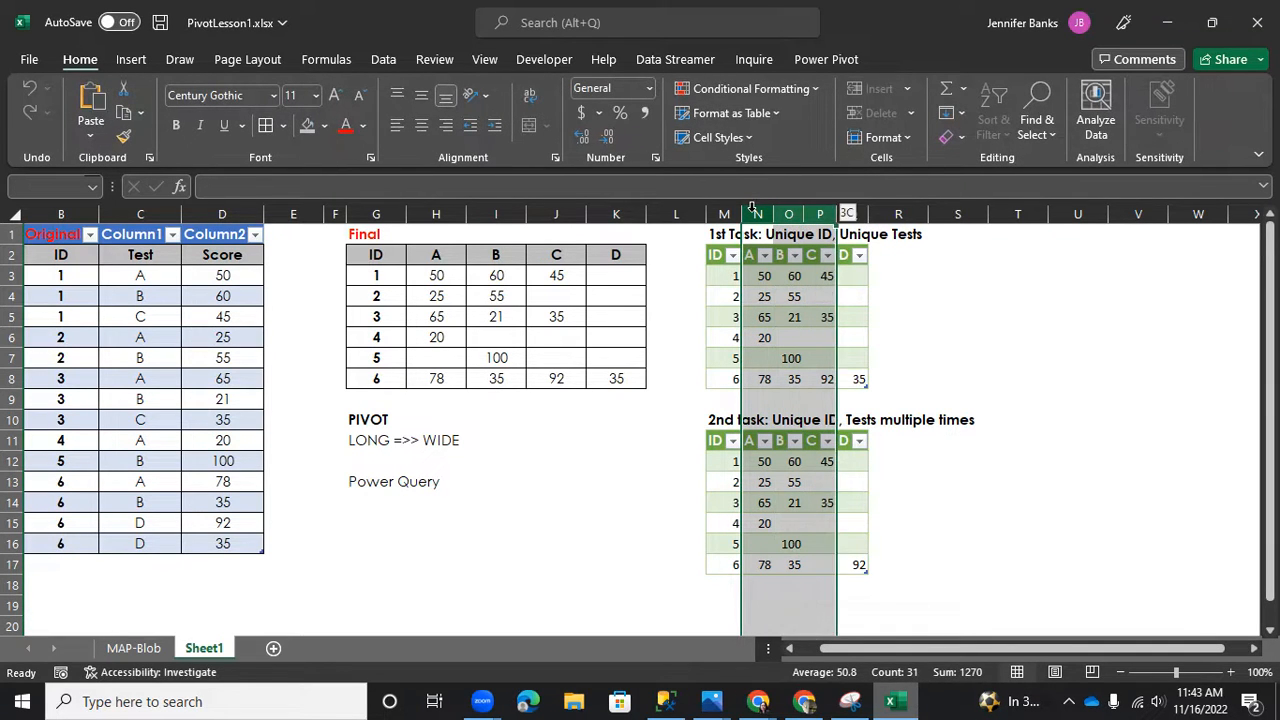
pyautogui.moveTo(848, 212); pyautogui.dragTo(872, 212)
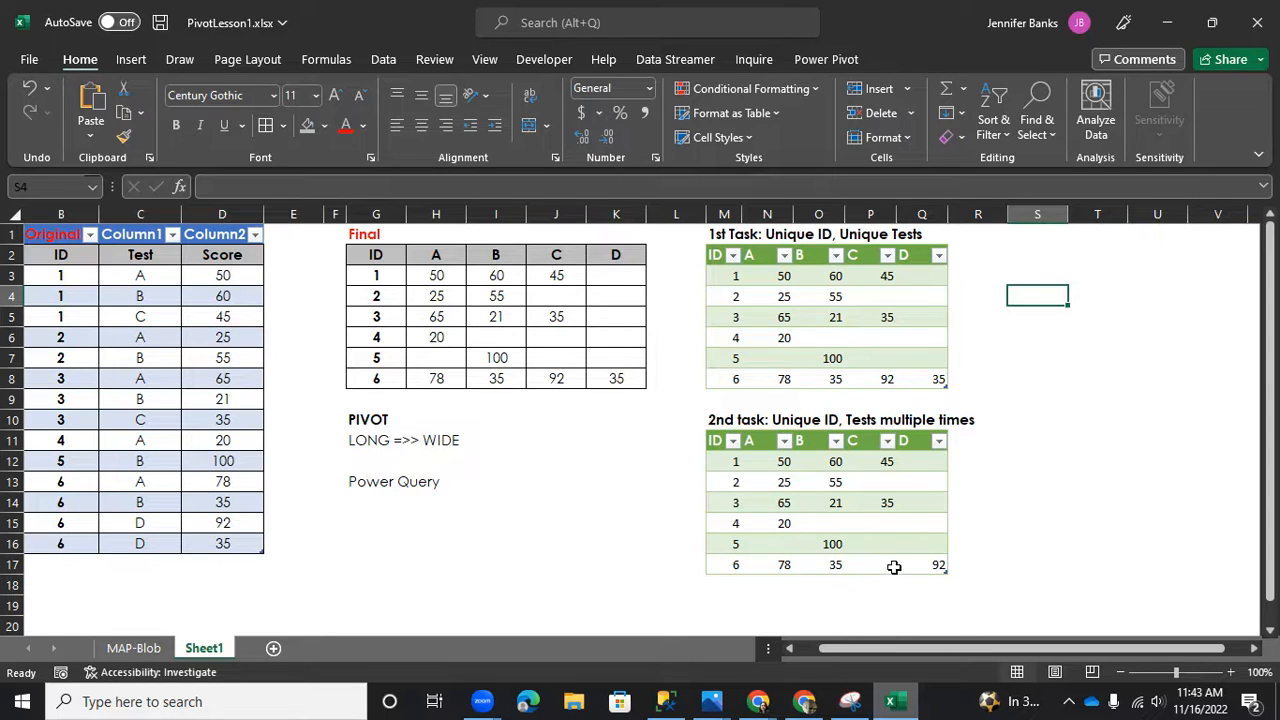
pyautogui.click(140, 480)
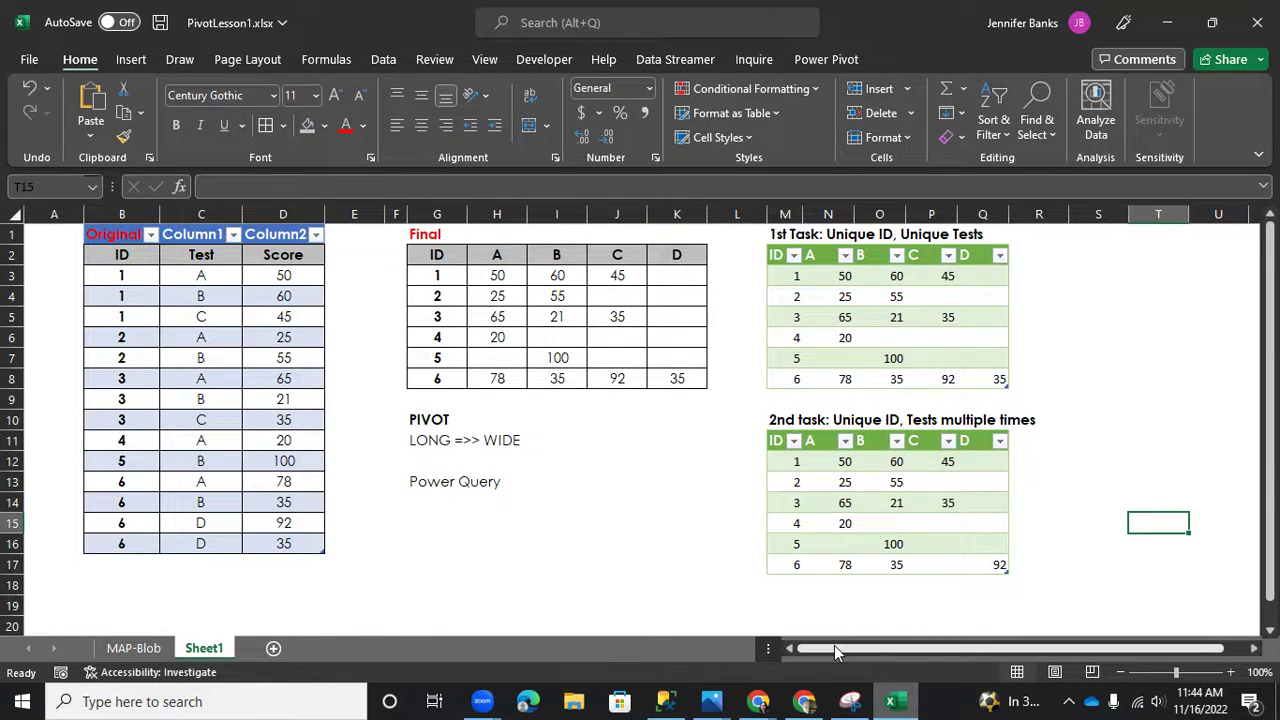
pyautogui.moveTo(802, 702)
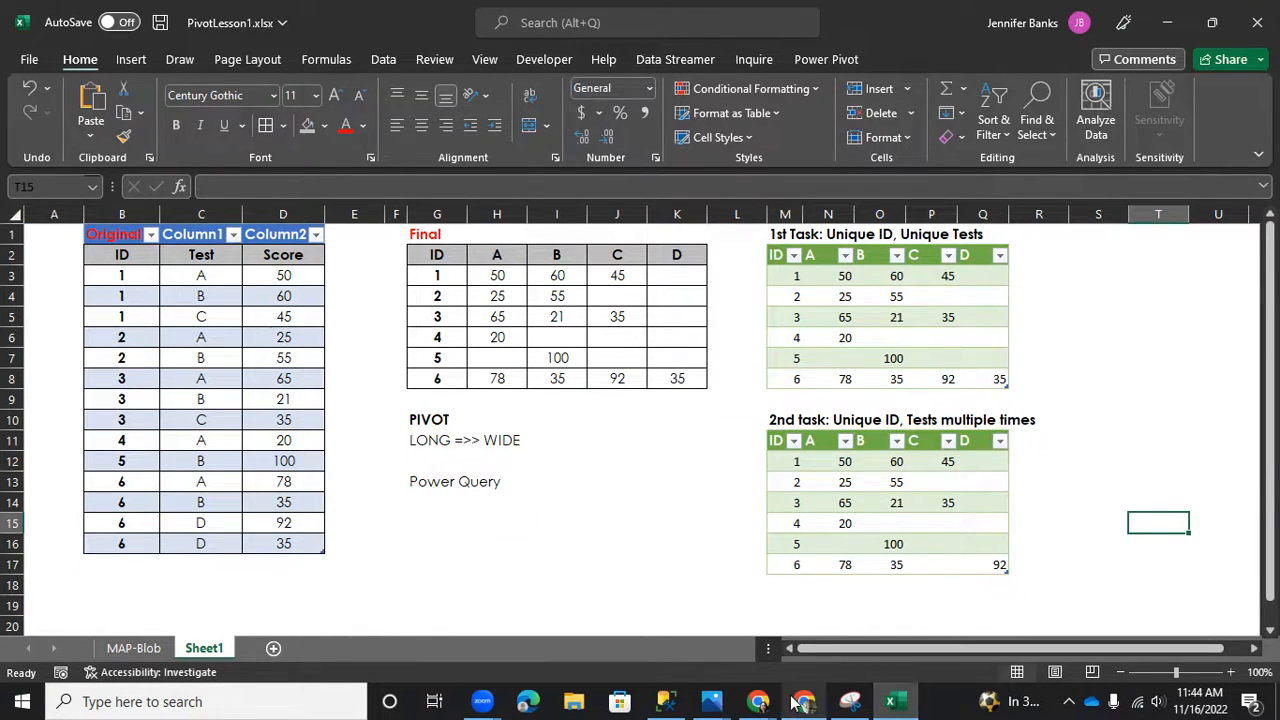